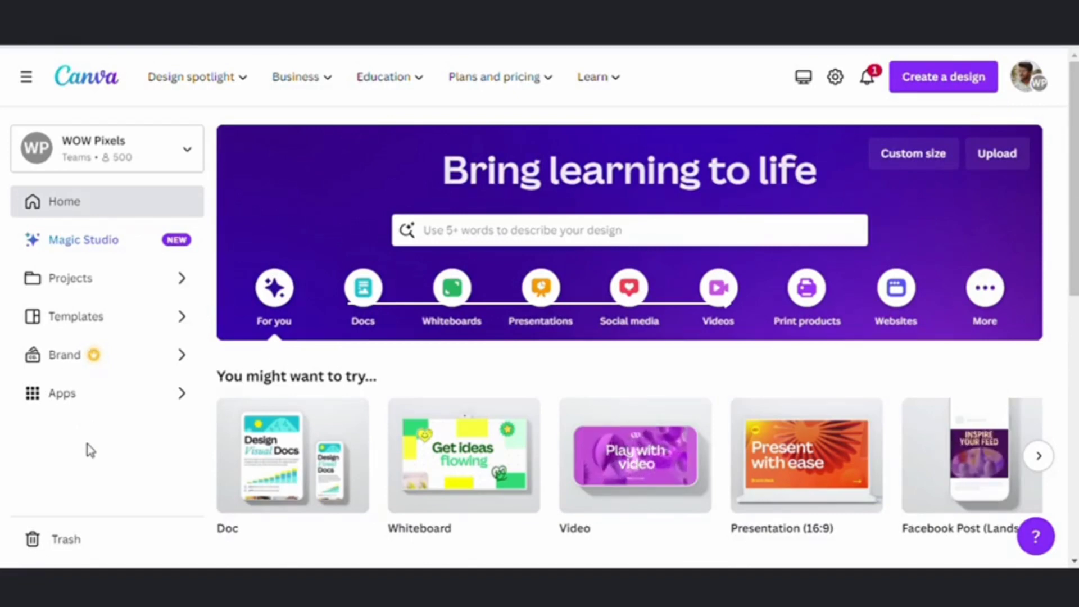
mouse_move(72, 404)
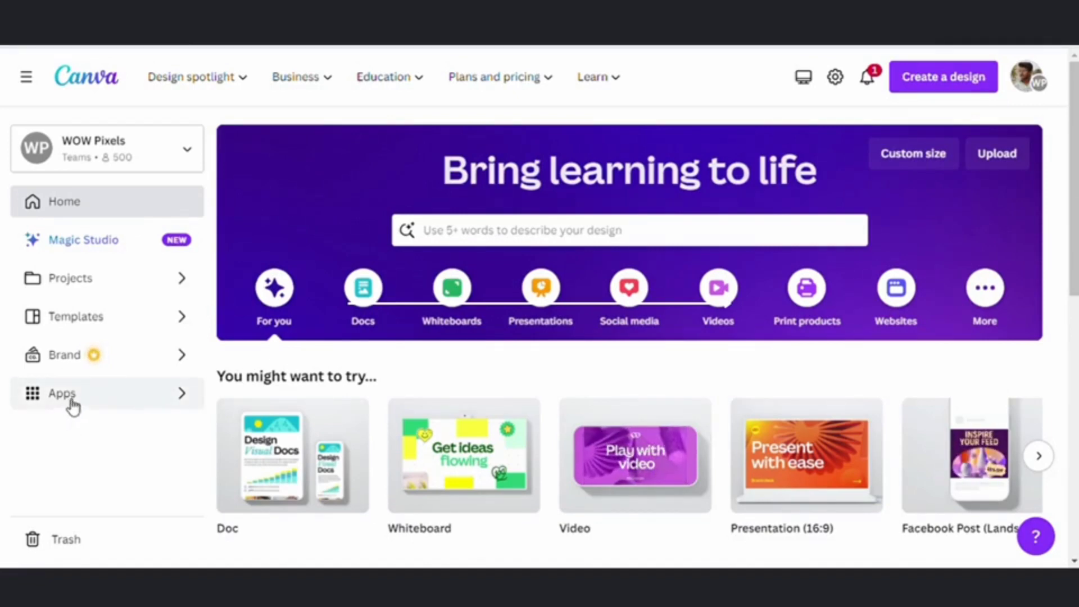
mouse_move(65, 399)
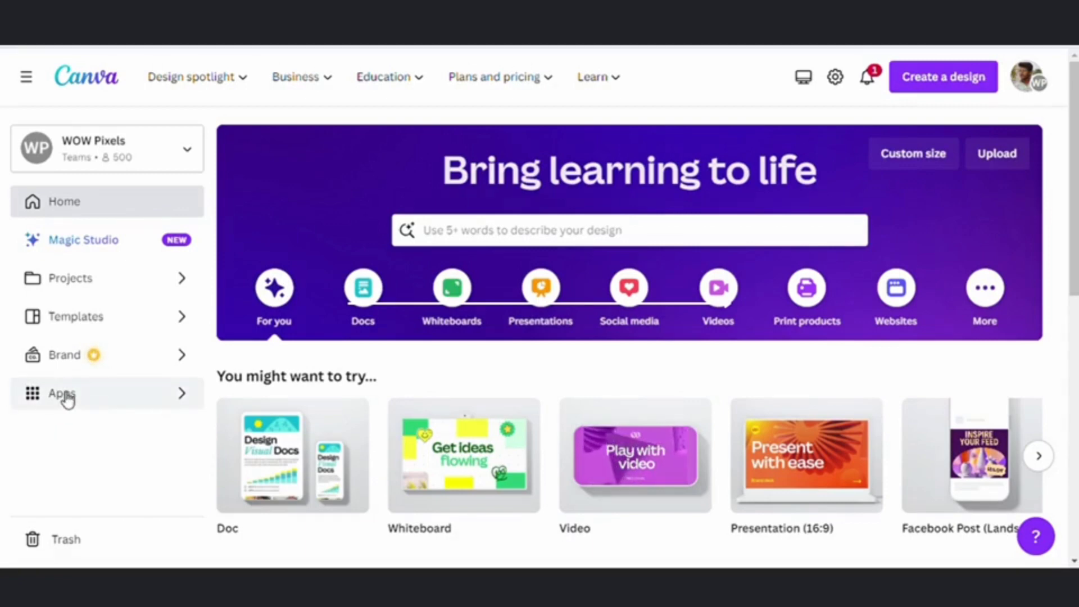
- Go to the Apps page from the Canva home sidebar
left_click(61, 394)
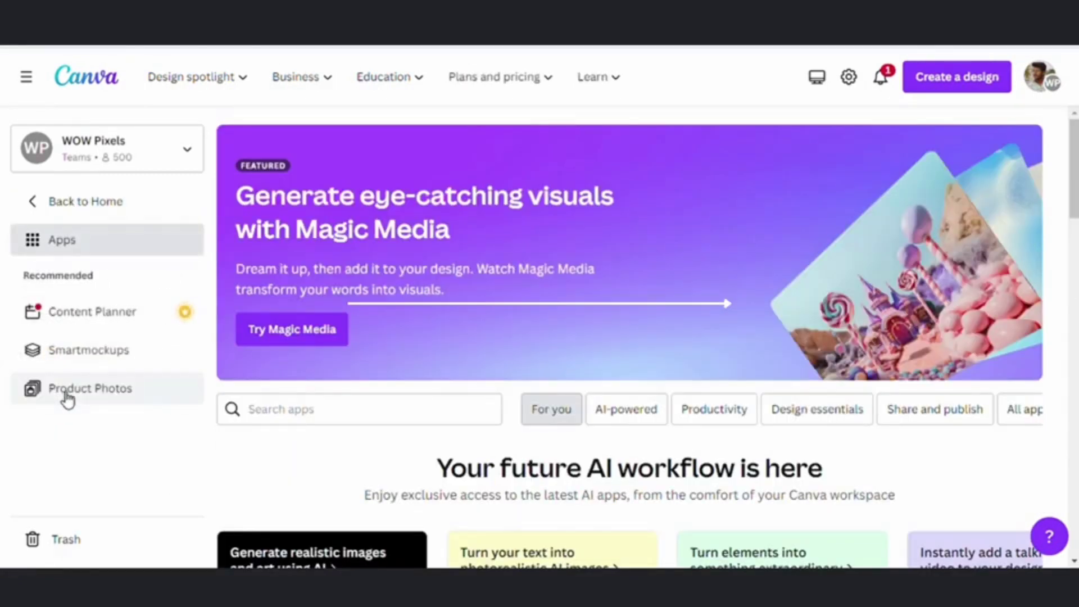
mouse_move(66, 433)
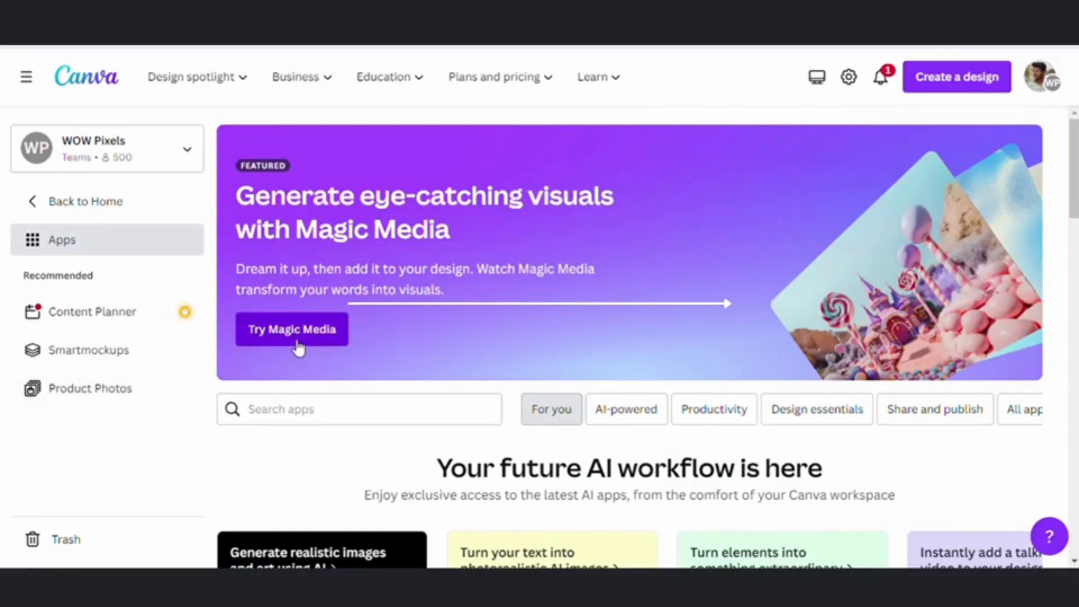
mouse_move(310, 344)
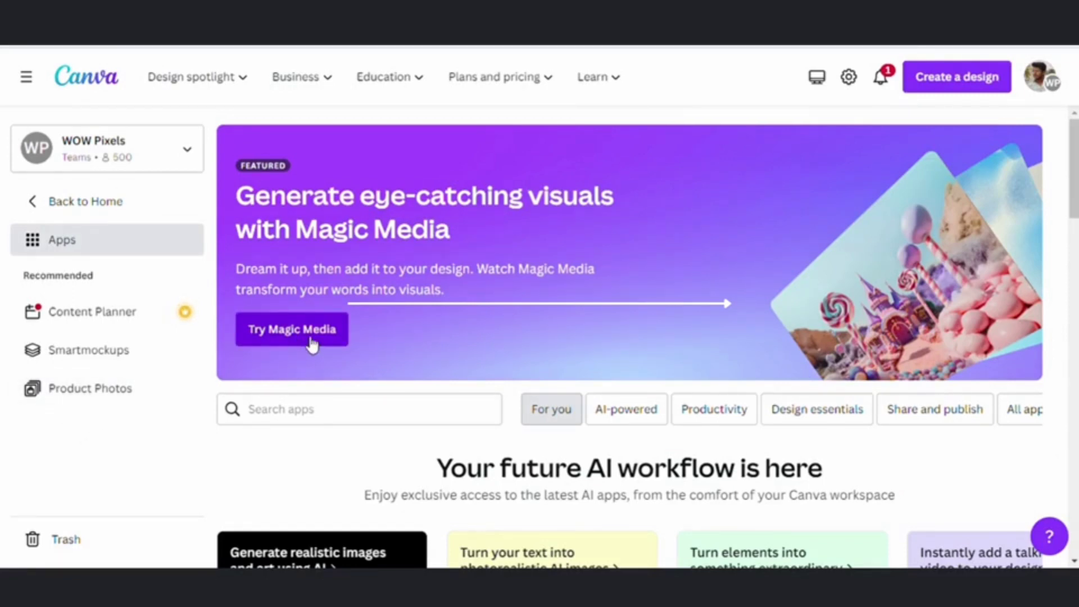
- Launch Magic Media in a new Video (1920 × 1080 px) design
left_click(291, 329)
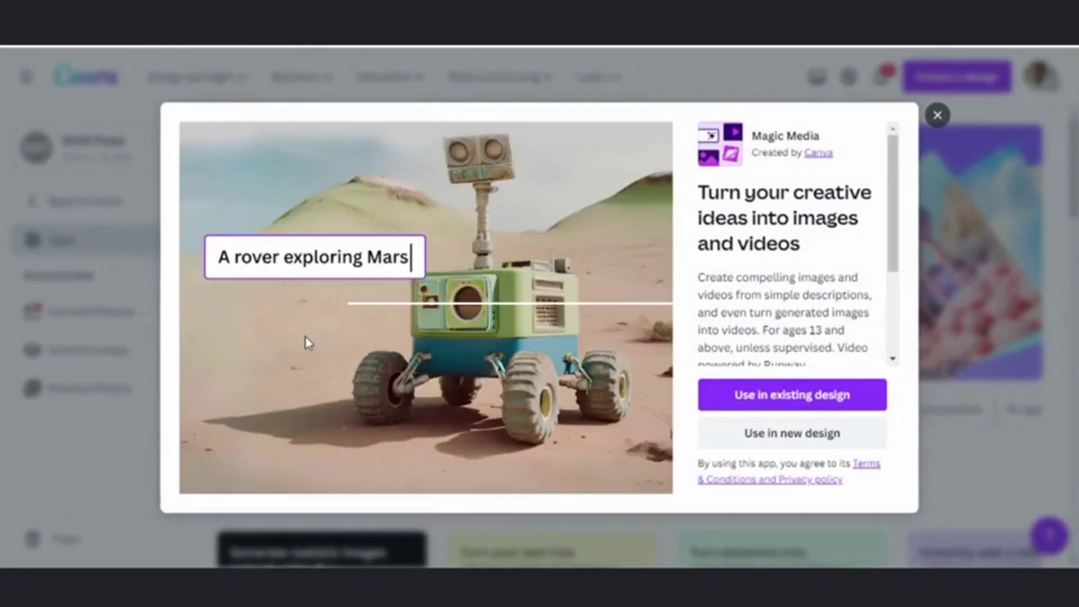
mouse_move(722, 437)
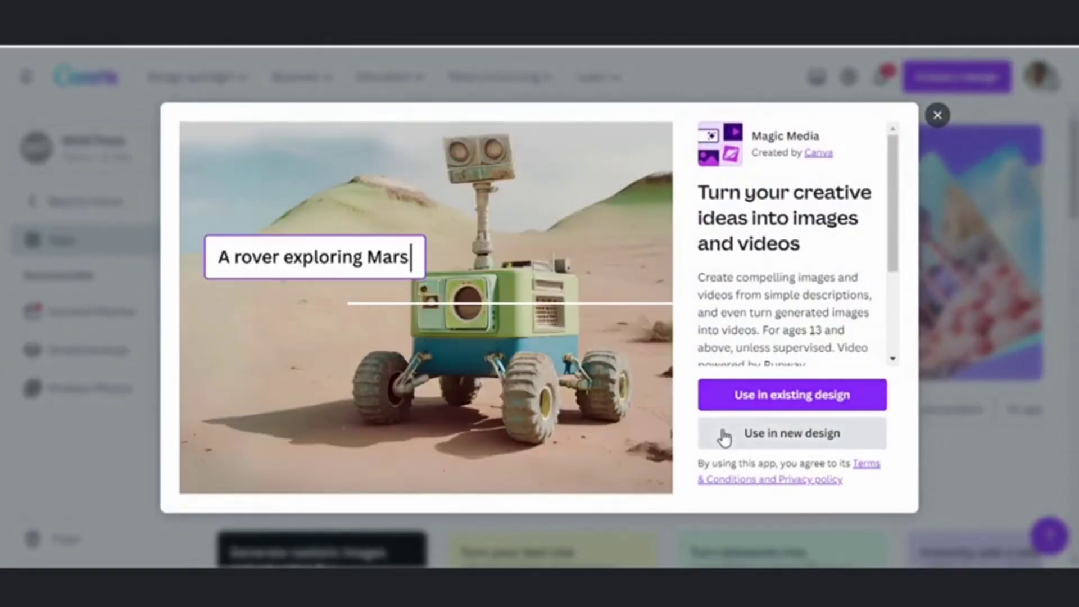
mouse_move(750, 445)
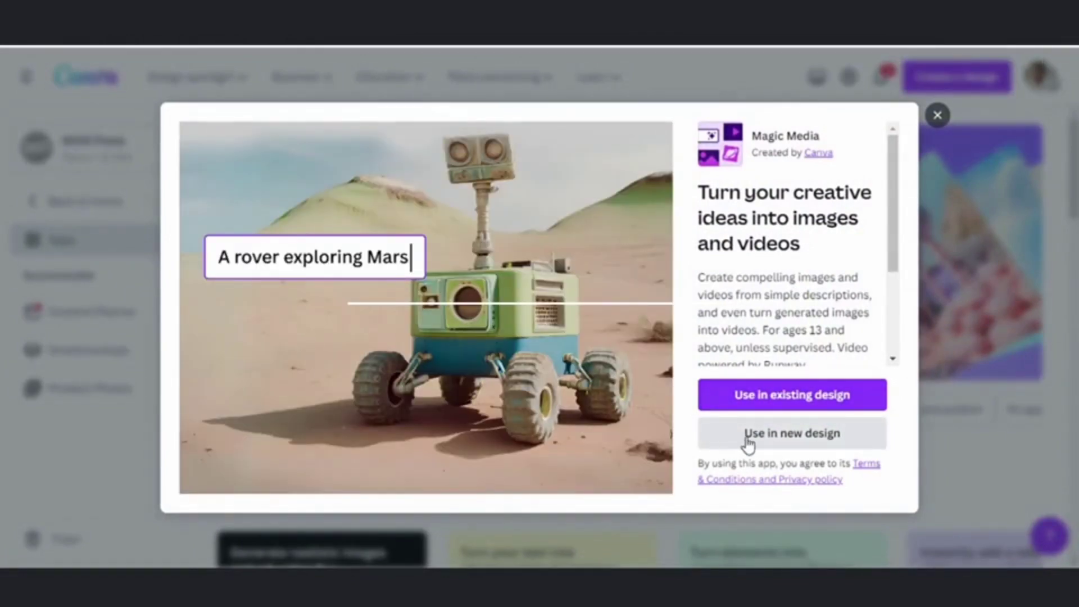
left_click(793, 433)
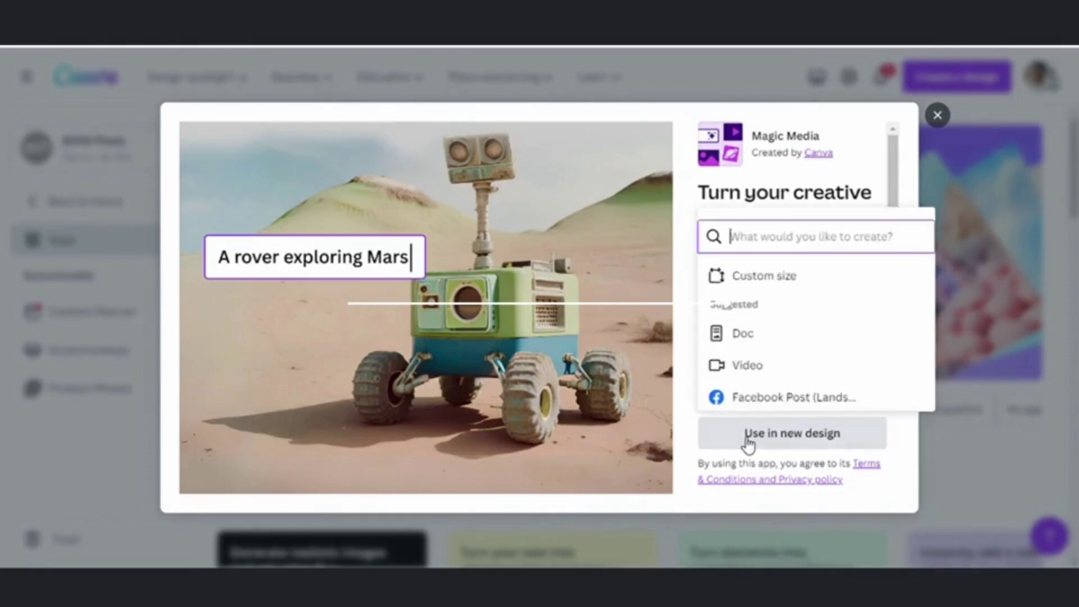
mouse_move(770, 373)
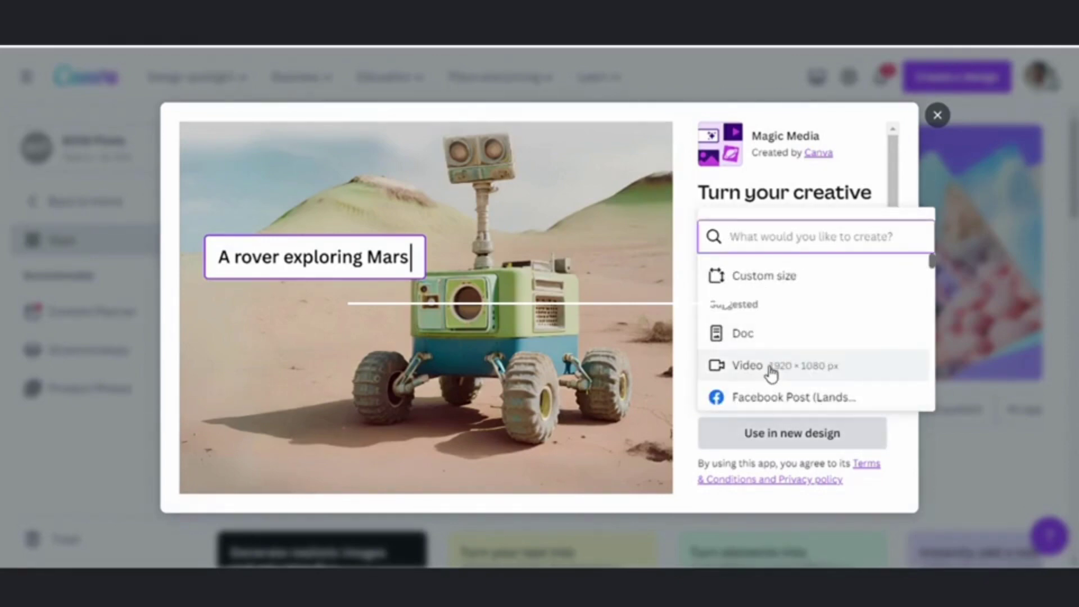
mouse_move(800, 367)
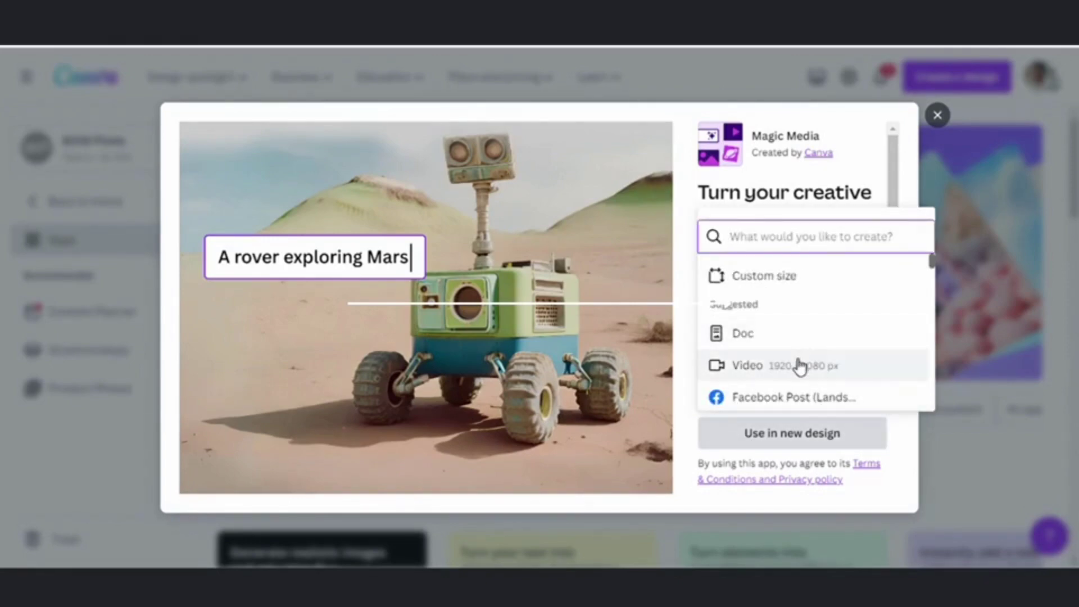
scroll("down", 3)
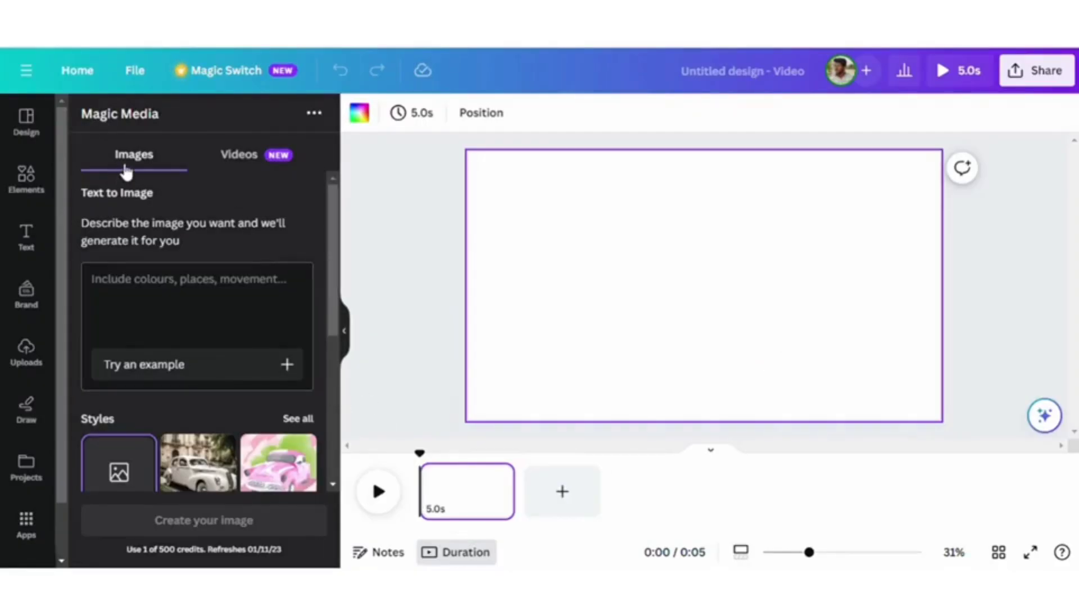
mouse_move(238, 172)
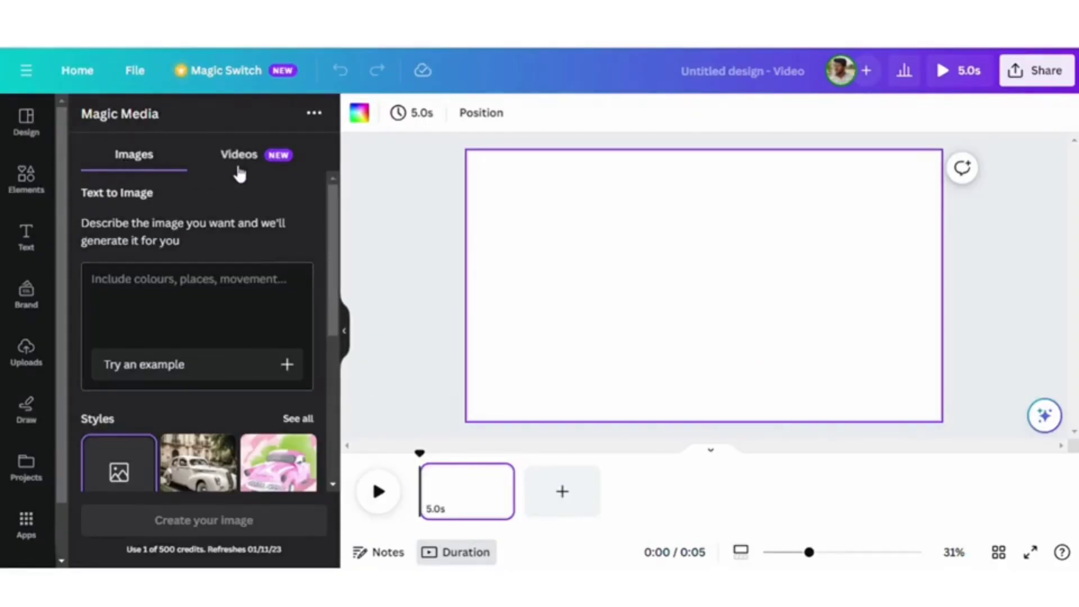
mouse_move(244, 162)
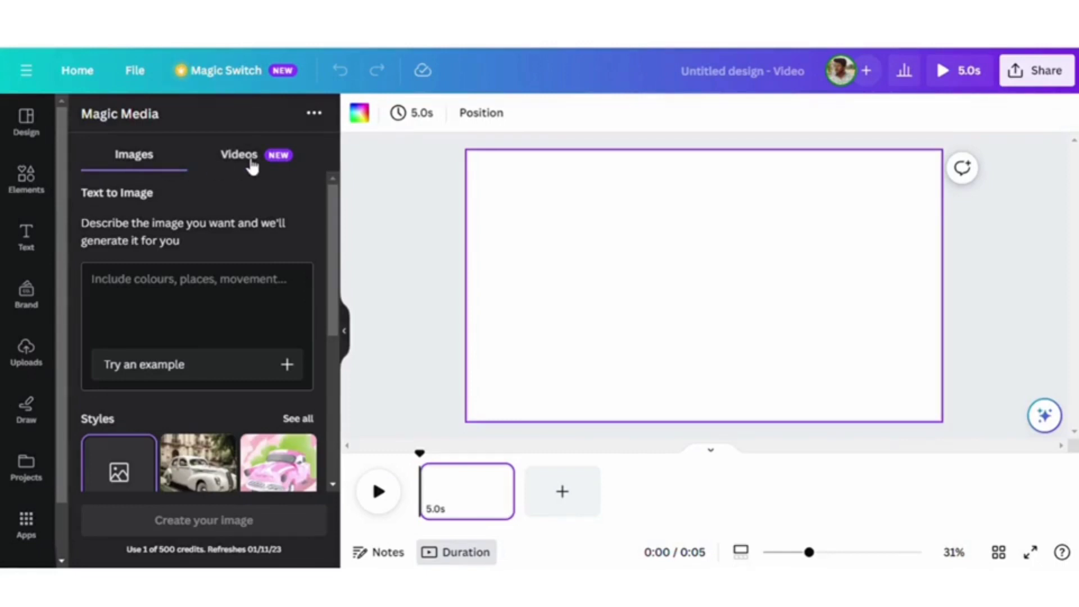
mouse_move(238, 162)
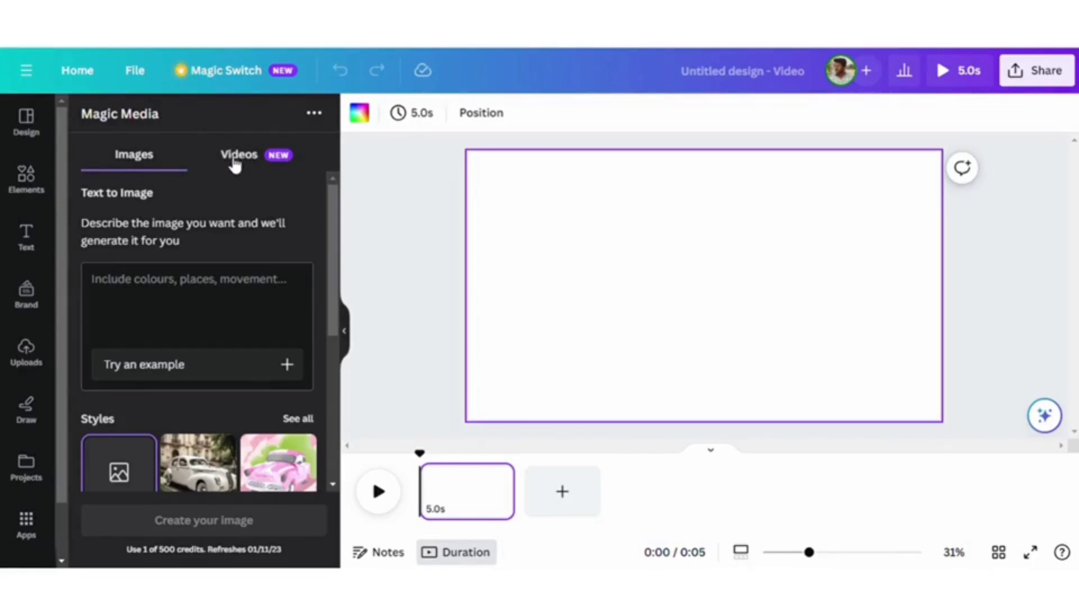
- Switch Magic Media to Videos and enter the prompt 'car drifting on a road'
left_click(238, 154)
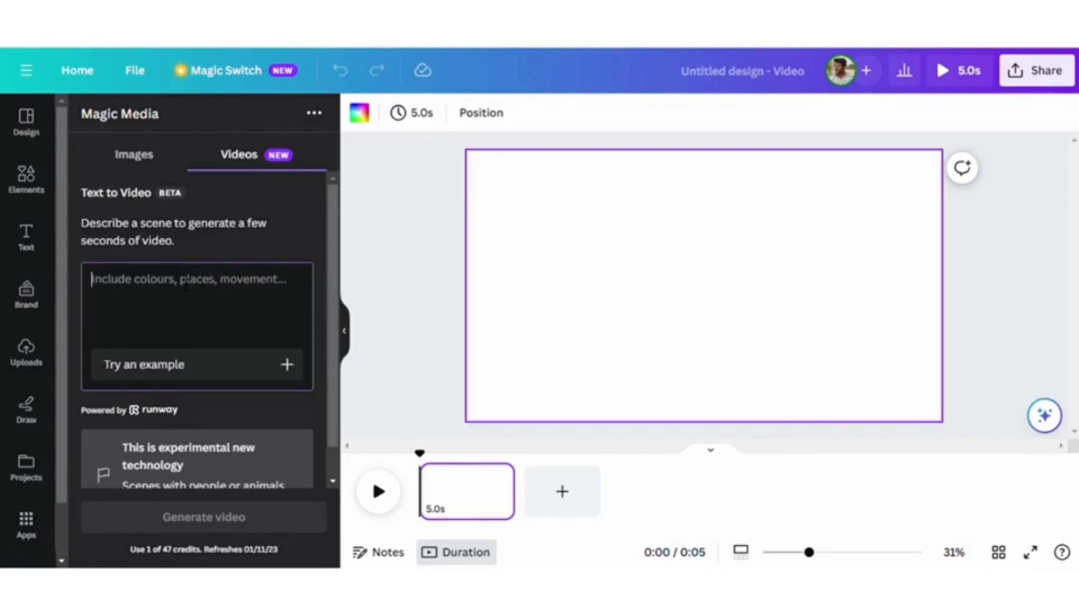
type("car drift")
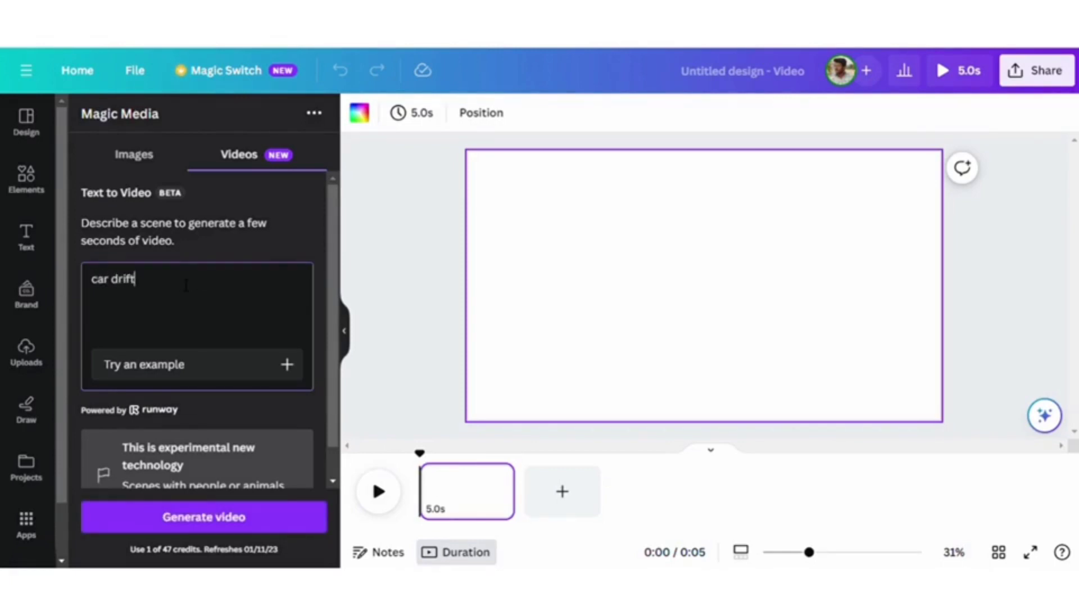
type("ing on a")
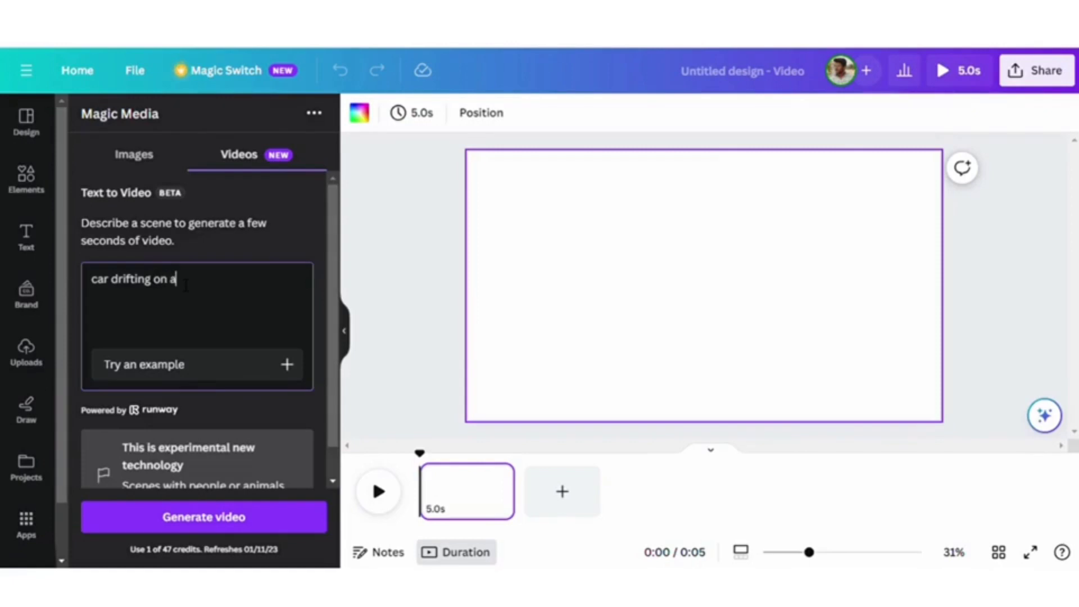
type("road")
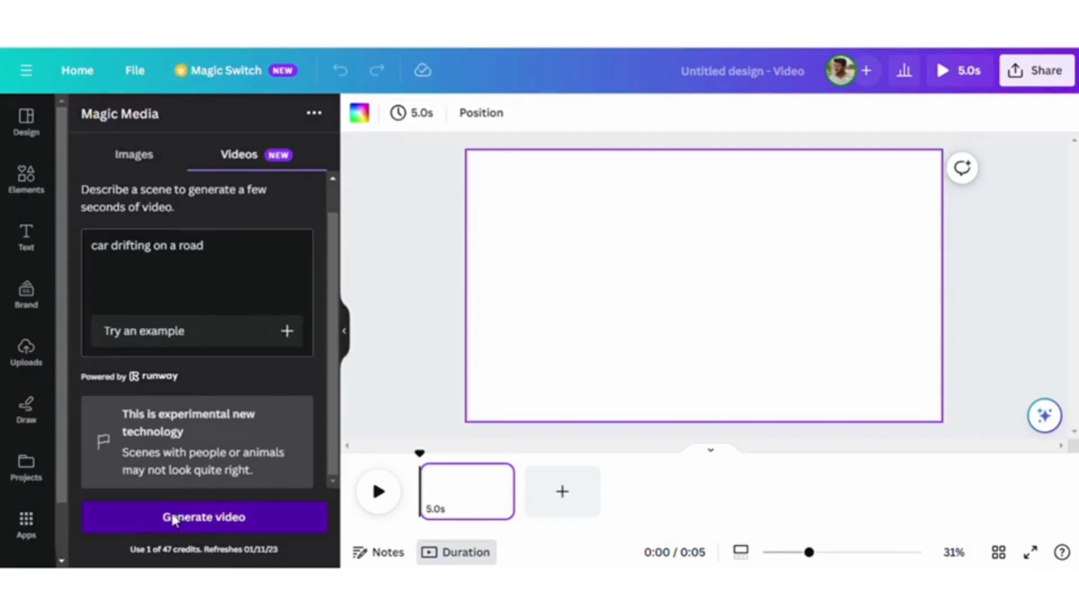
- Generate the car-drifting clip, add it to the page and select it paused on the canvas
left_click(204, 517)
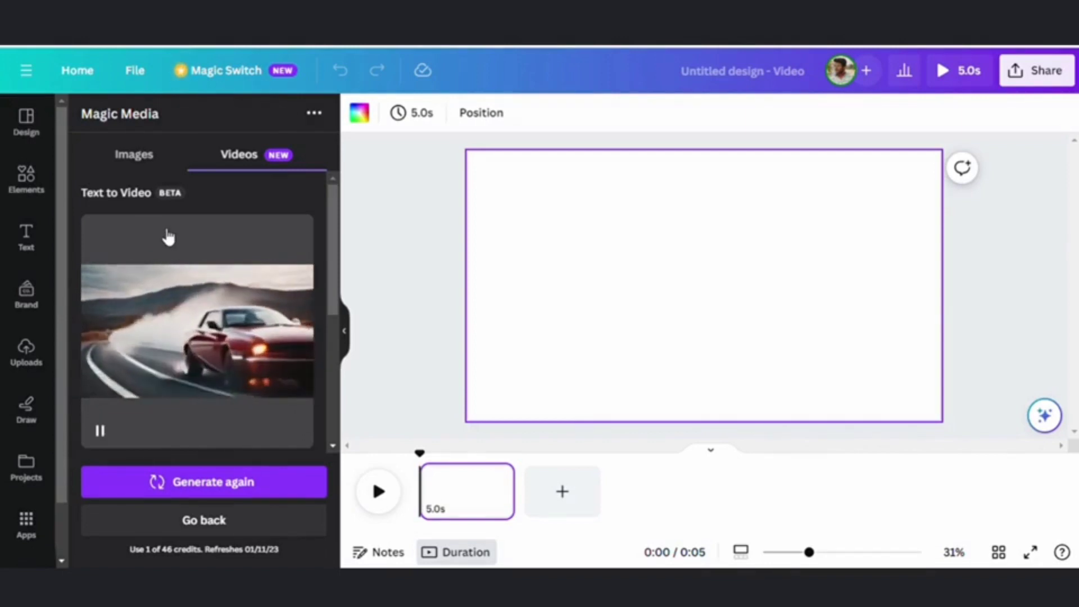
left_click(196, 329)
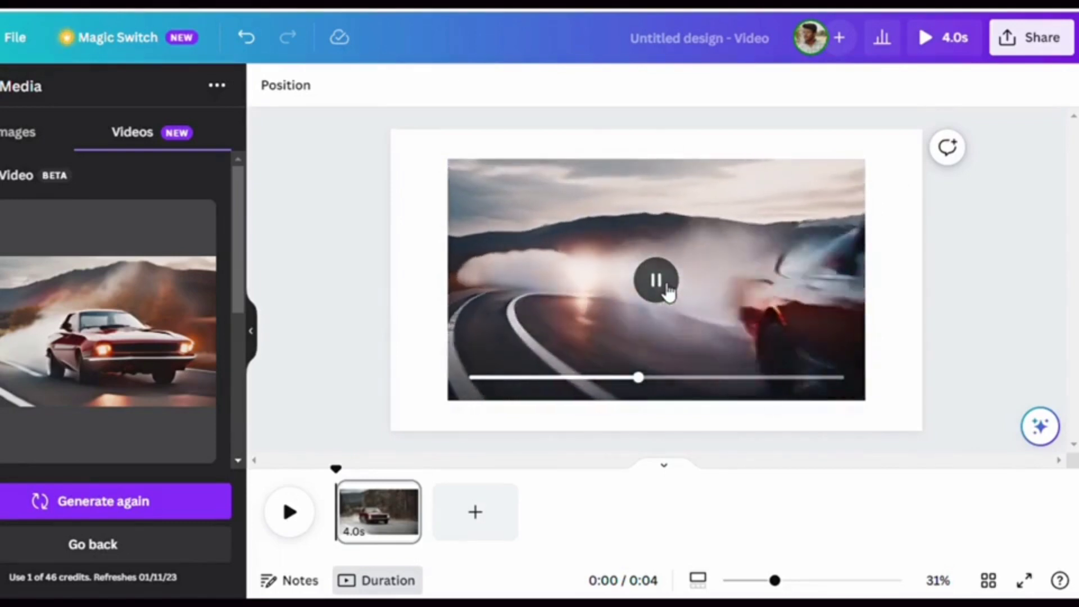
left_click(655, 278)
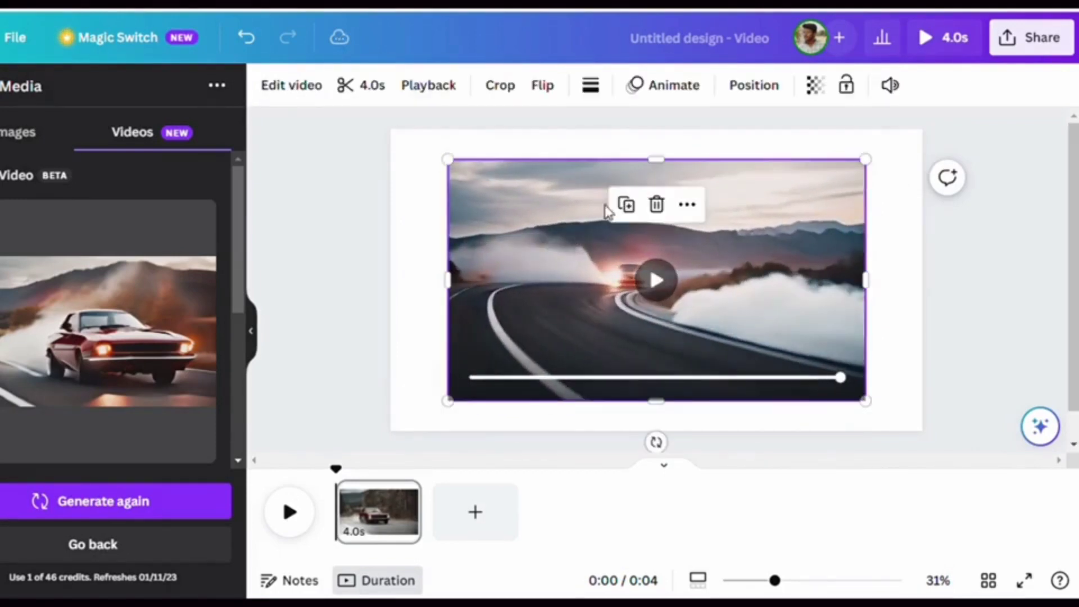
left_click(663, 84)
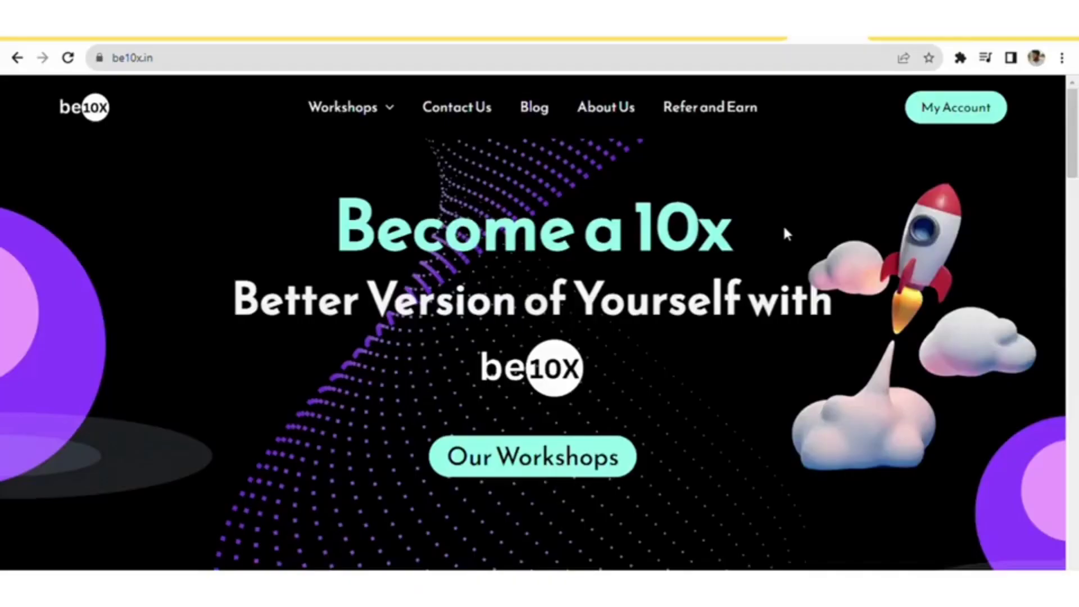
- Scroll the be10x homepage through Our Workshops, reviews and the blog cards
scroll("down", 3)
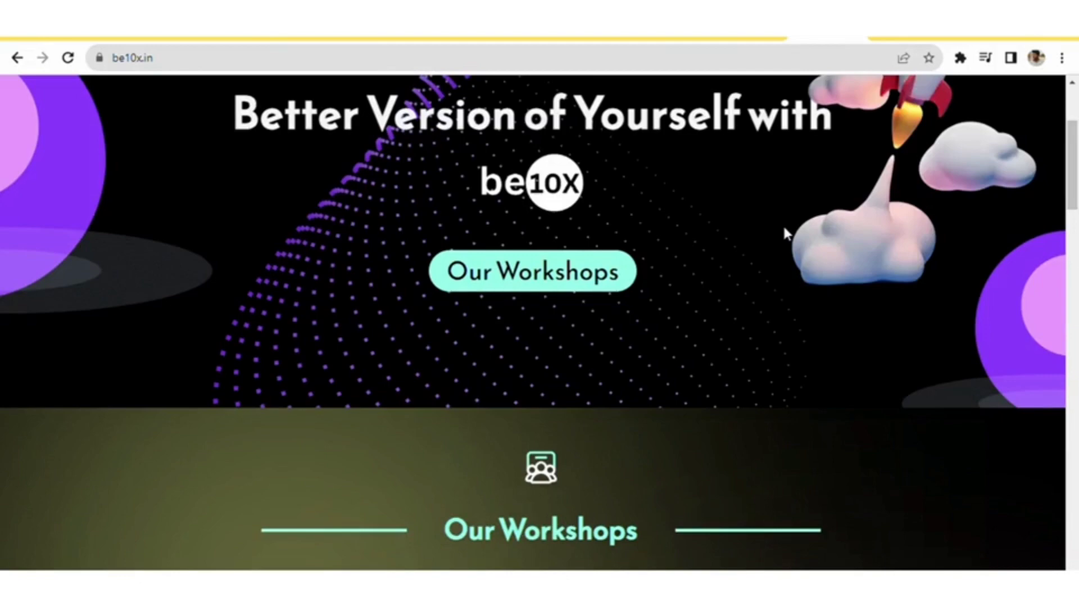
scroll("down", 3)
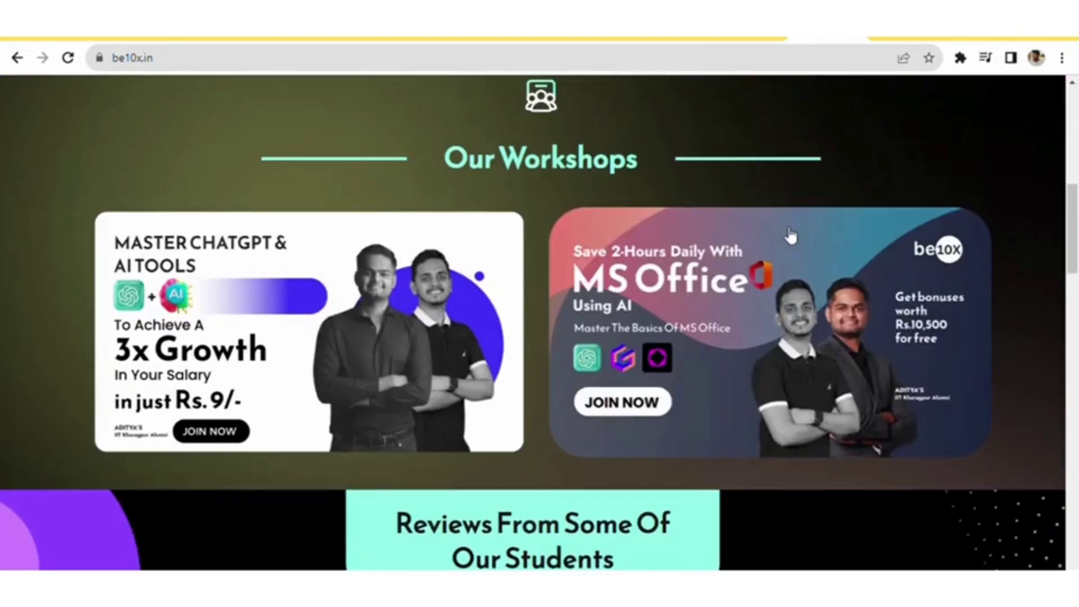
scroll("down", 3)
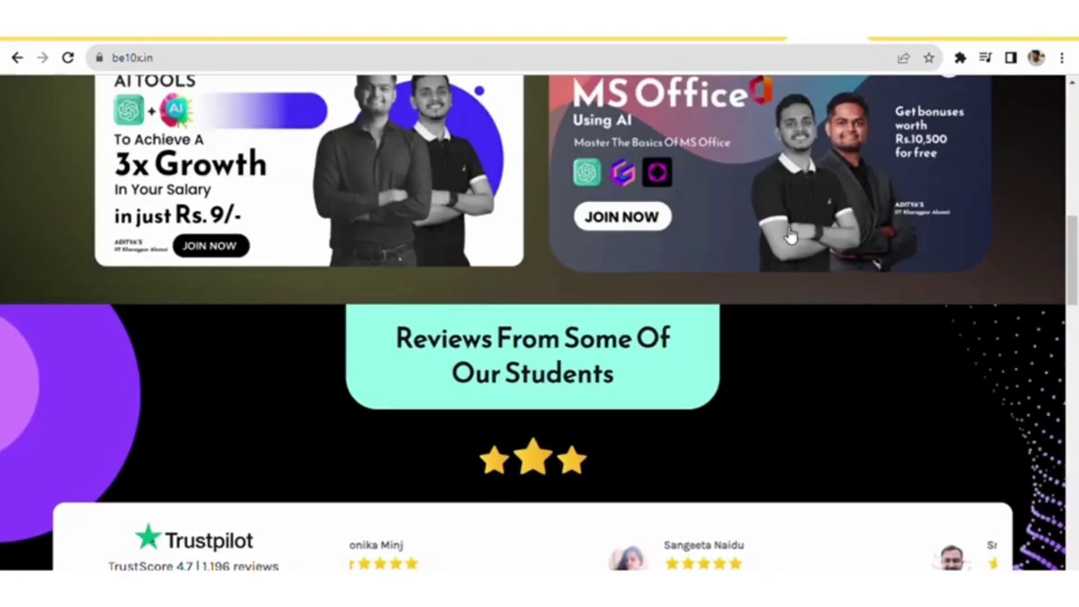
scroll("down", 3)
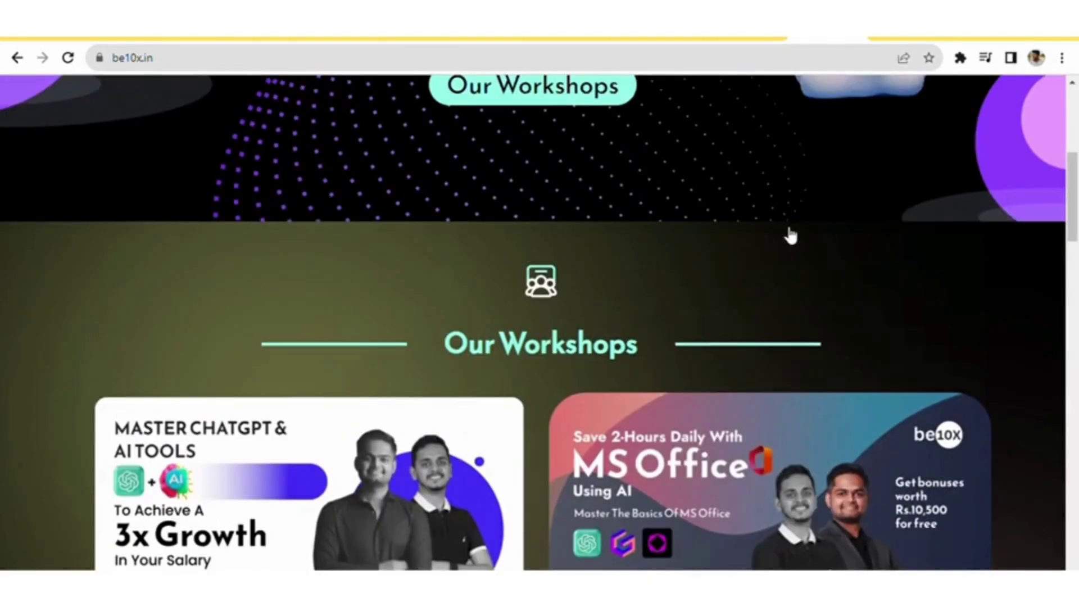
scroll("up", 3)
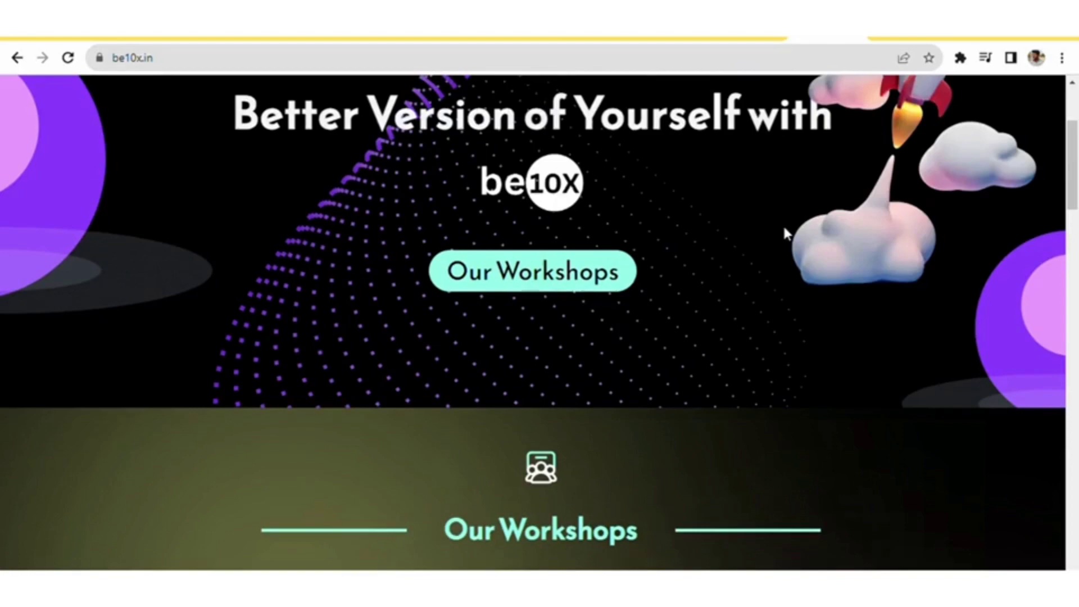
scroll("down", 3)
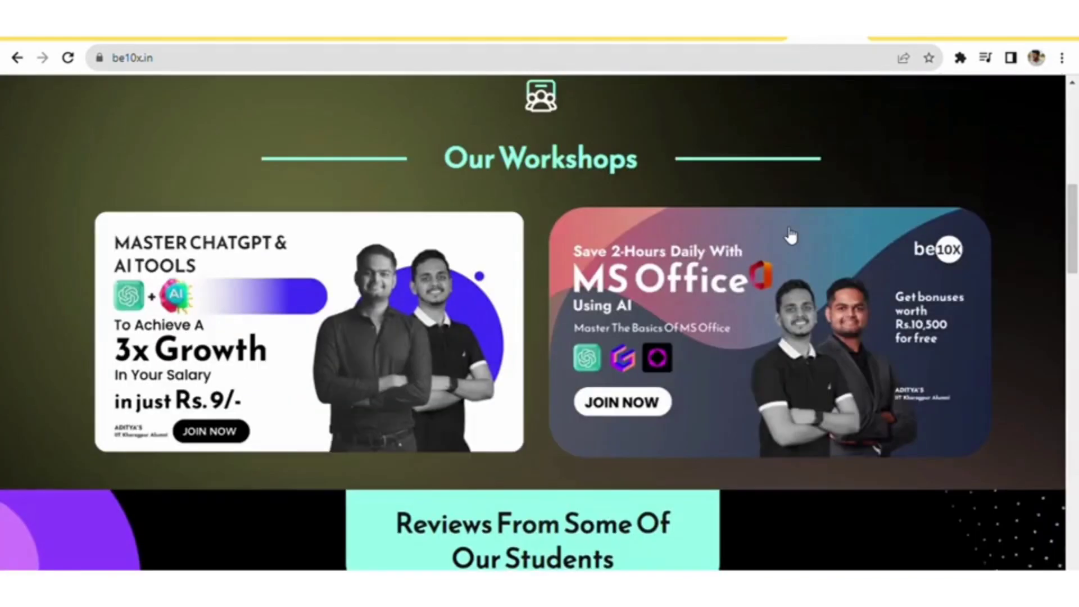
scroll("down", 3)
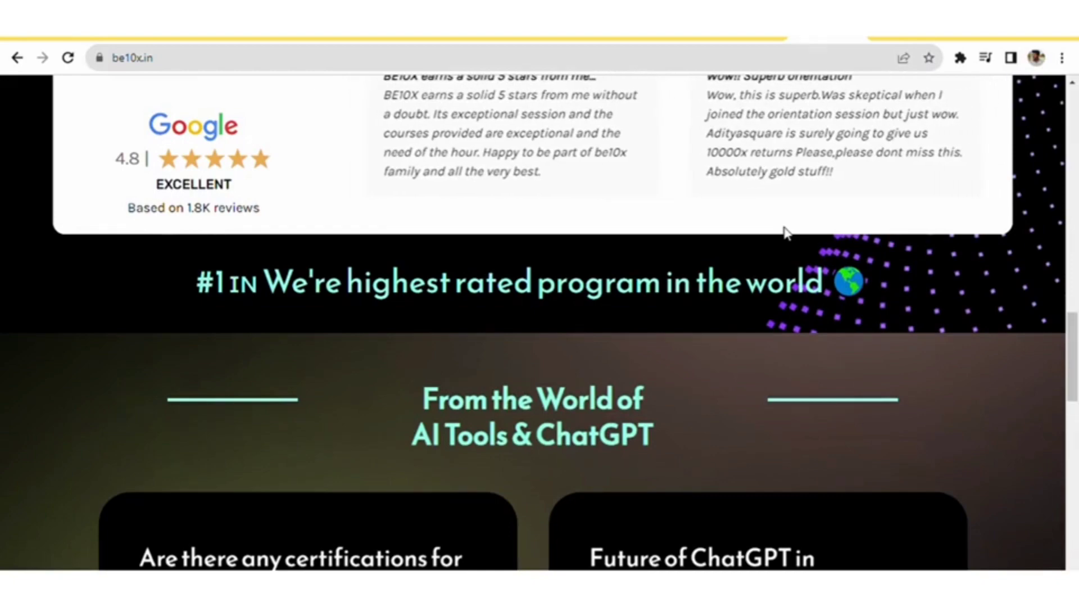
scroll("down", 3)
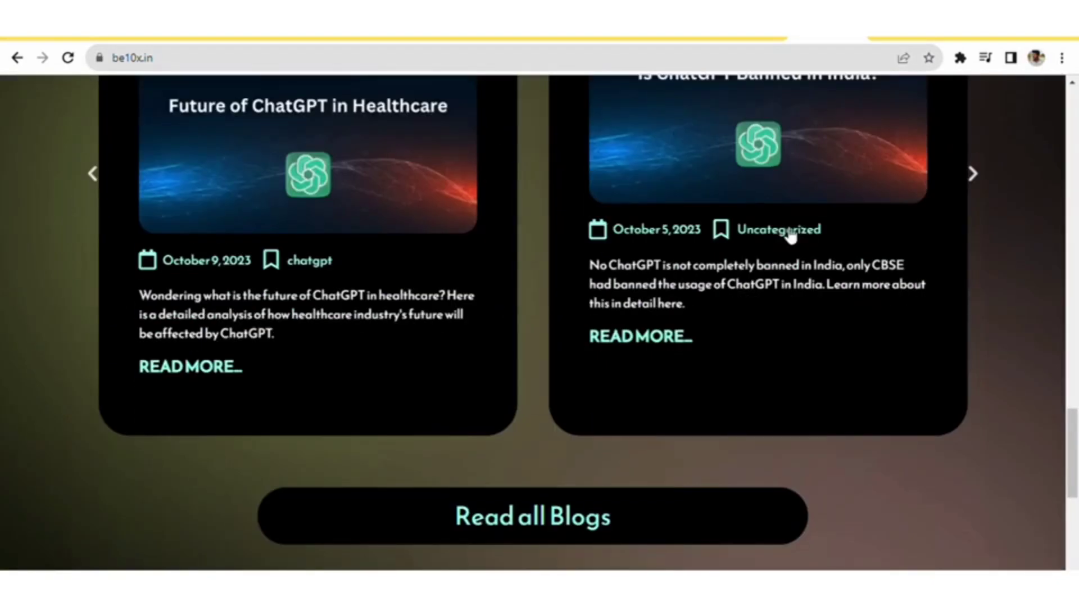
scroll("down", 3)
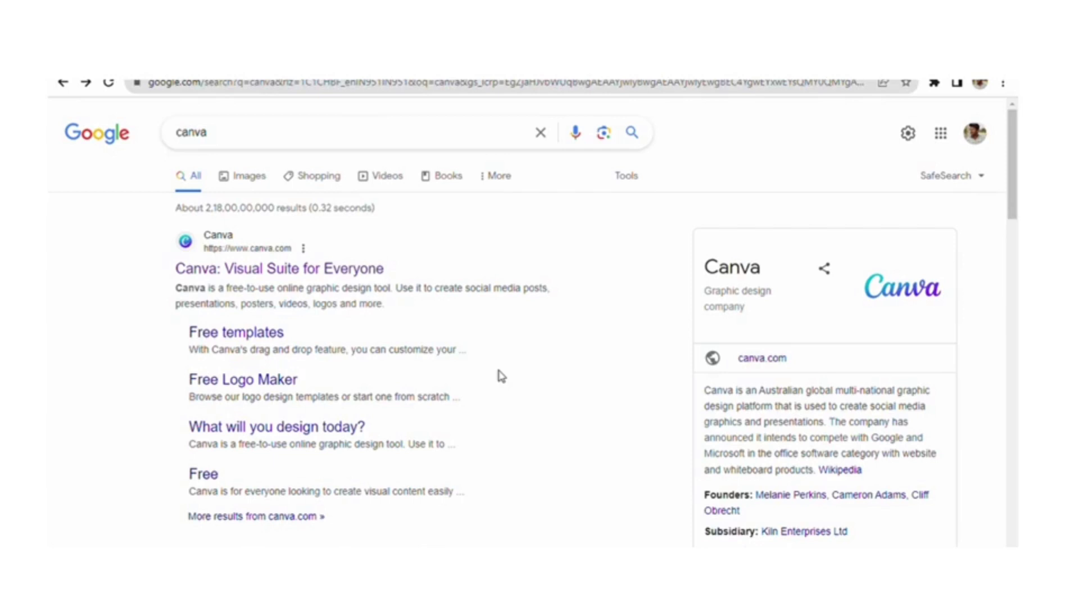
- Follow the 'Canva: Visual Suite for Everyone' result to the Canva home page
left_click(280, 269)
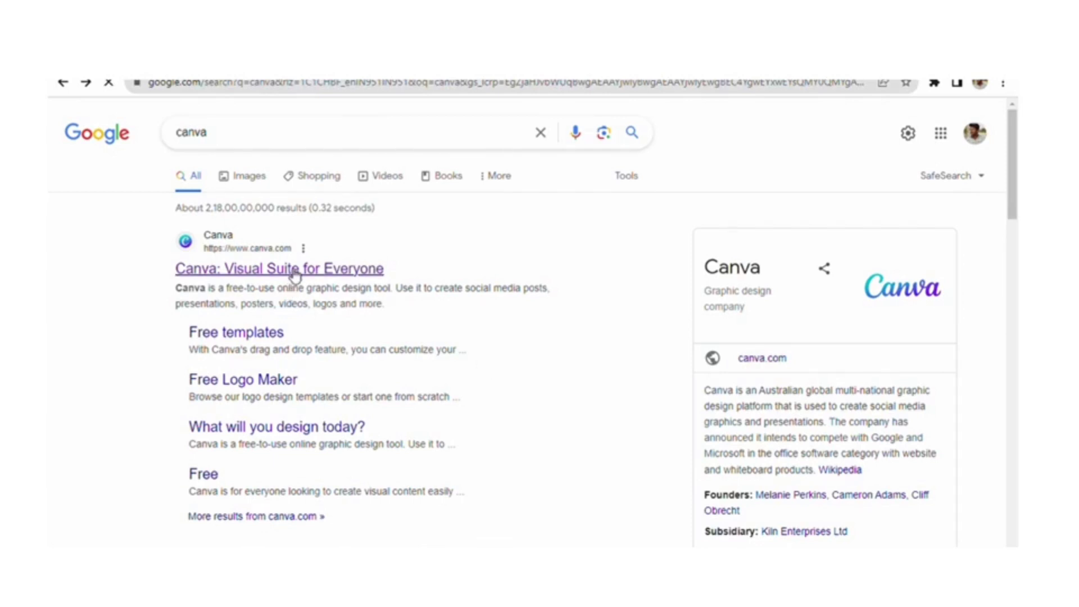
left_click(279, 269)
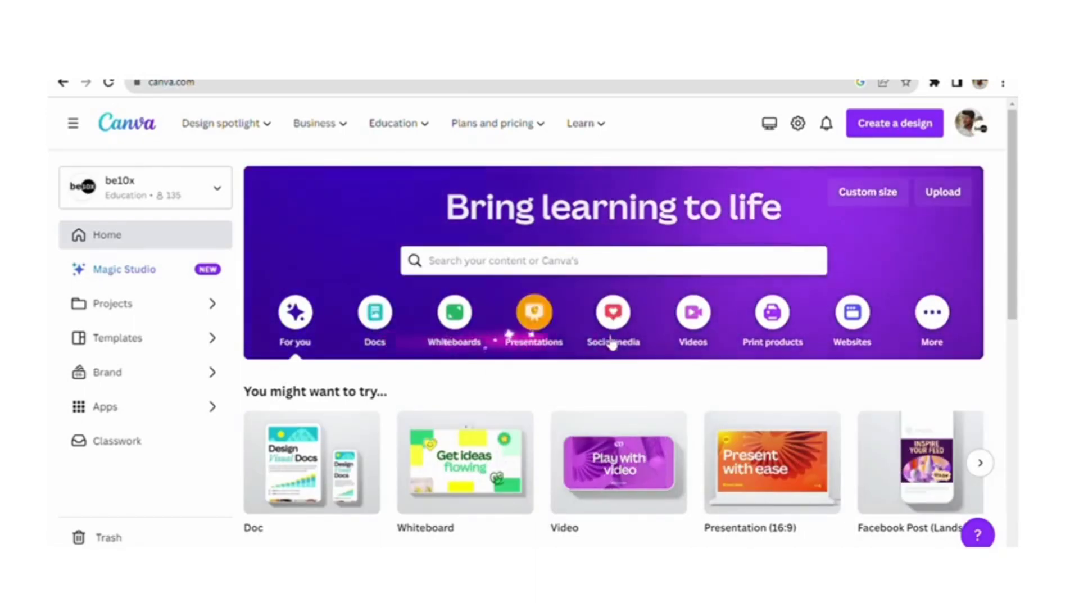
- Choose the Videos category and create a blank Video design
left_click(692, 317)
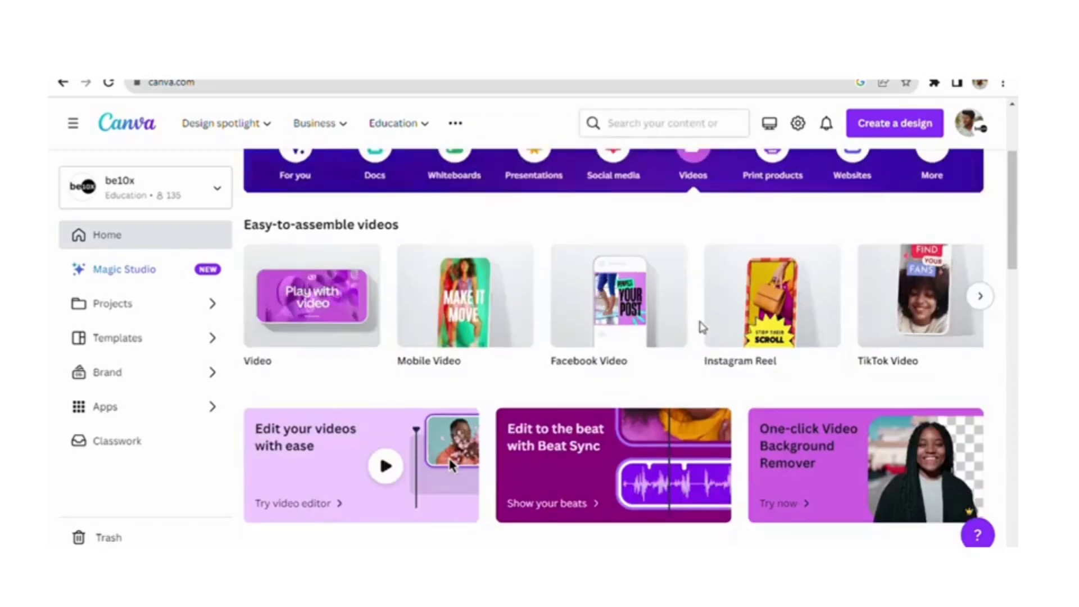
scroll("up", 3)
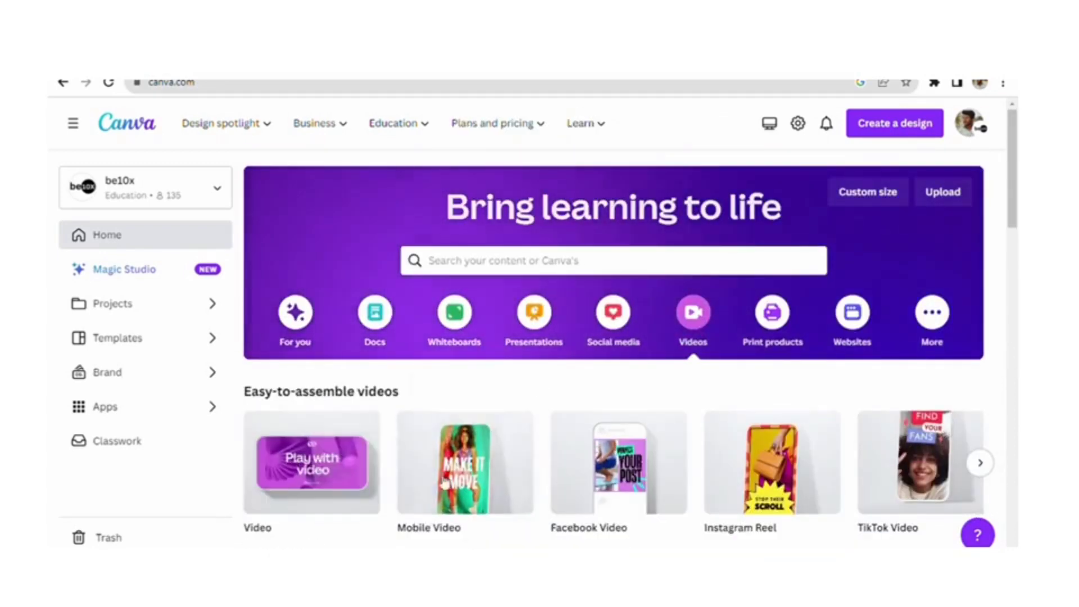
mouse_move(311, 462)
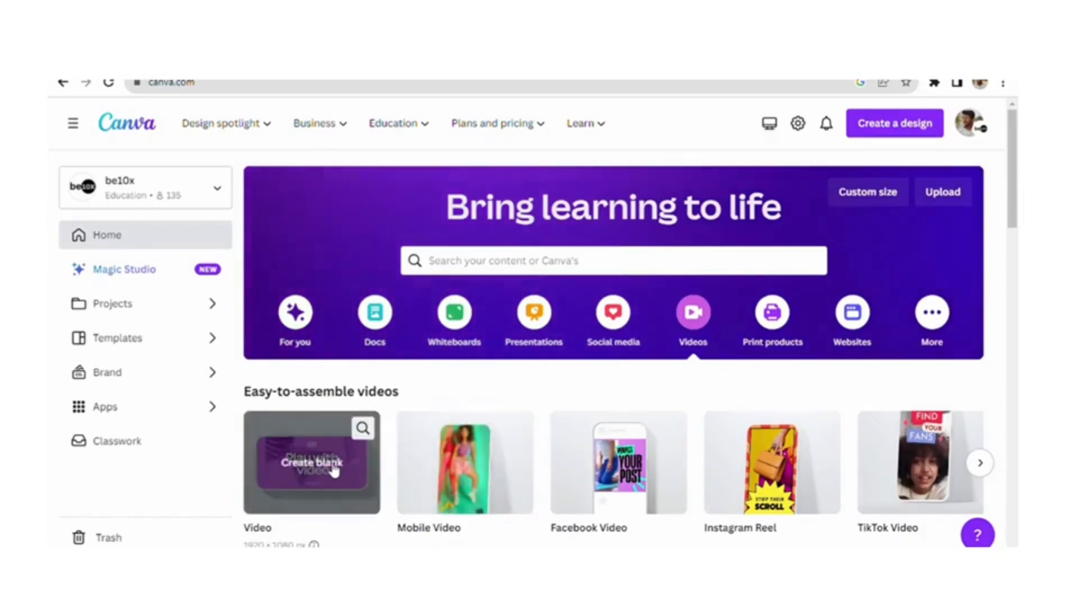
left_click(311, 462)
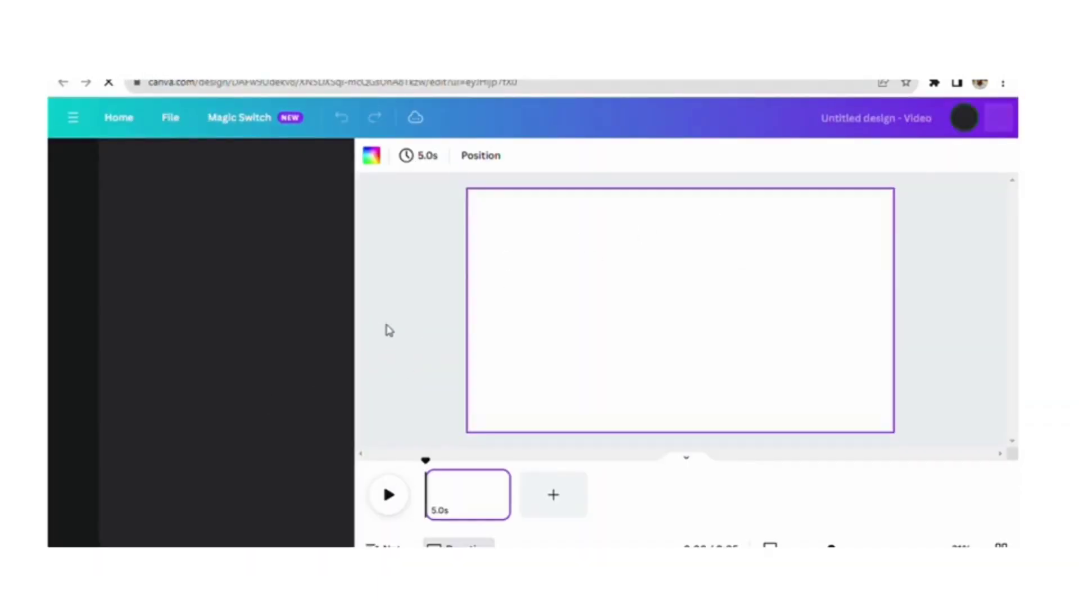
- Reach the Apps panel in the editor's left sidebar
left_click(72, 162)
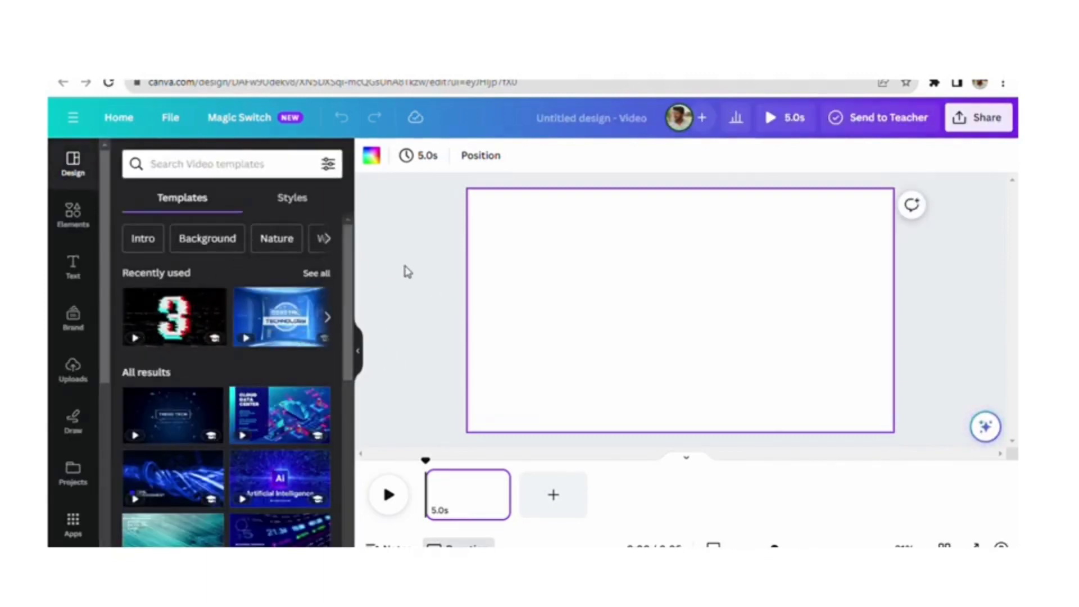
mouse_move(188, 344)
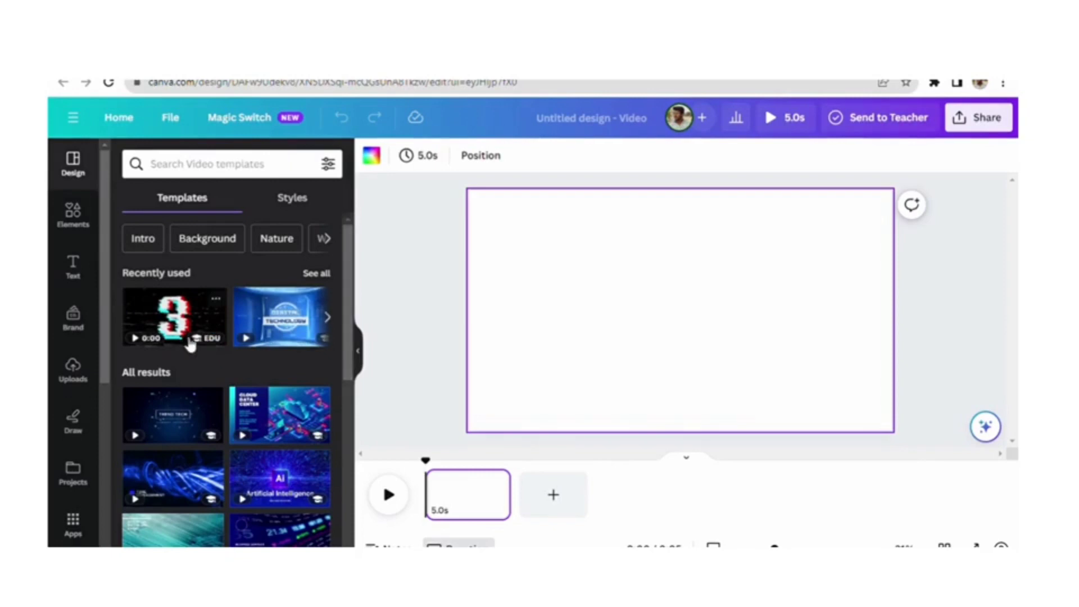
scroll("down", 3)
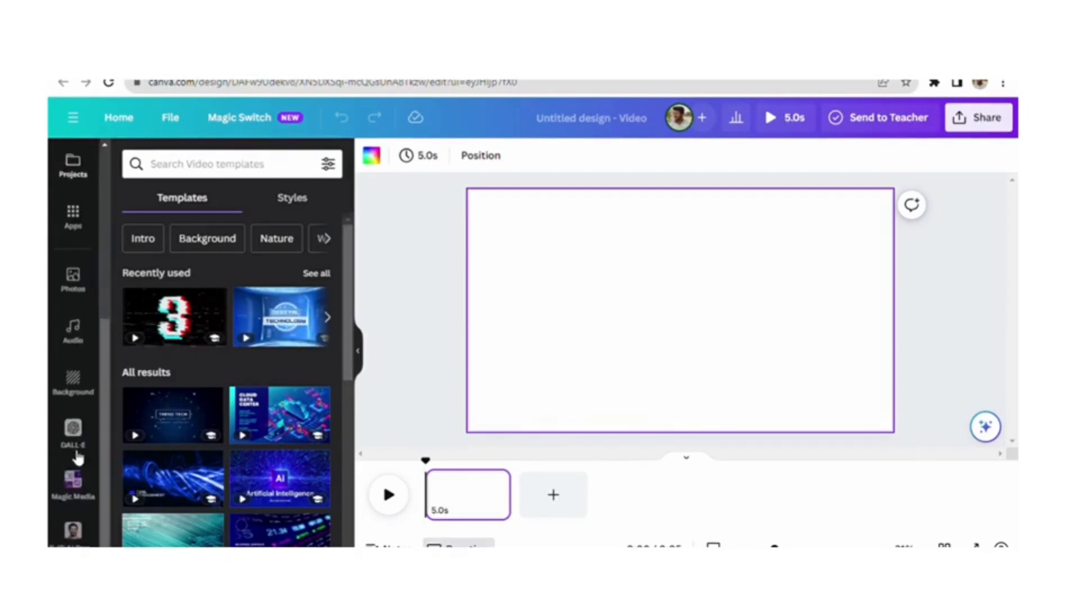
scroll("down", 3)
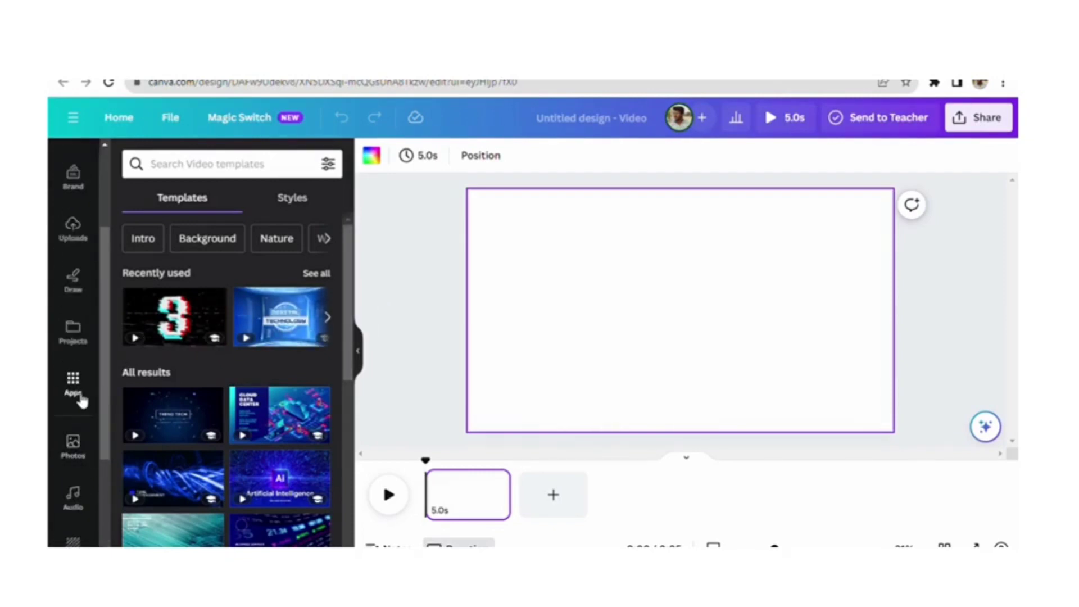
left_click(72, 383)
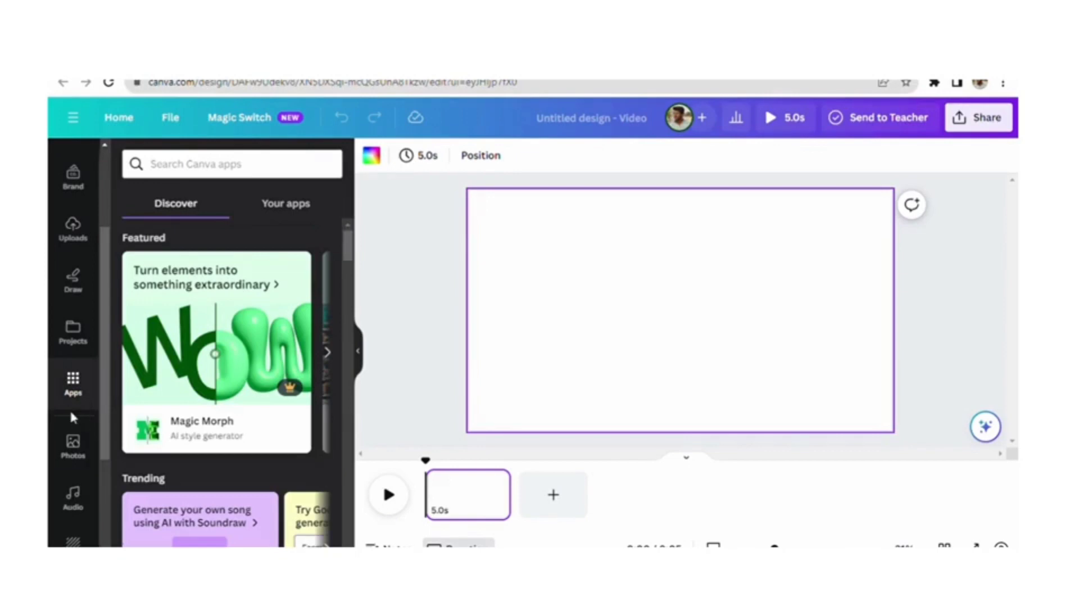
mouse_move(78, 403)
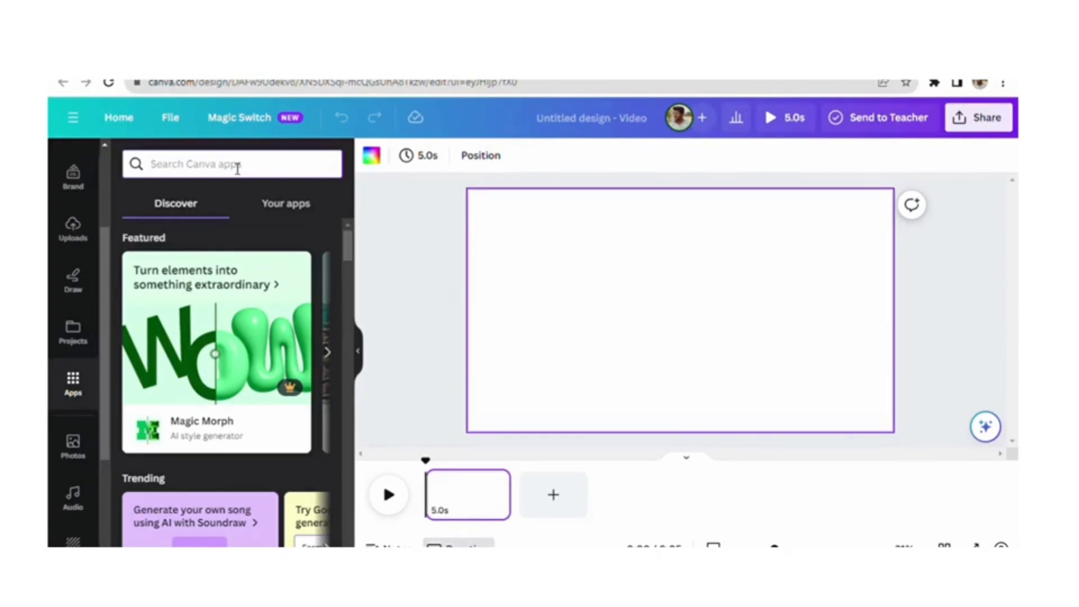
- Search the apps for 'd id' and pick D-ID AI Presenters
type("d")
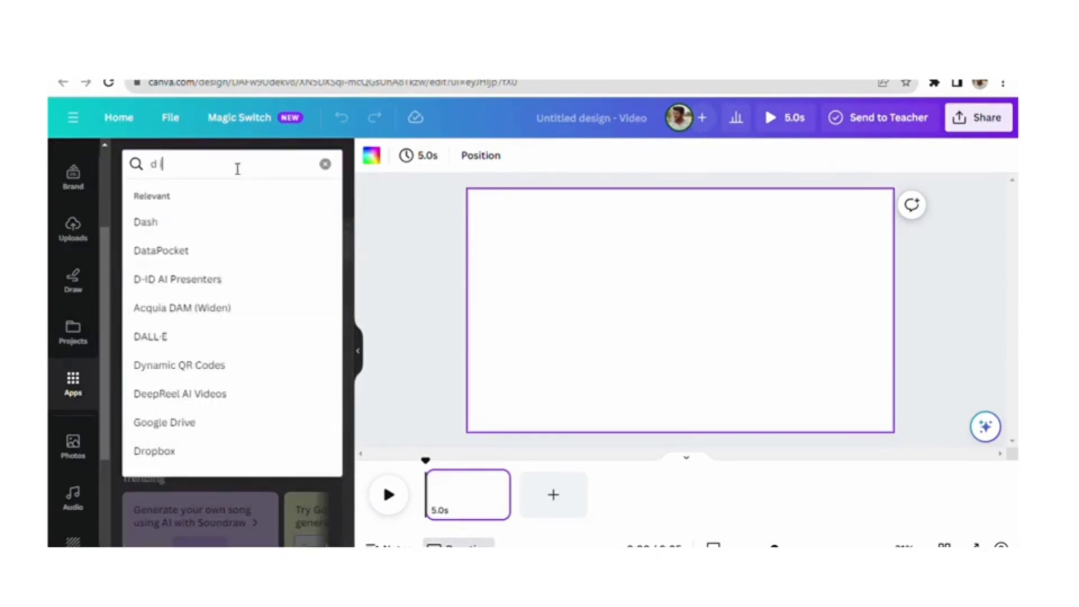
type("id")
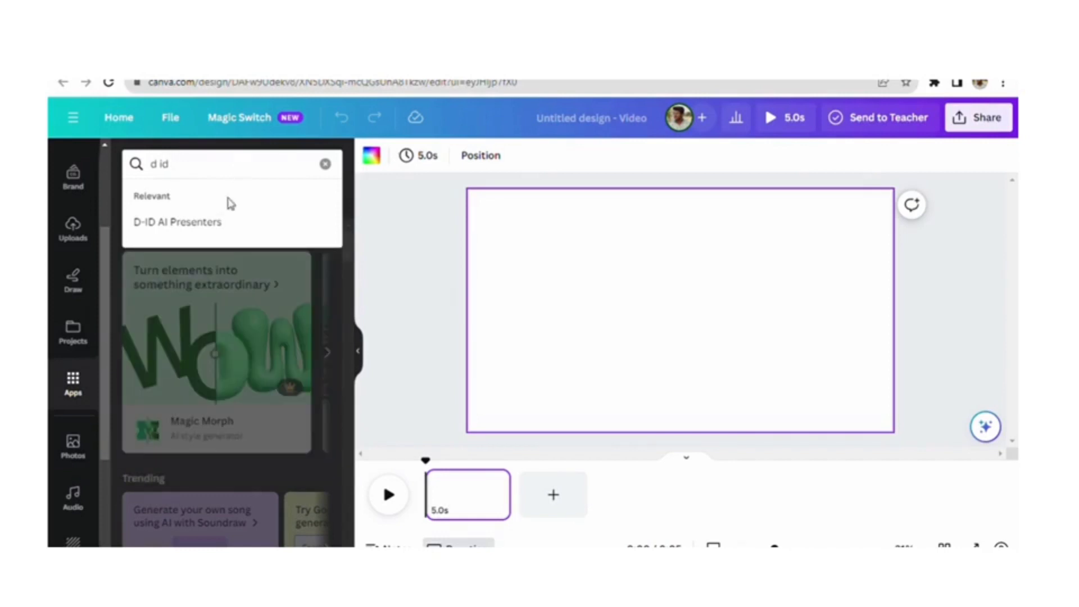
left_click(176, 221)
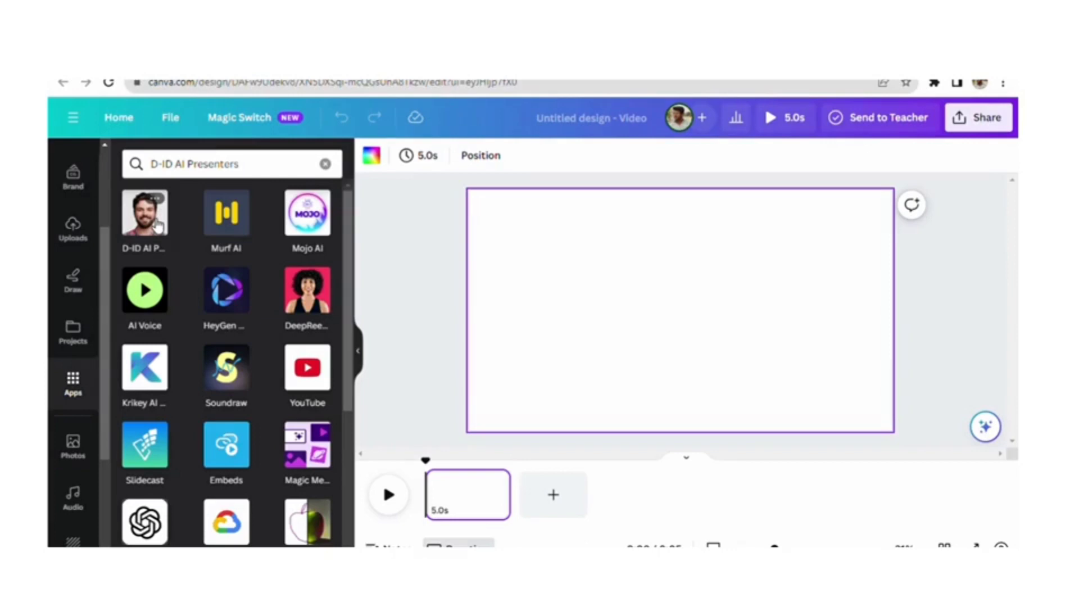
- Launch D-ID AI Presenters and connect the D-ID account to Canva
left_click(145, 213)
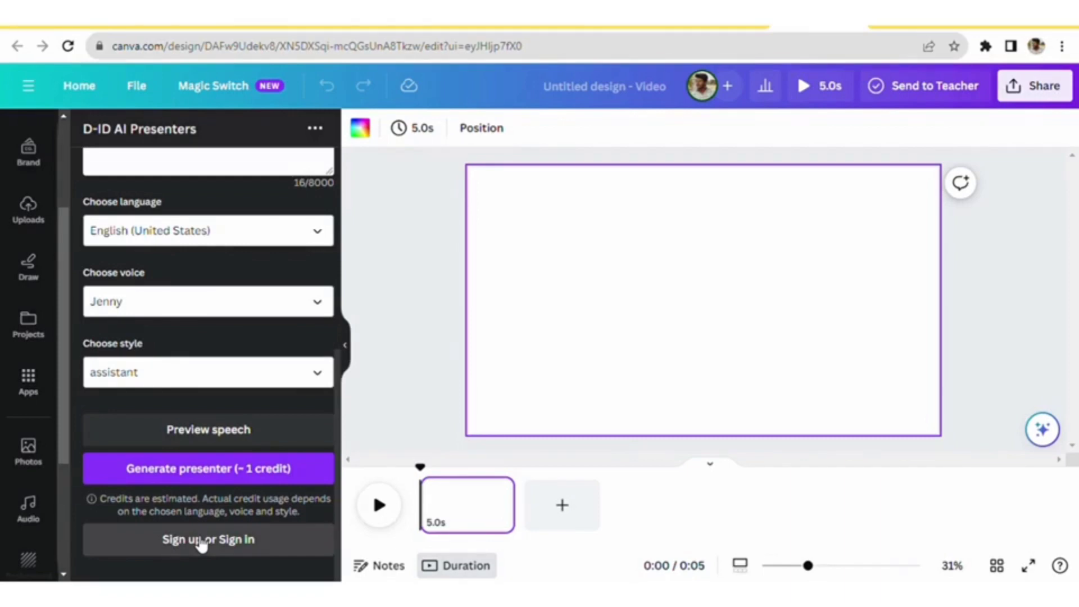
left_click(208, 539)
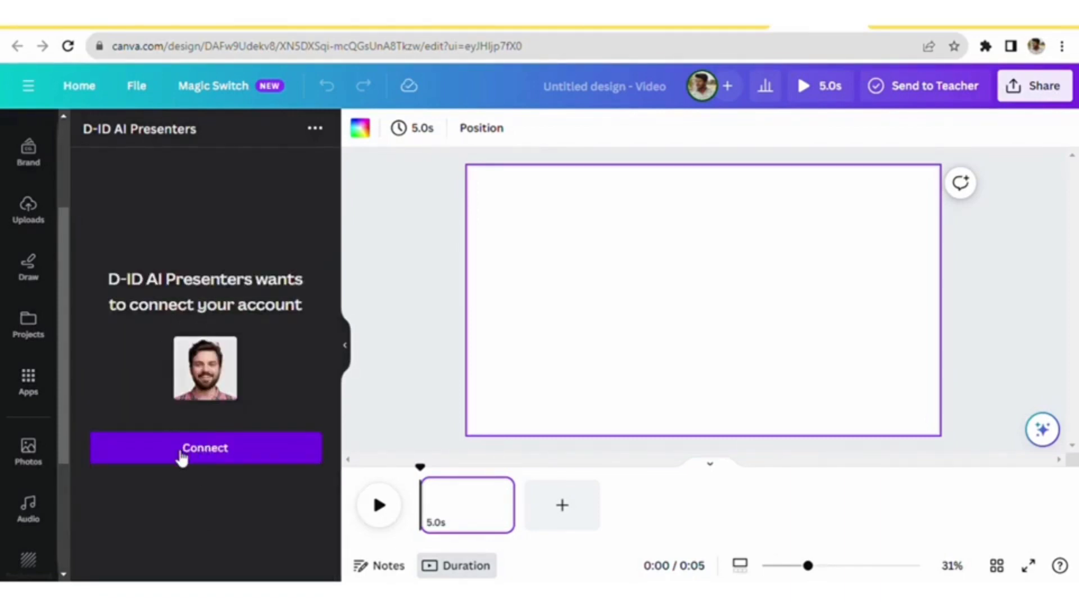
left_click(204, 448)
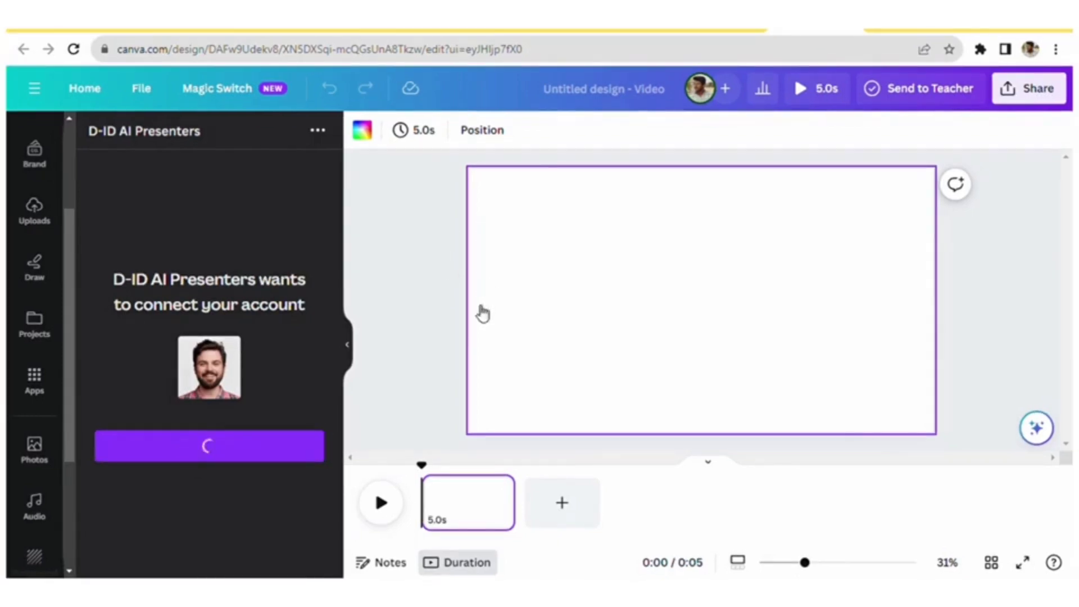
mouse_move(559, 311)
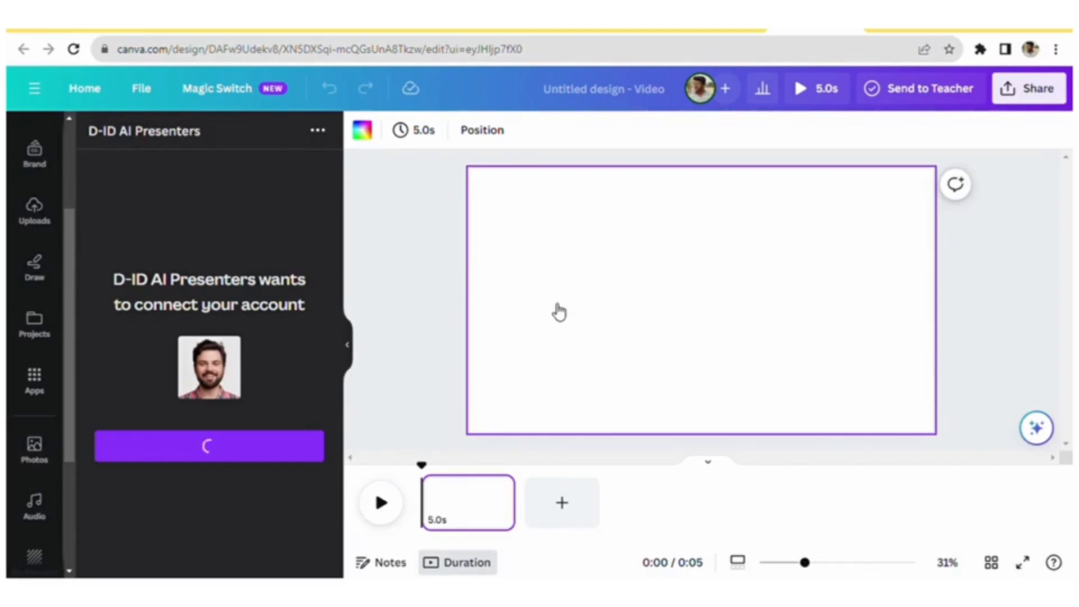
mouse_move(556, 311)
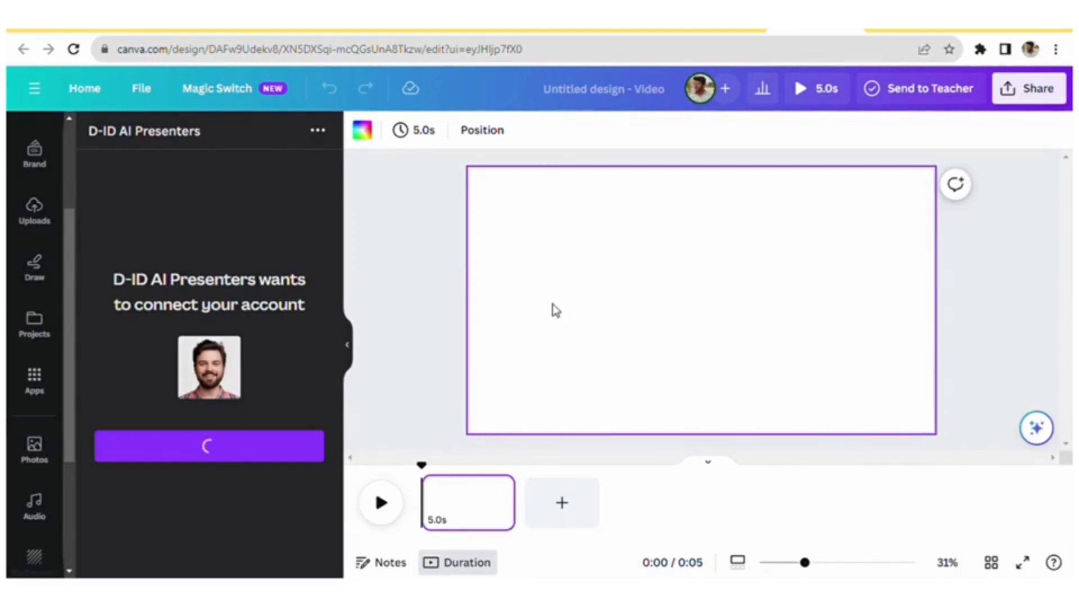
mouse_move(412, 351)
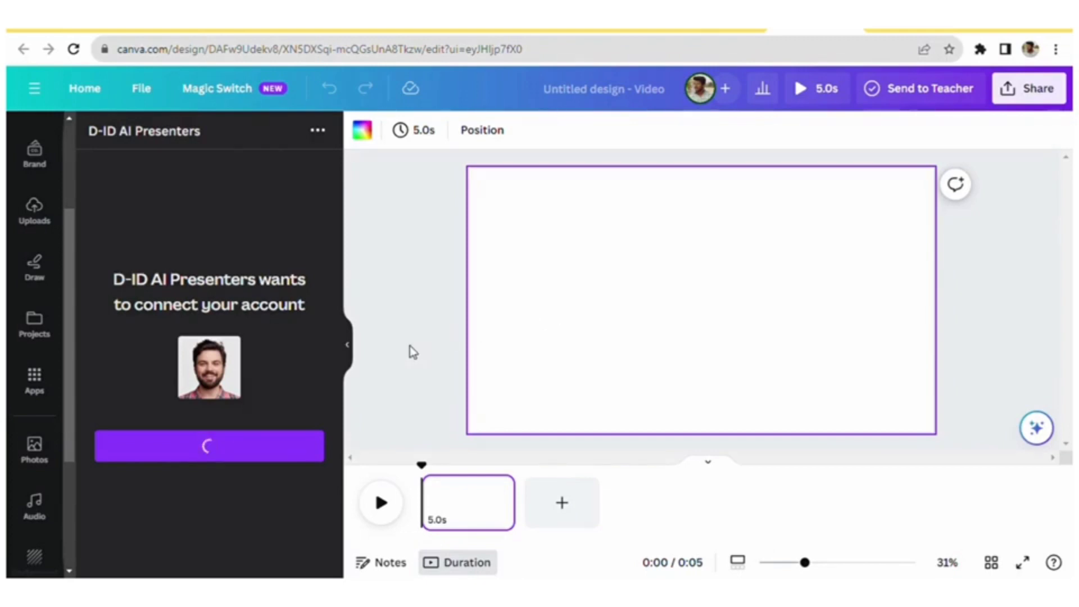
mouse_move(427, 296)
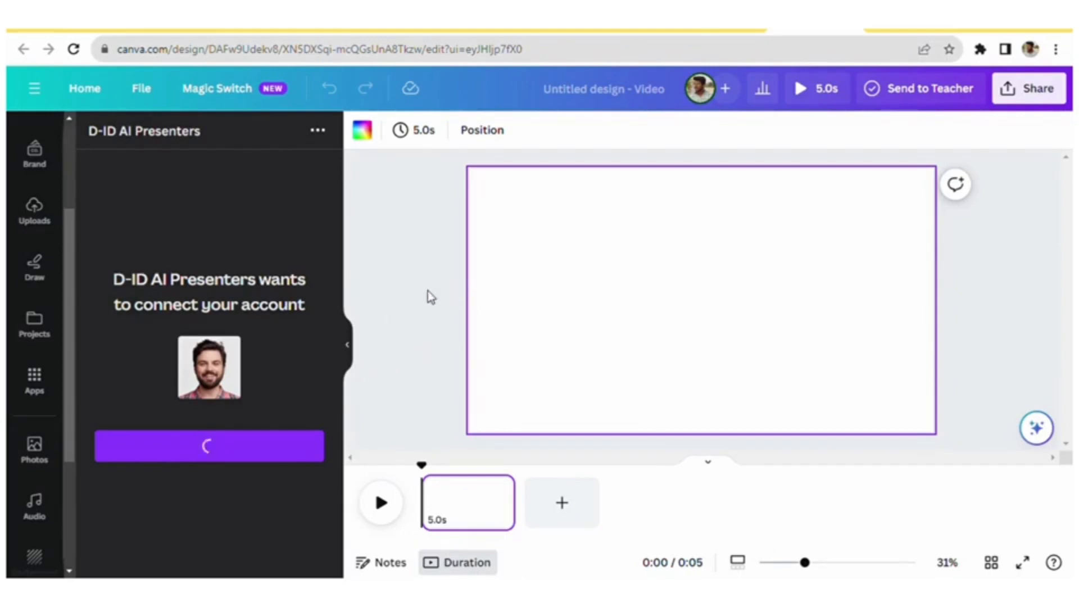
mouse_move(286, 350)
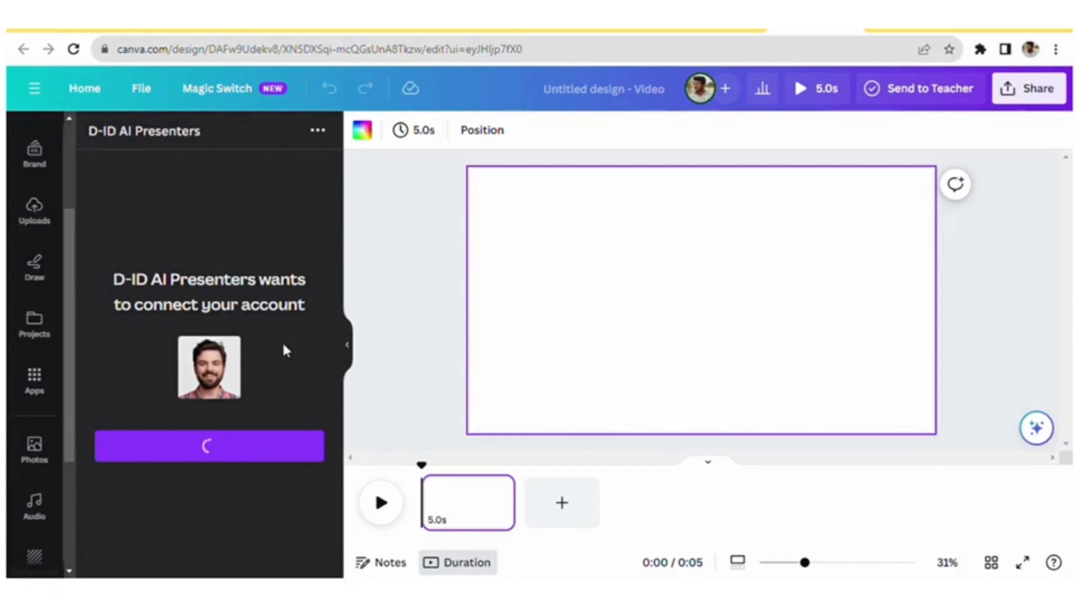
mouse_move(237, 350)
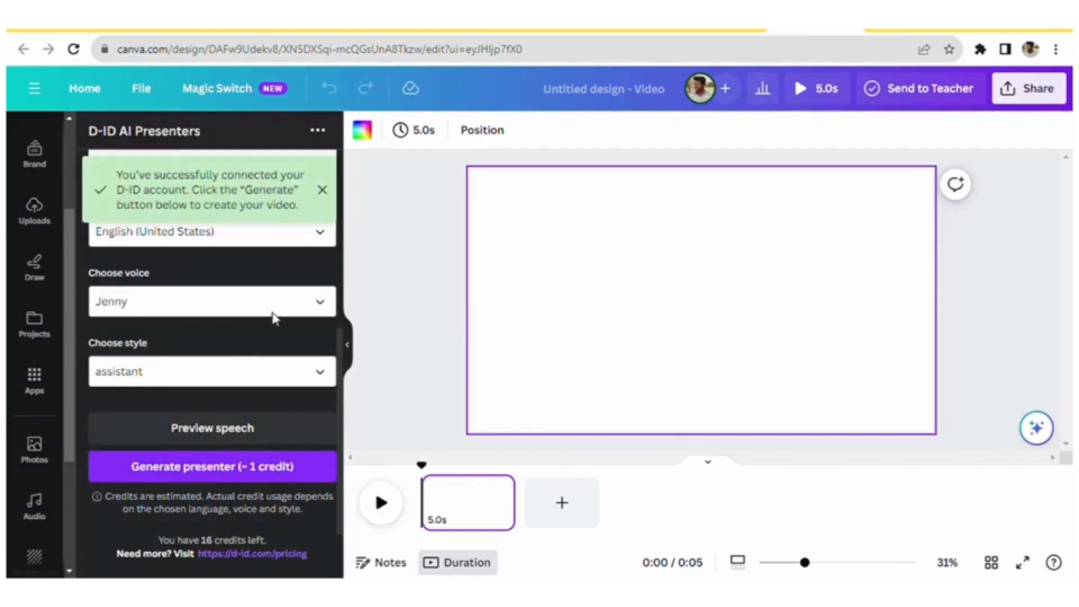
mouse_move(275, 326)
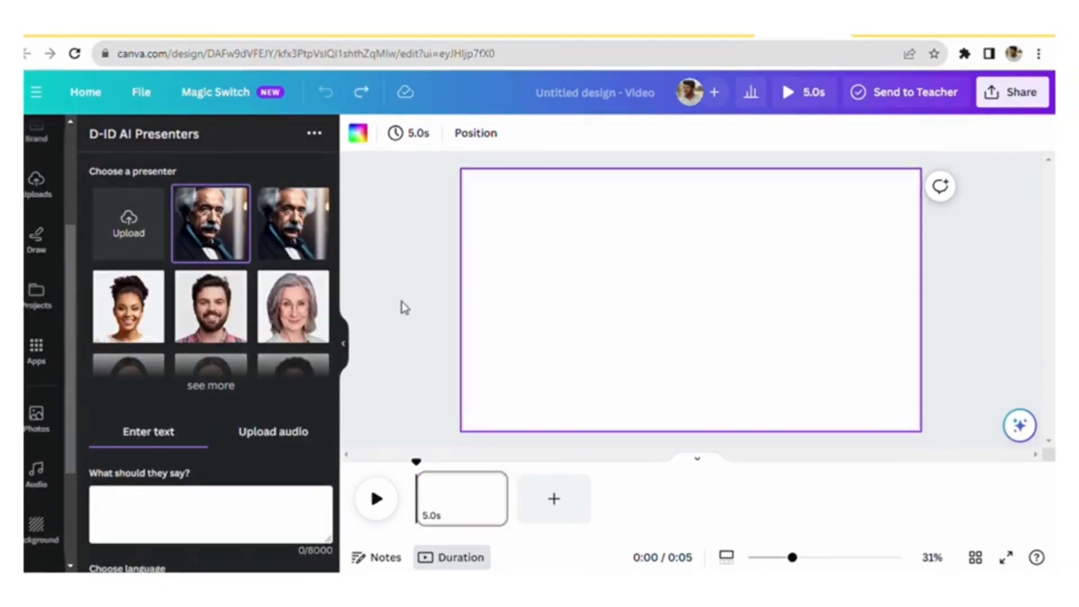
- Choose the Einstein portrait as presenter, with English (UK) and voice Thomas preset
left_click(211, 515)
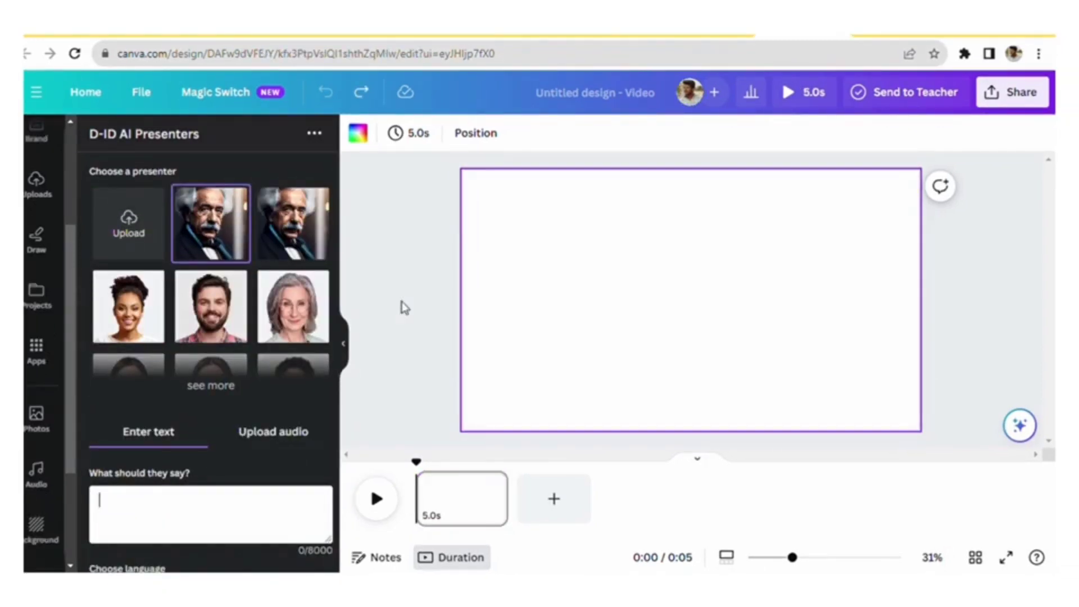
mouse_move(239, 296)
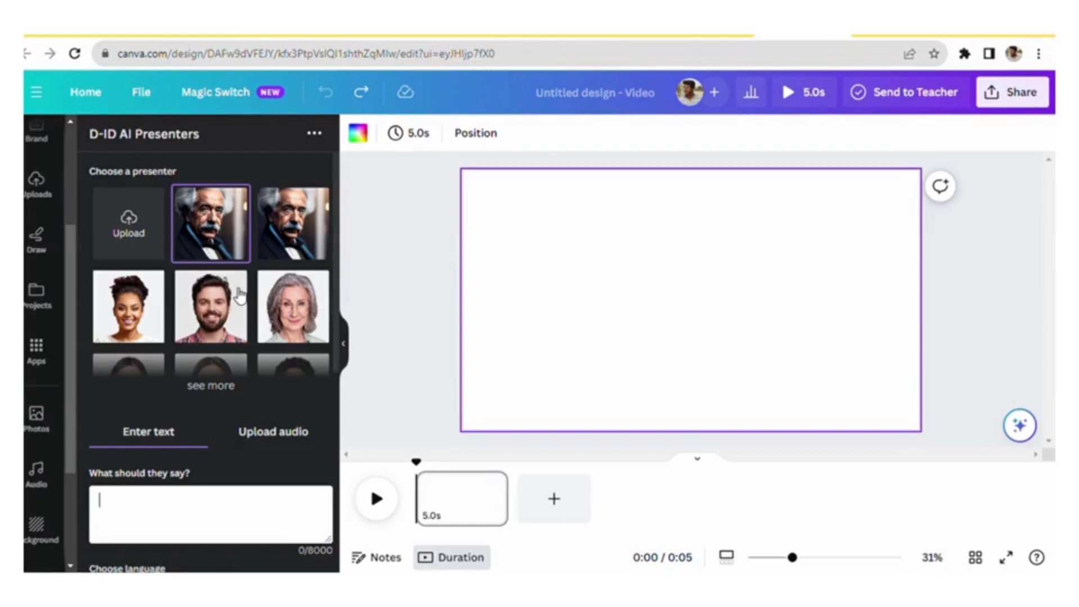
mouse_move(191, 276)
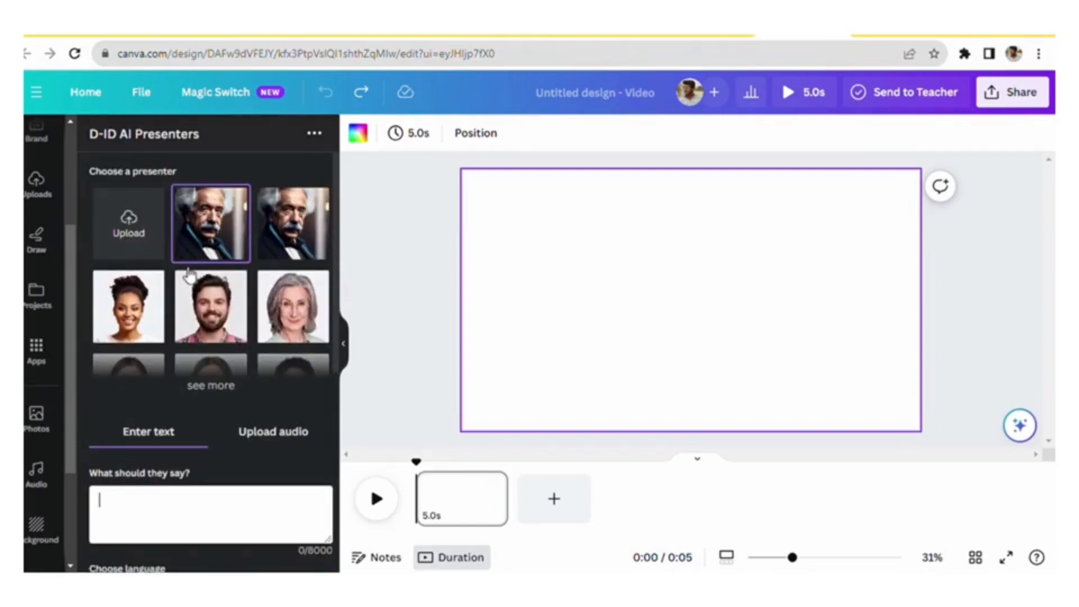
scroll("down", 3)
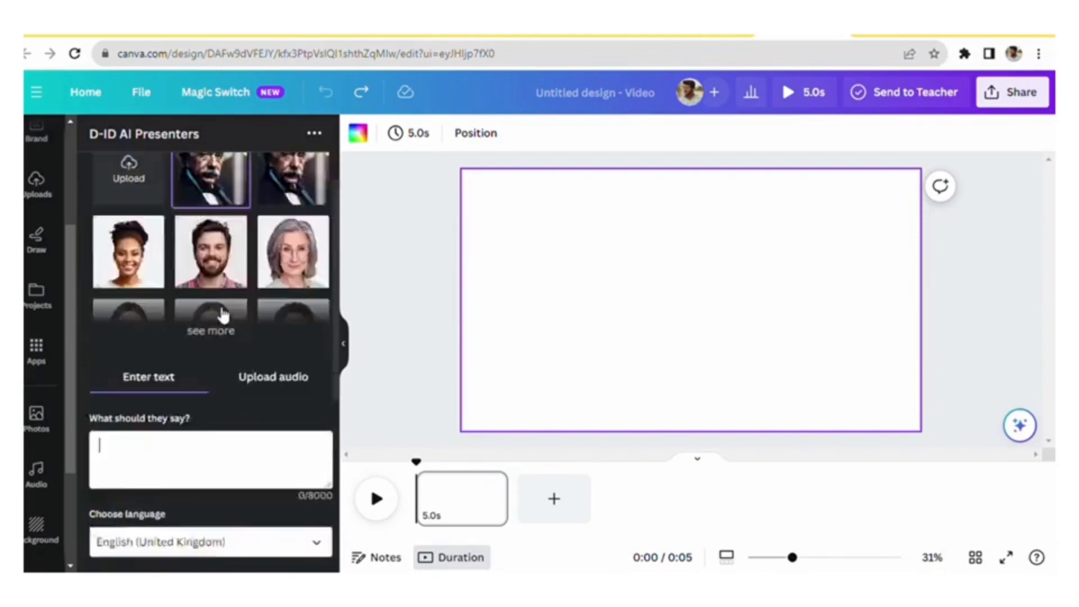
scroll("up", 3)
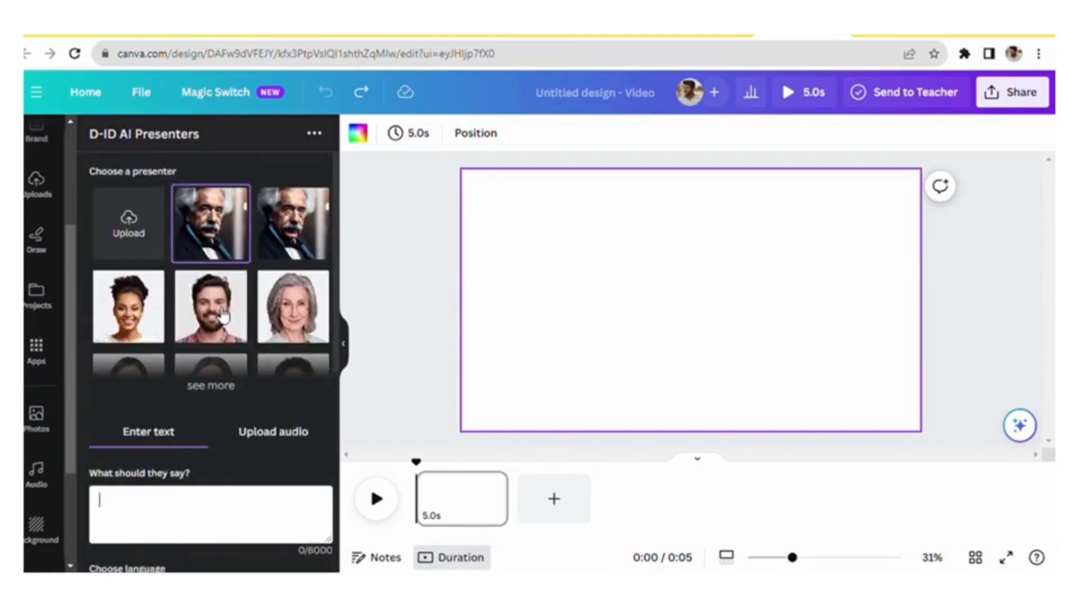
mouse_move(145, 245)
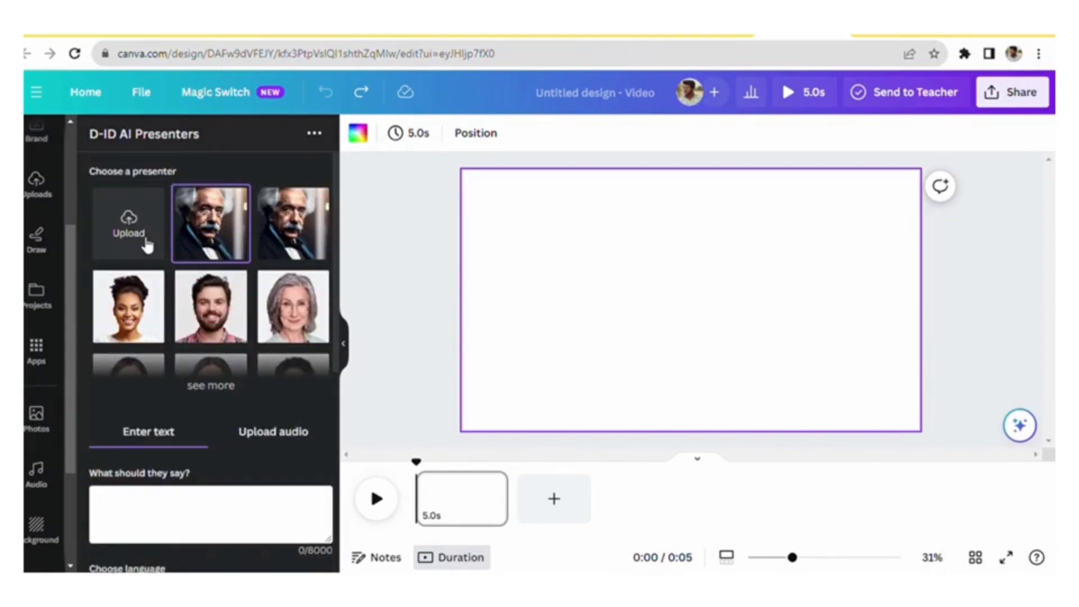
mouse_move(149, 257)
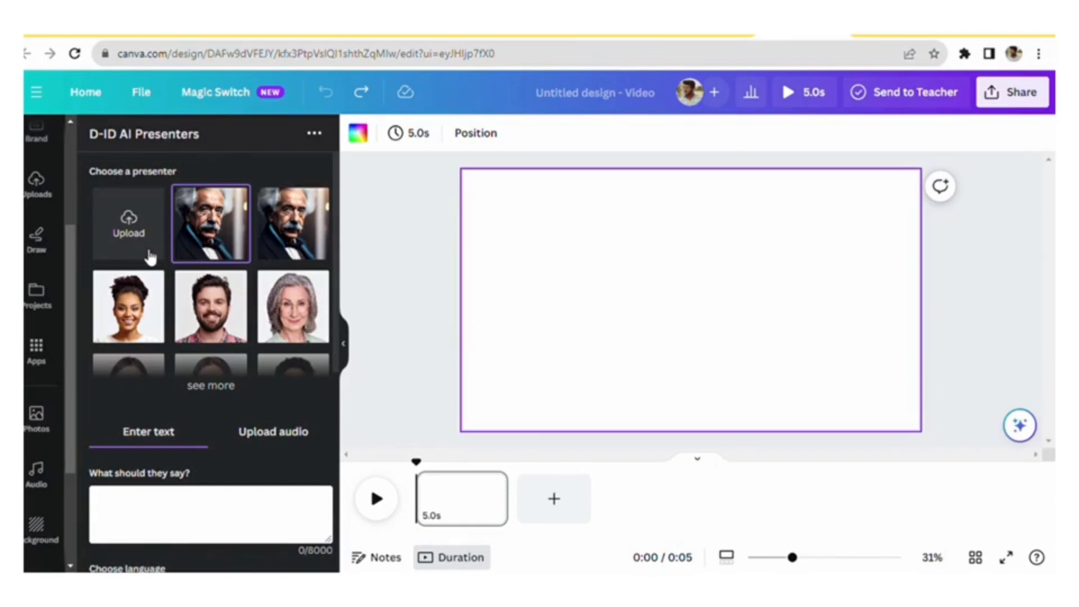
mouse_move(210, 227)
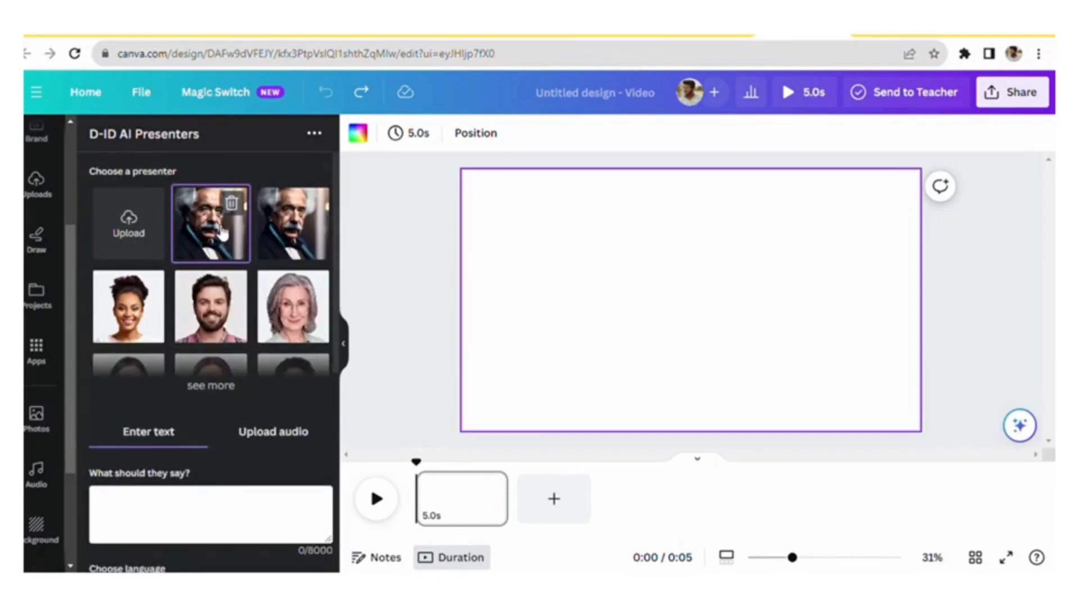
left_click(211, 514)
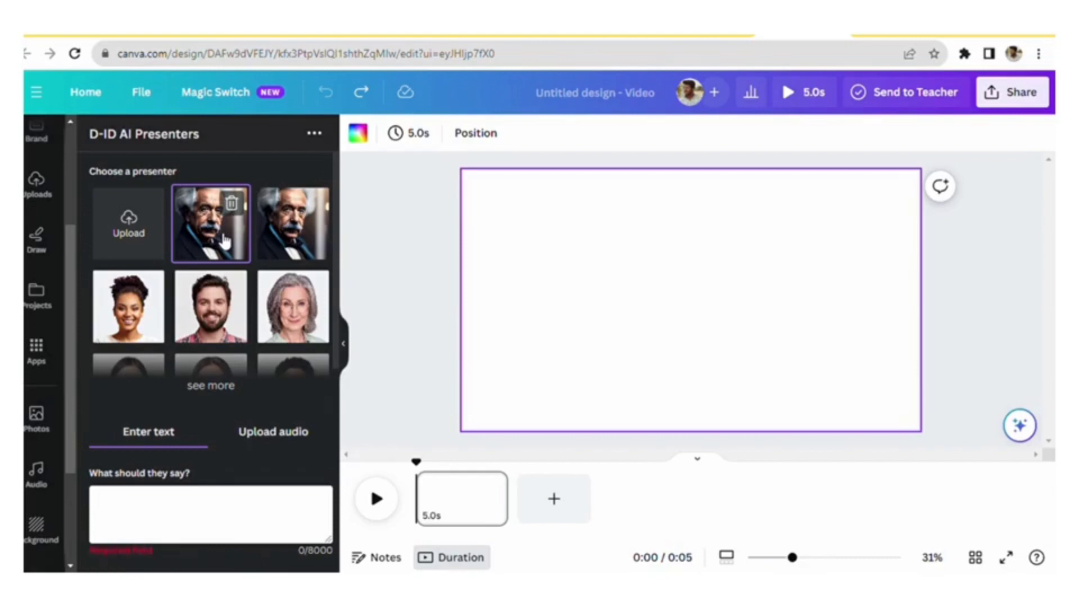
scroll("down", 3)
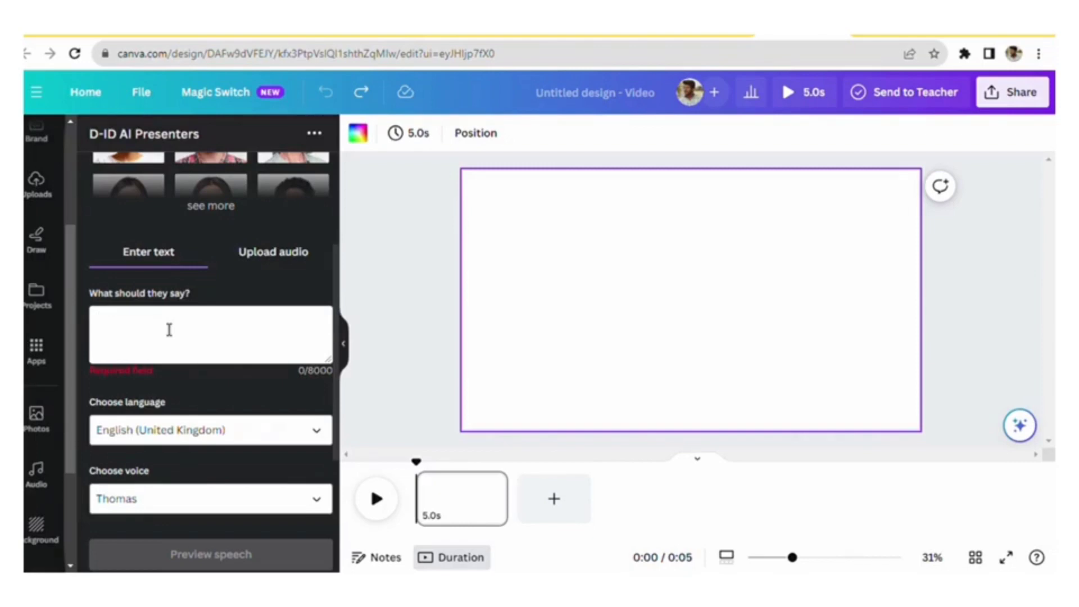
- Write the script's opening "Hi I am einstien ." in the 'What should they say?' box
left_click(206, 321)
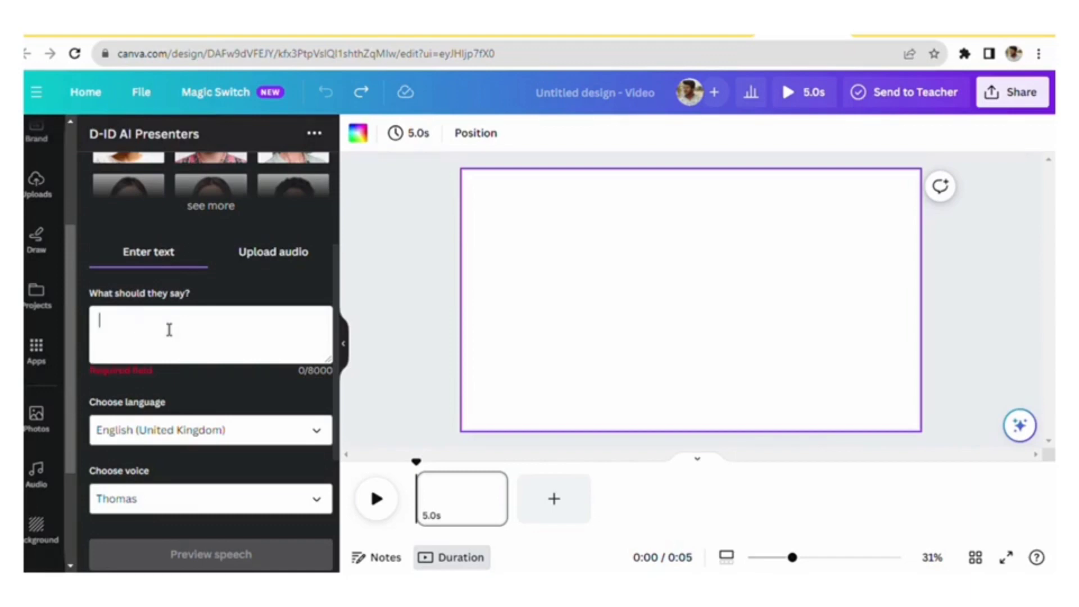
scroll("up", 3)
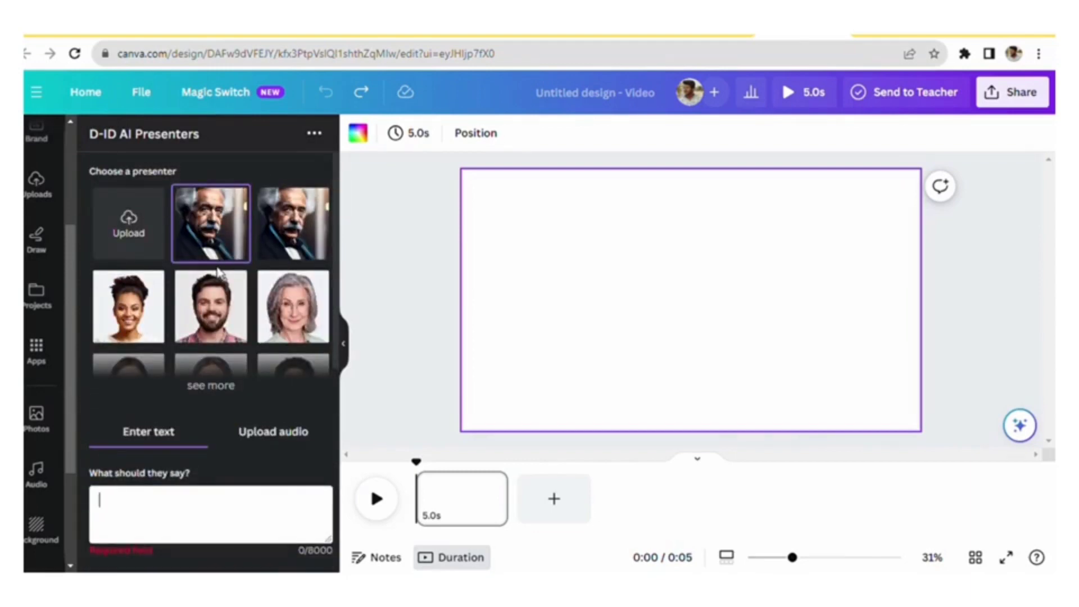
scroll("down", 3)
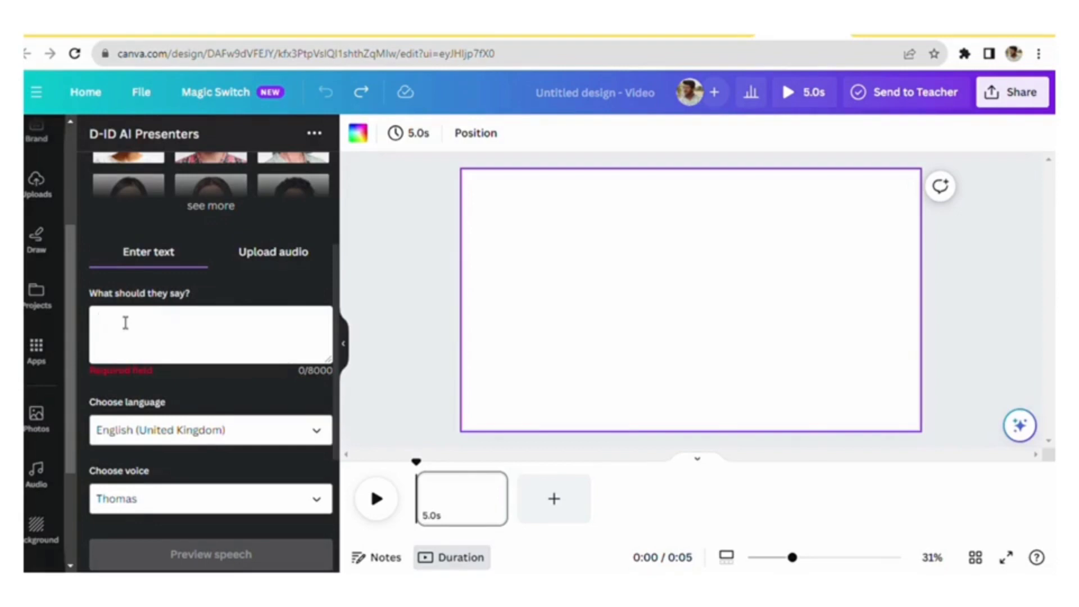
type("H")
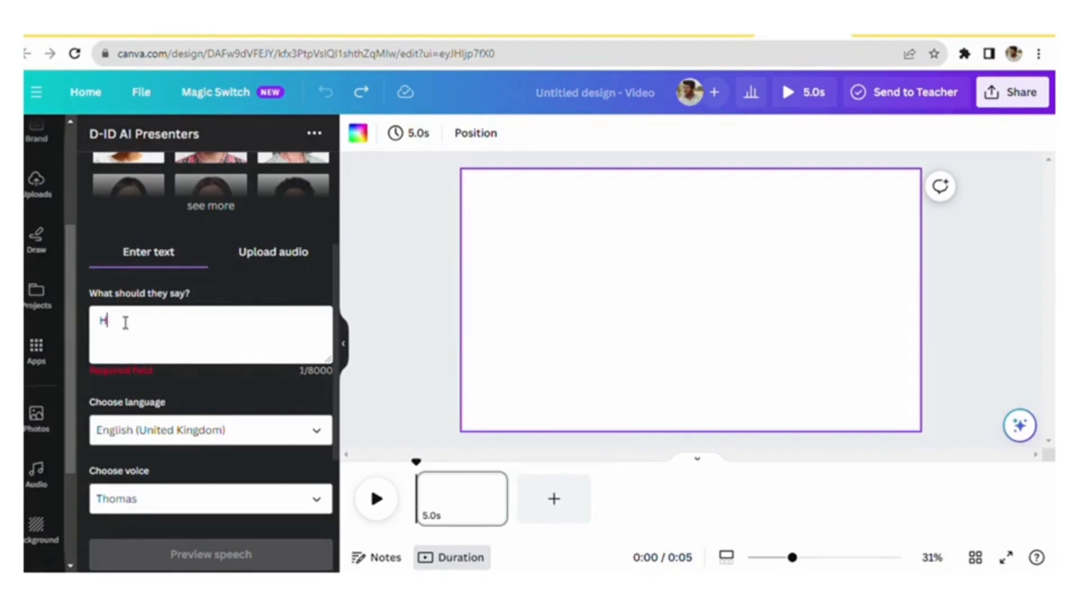
type("i")
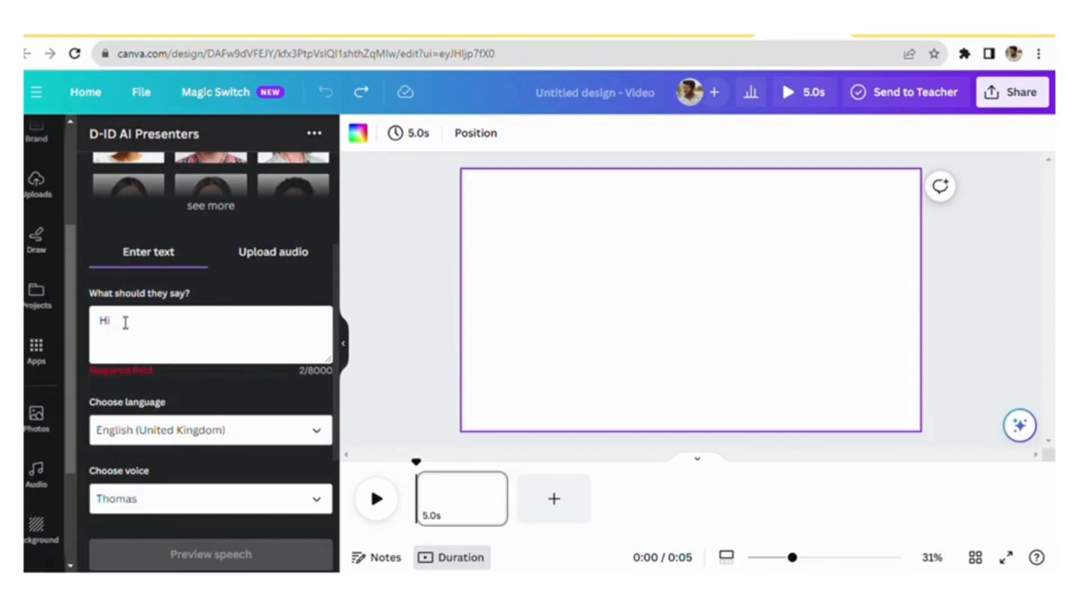
type("I am")
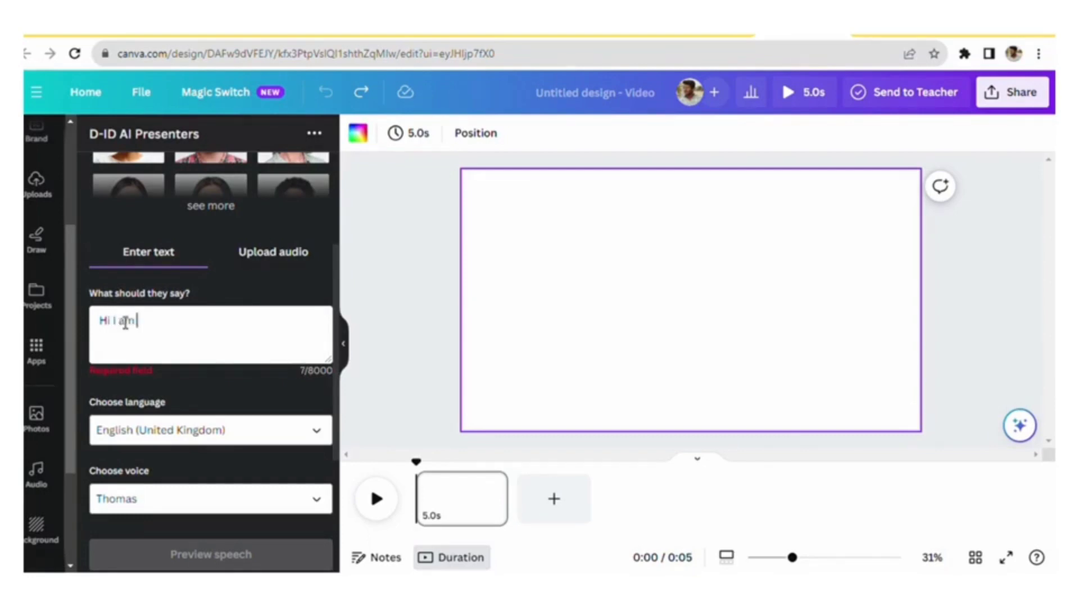
type("einst")
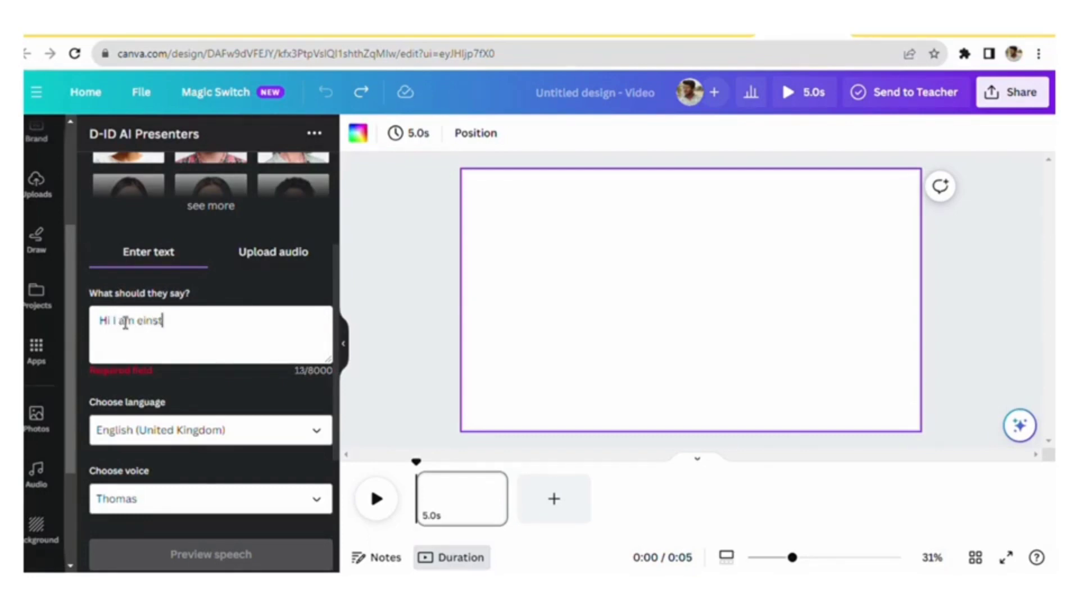
type("ien")
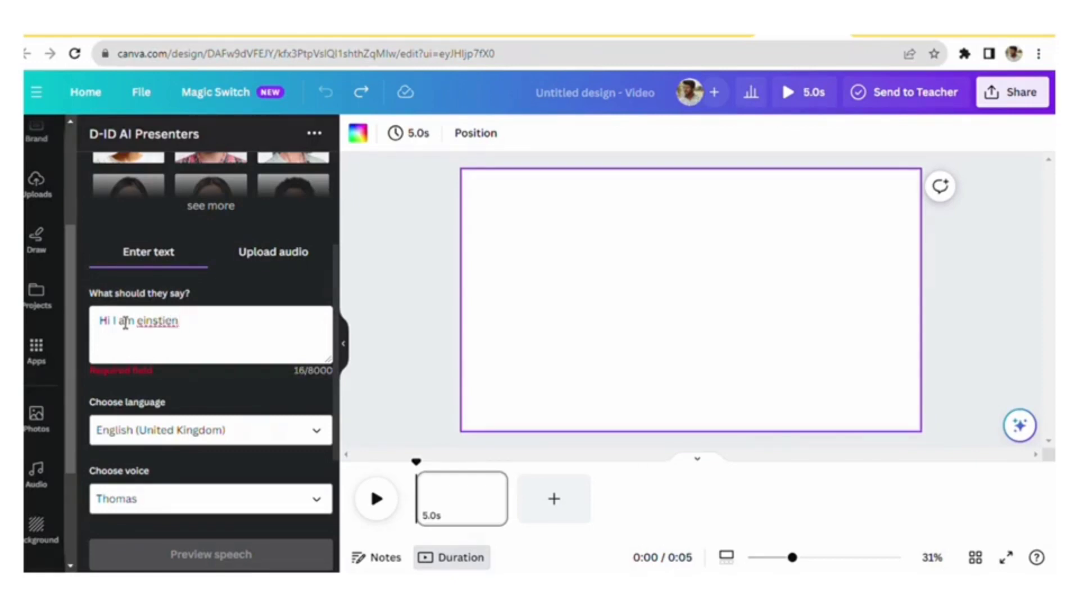
type(".")
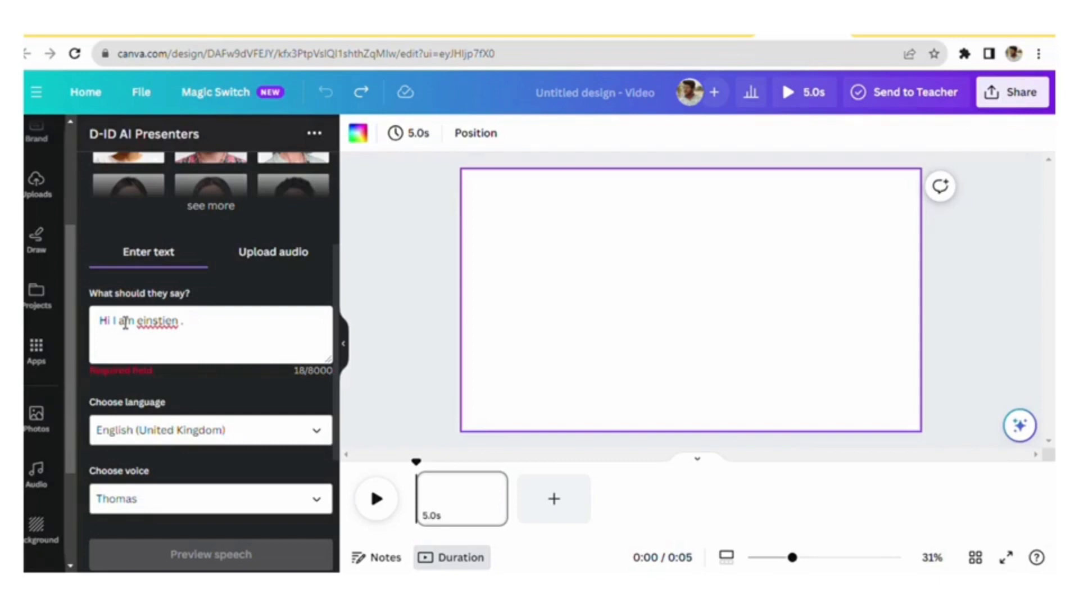
- Continue the script with "please subcribe to this youtube channel."
type("pl")
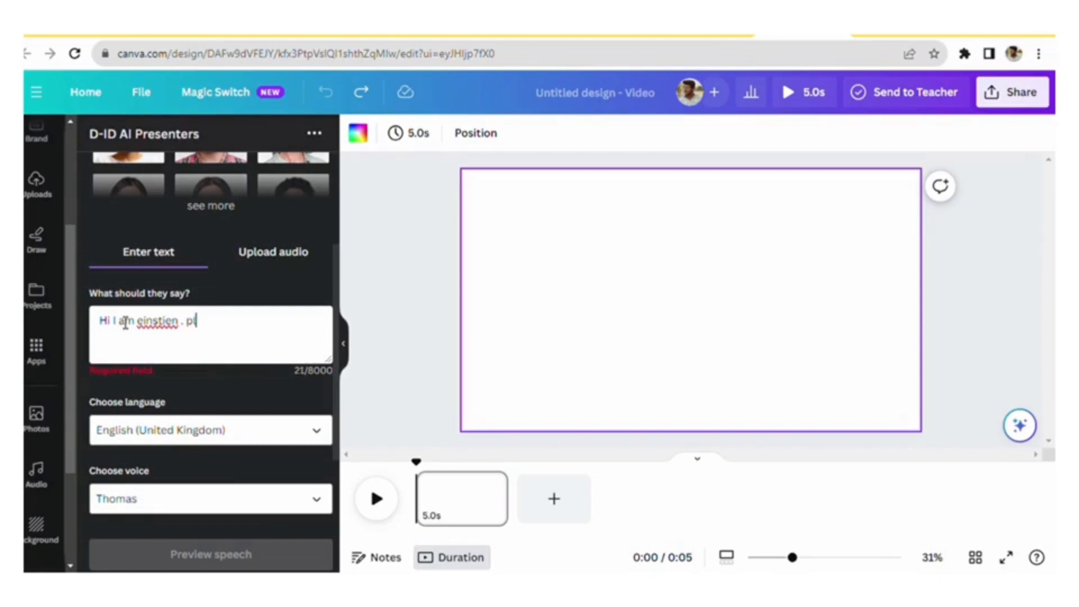
type("lease")
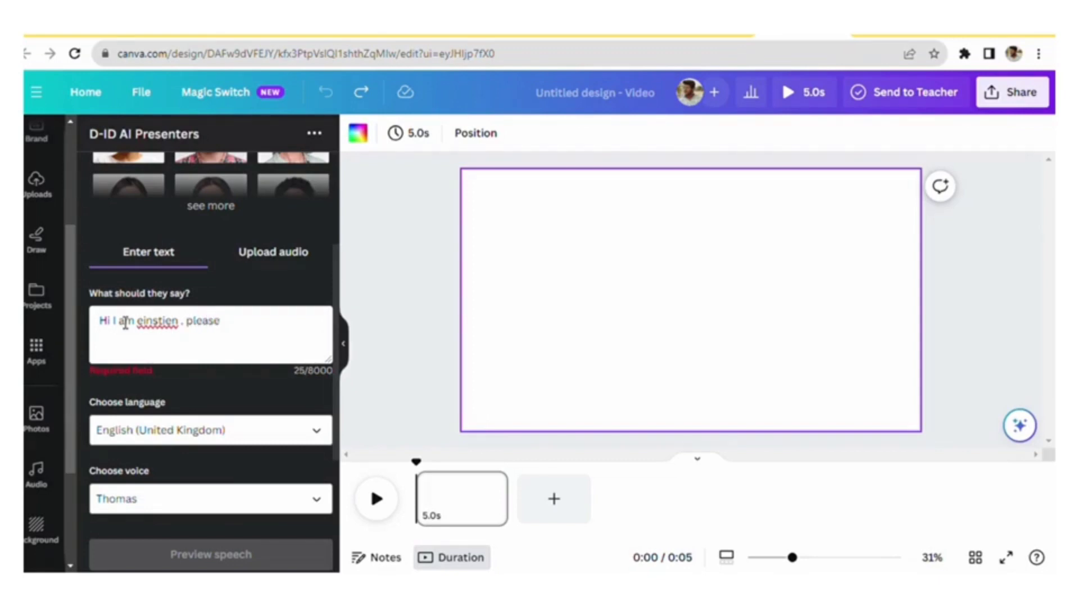
type("su")
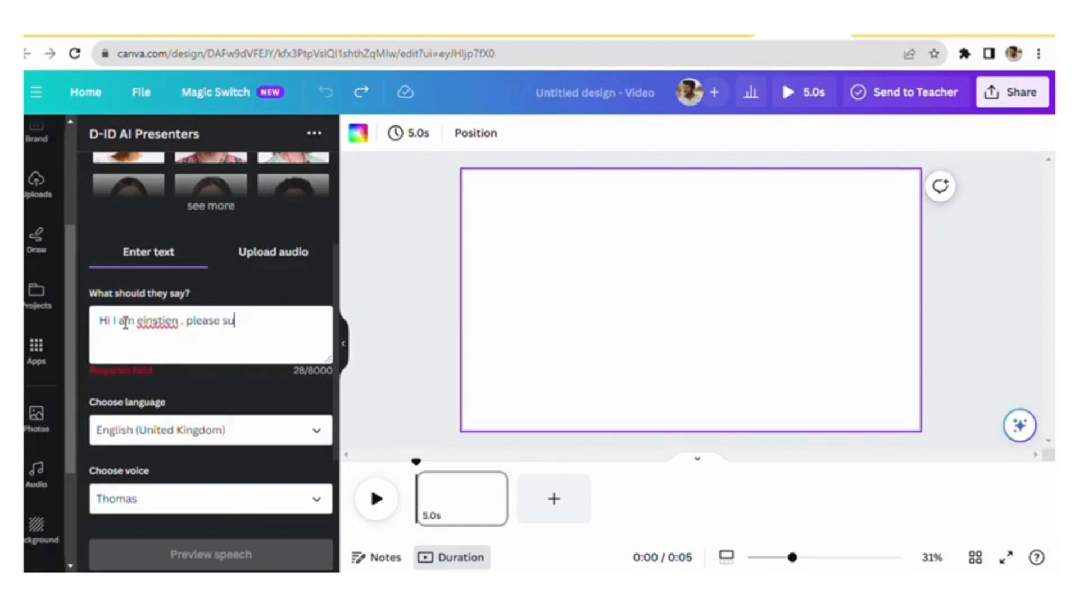
type("bcribe to this y")
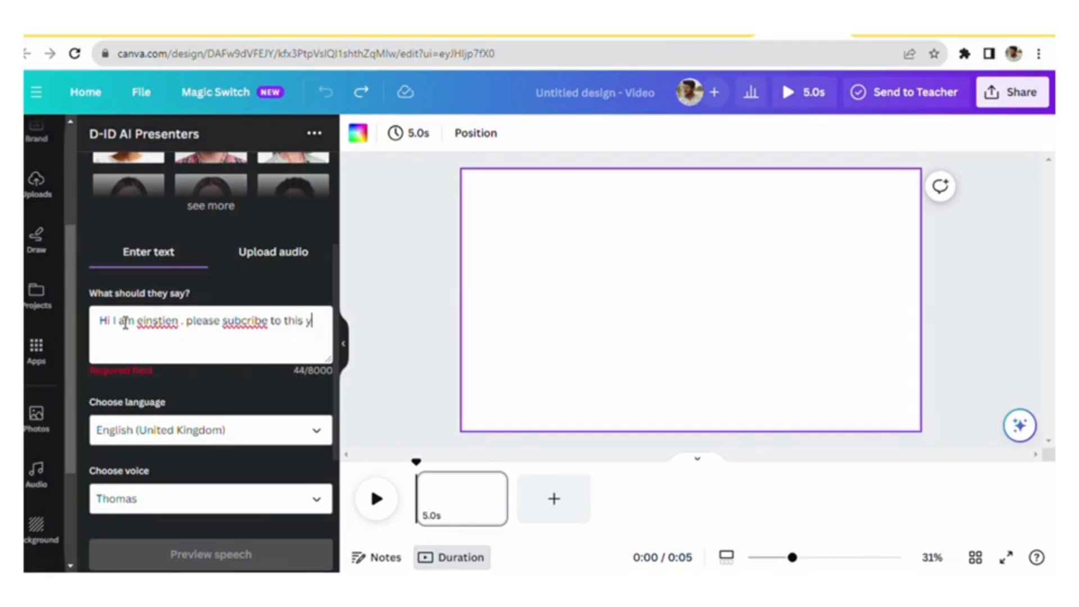
type("outube")
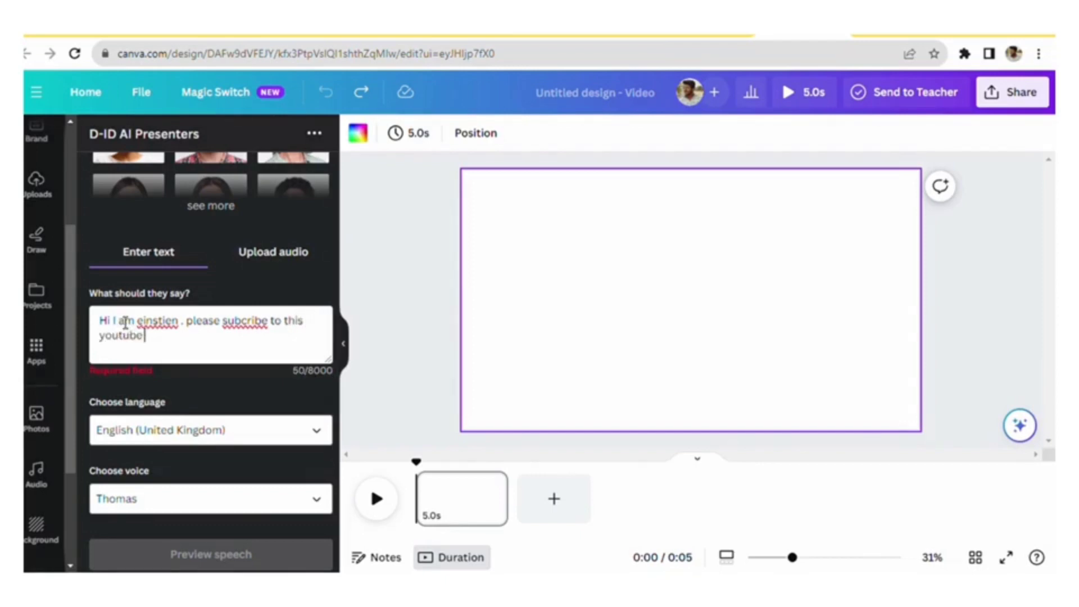
type("channe")
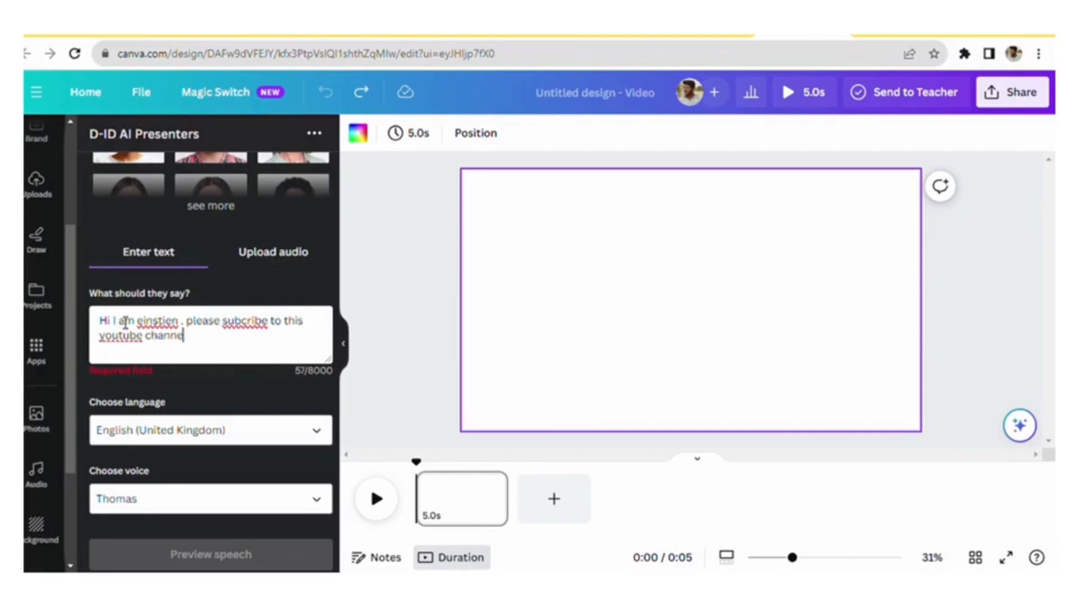
type("l.")
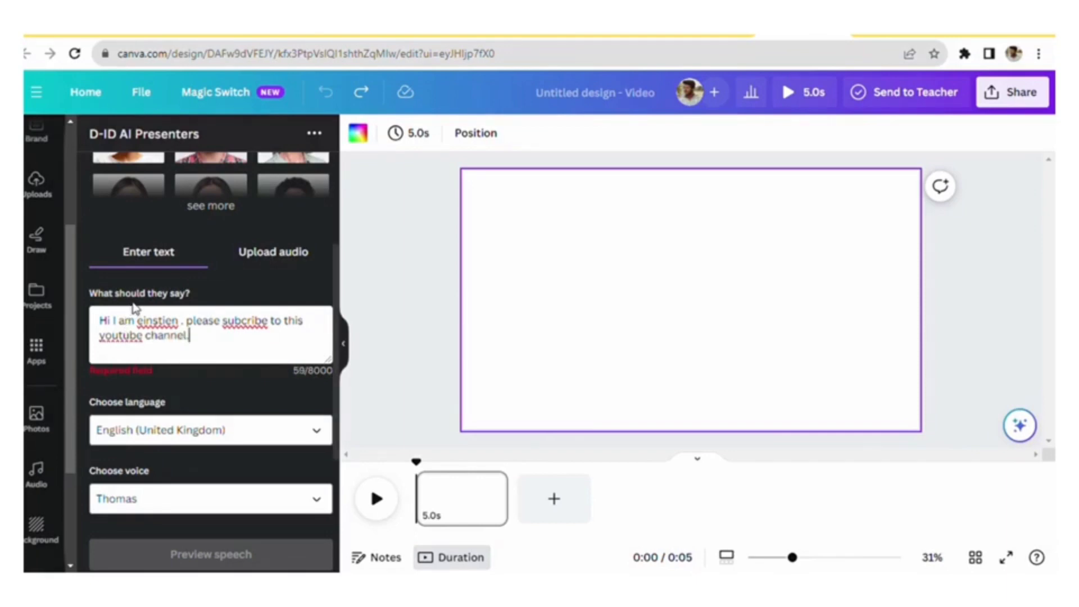
mouse_move(228, 409)
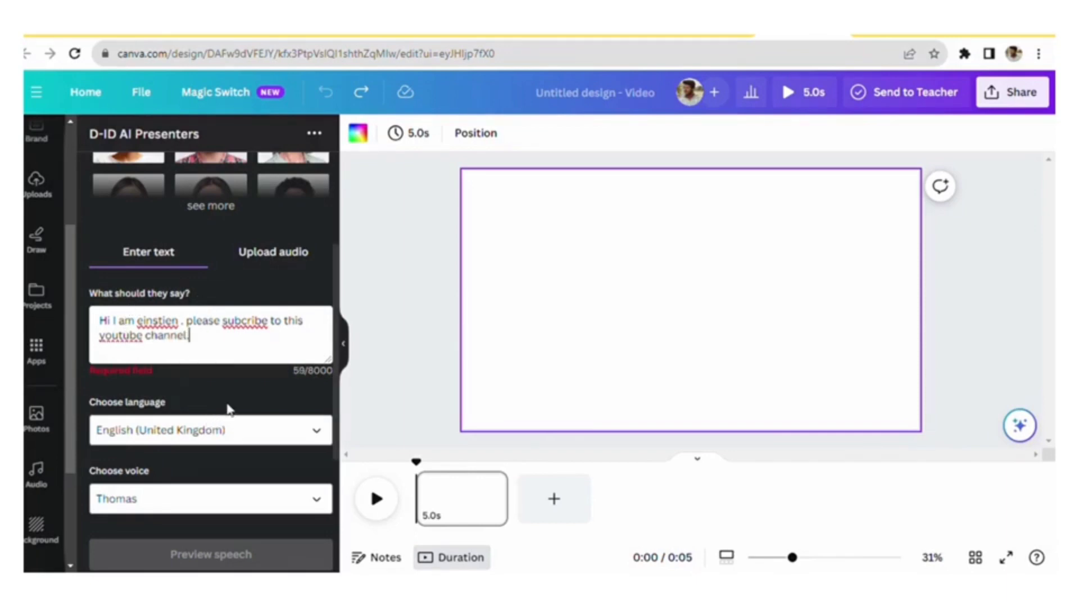
mouse_move(247, 425)
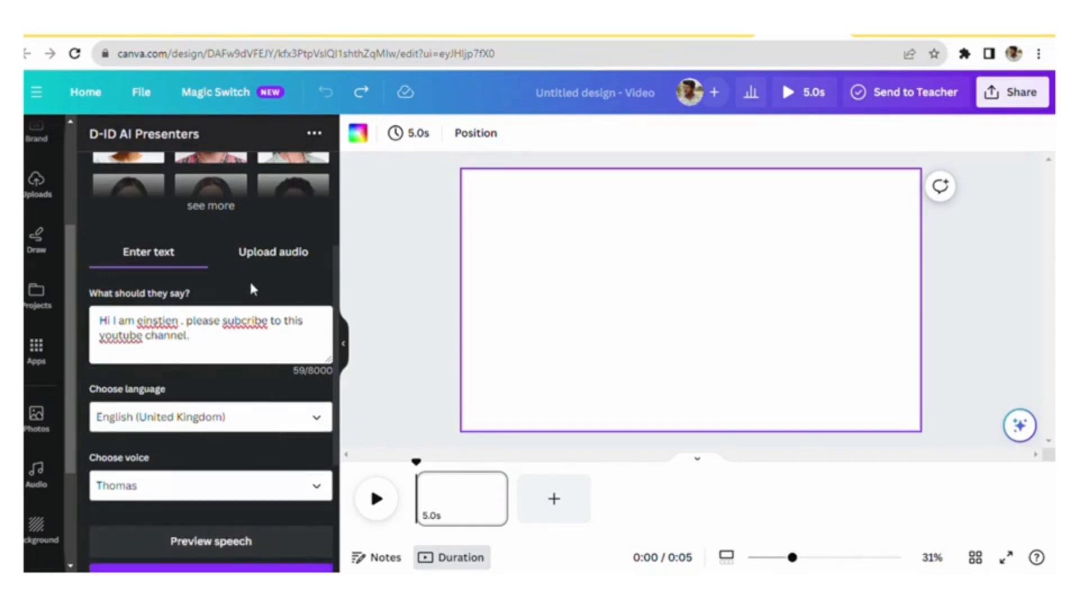
mouse_move(233, 225)
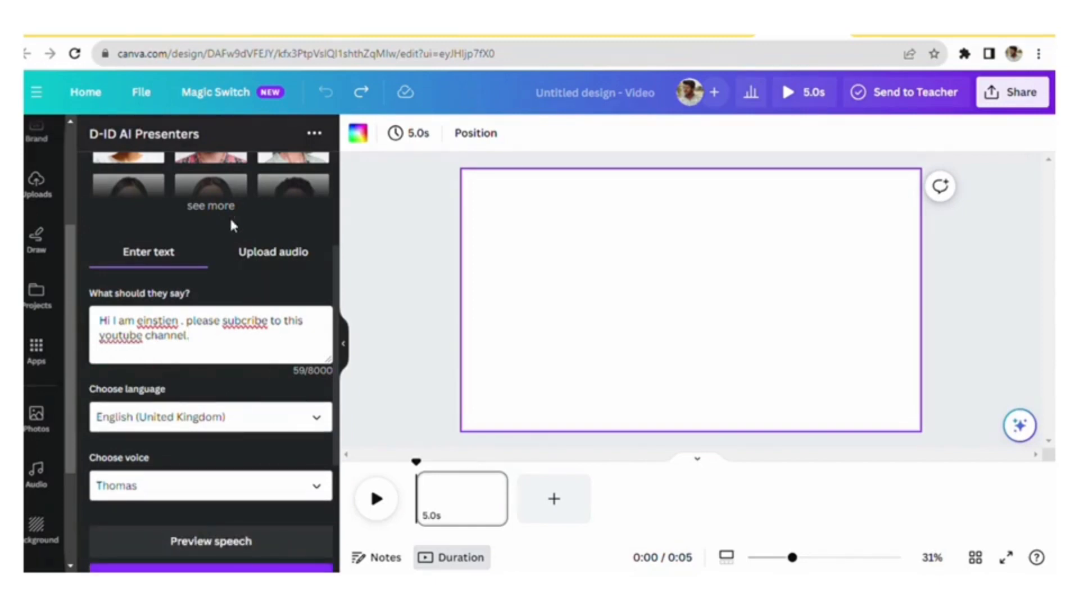
mouse_move(258, 179)
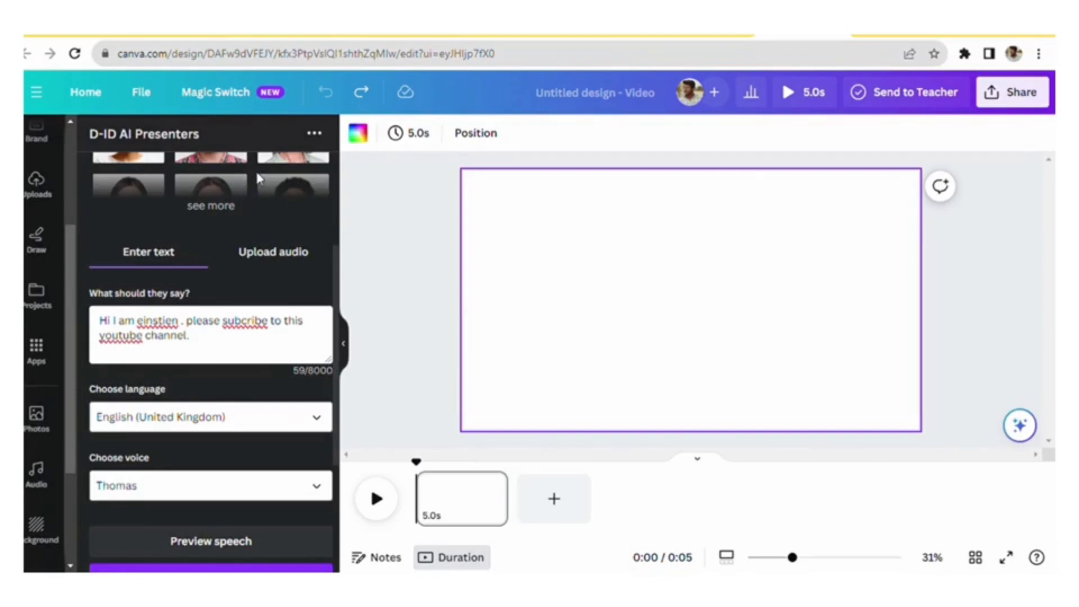
mouse_move(217, 237)
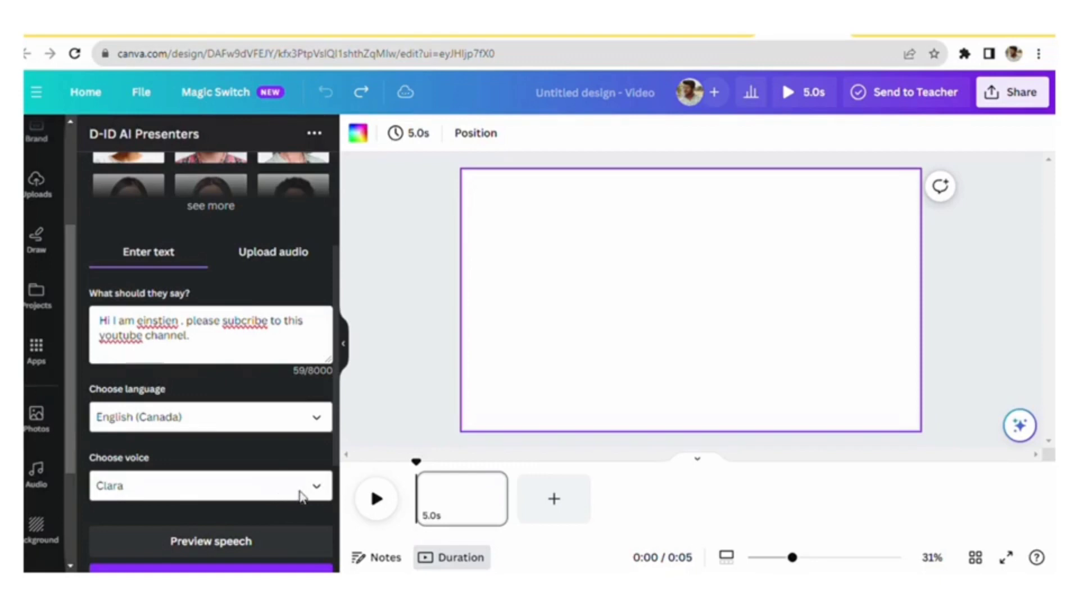
- Choose English (United States) as the language and select the Jenny Multilingual voice
scroll("down", 3)
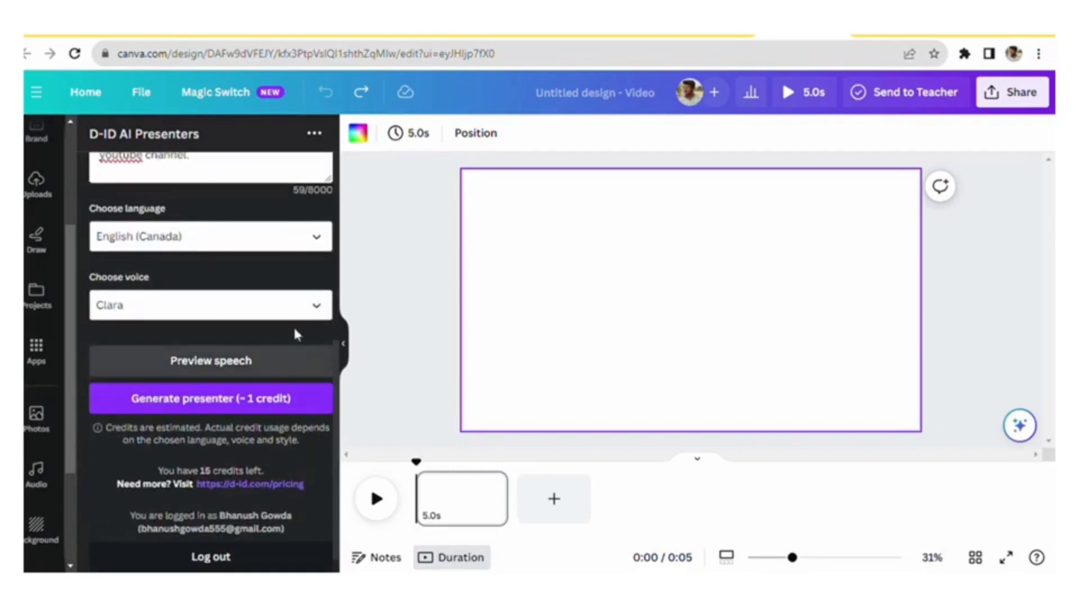
mouse_move(302, 322)
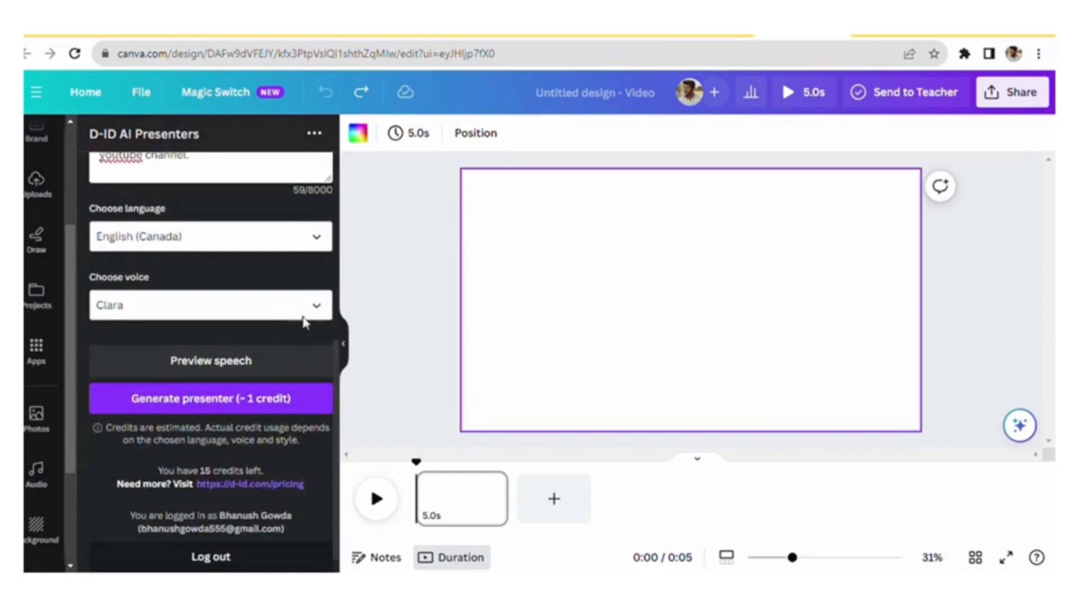
mouse_move(132, 236)
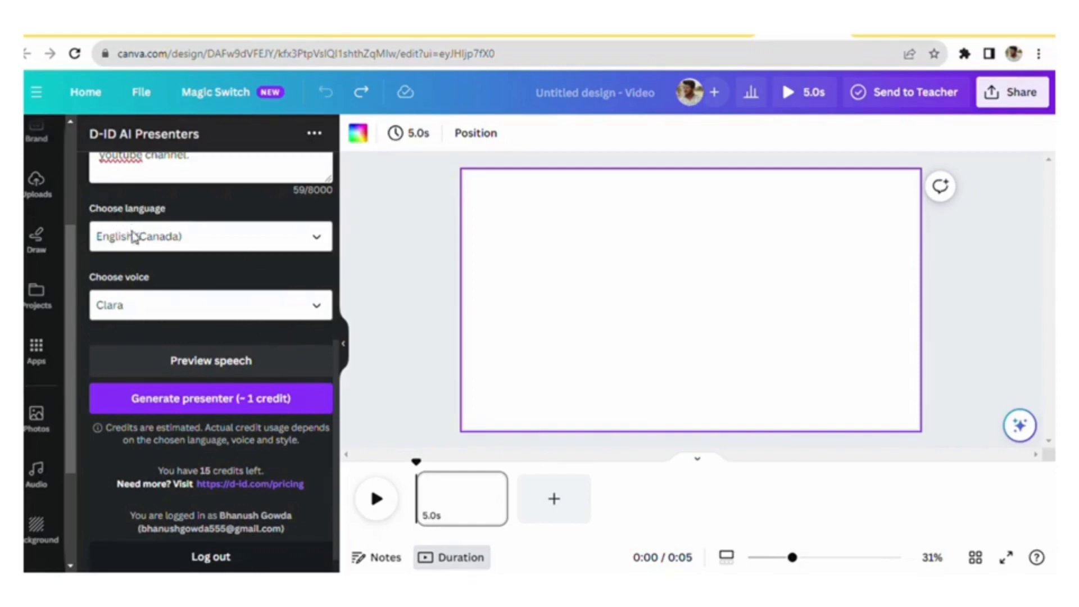
mouse_move(155, 345)
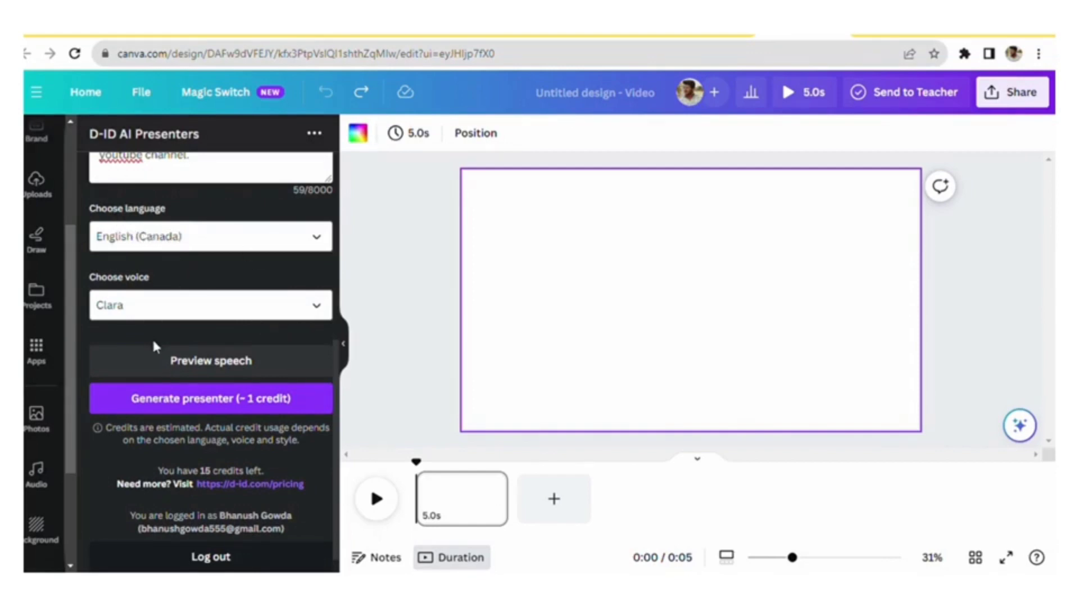
mouse_move(316, 247)
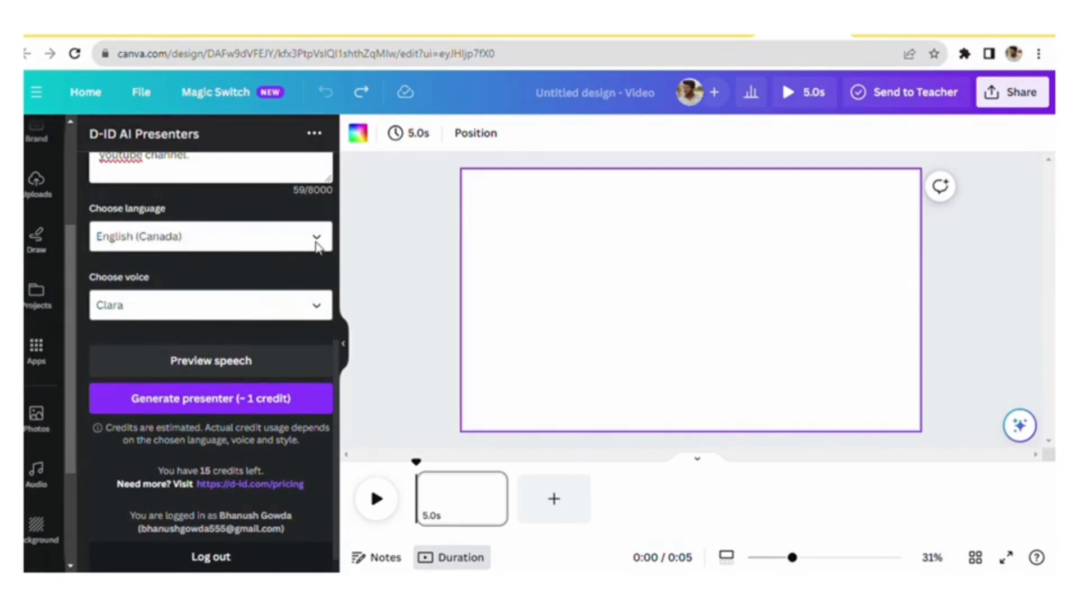
mouse_move(274, 311)
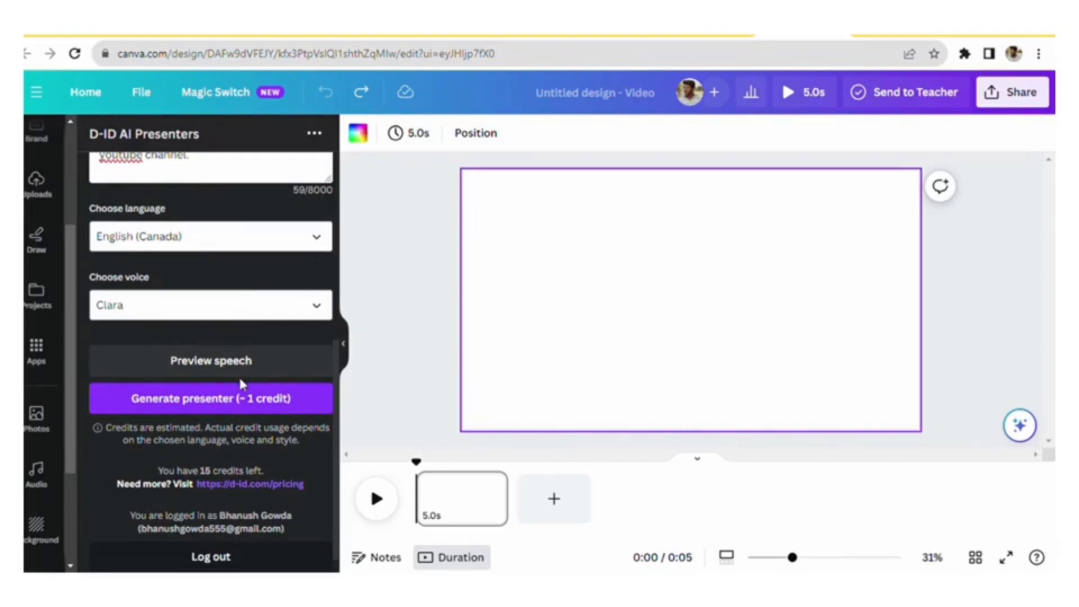
mouse_move(189, 340)
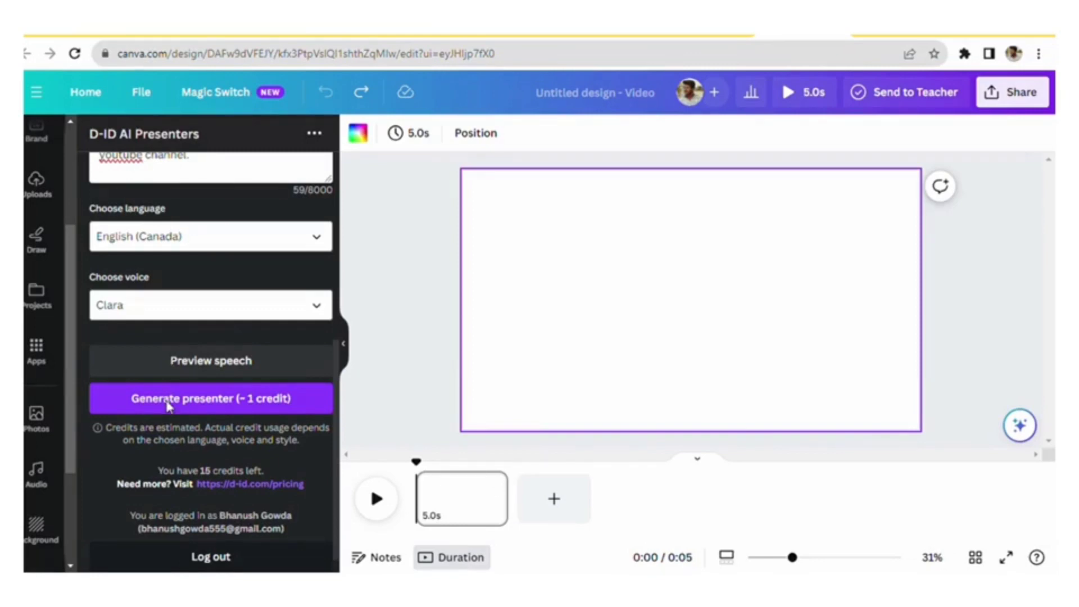
mouse_move(227, 364)
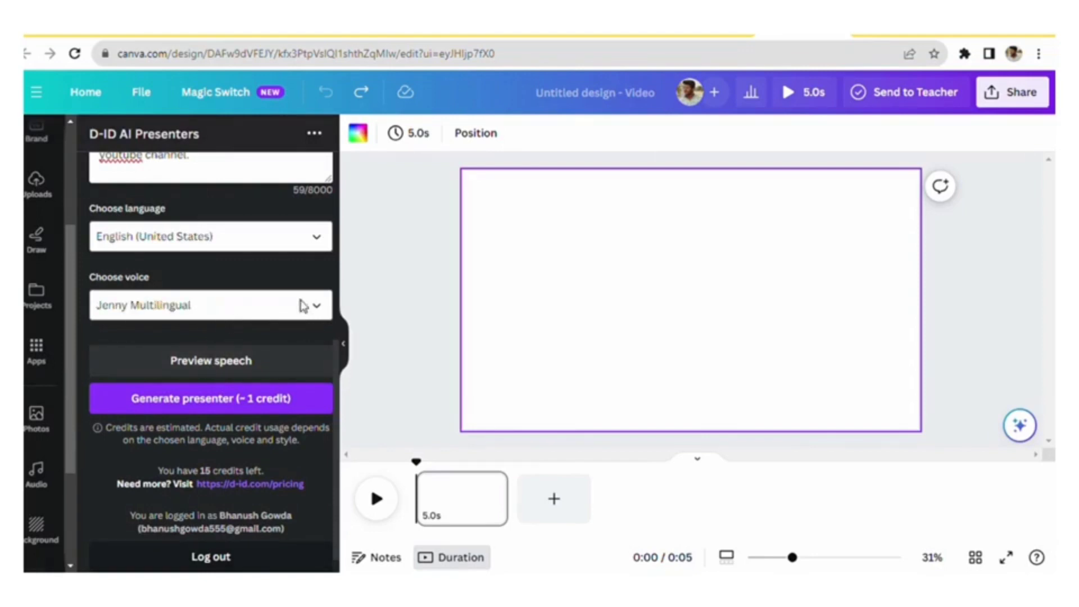
mouse_move(266, 235)
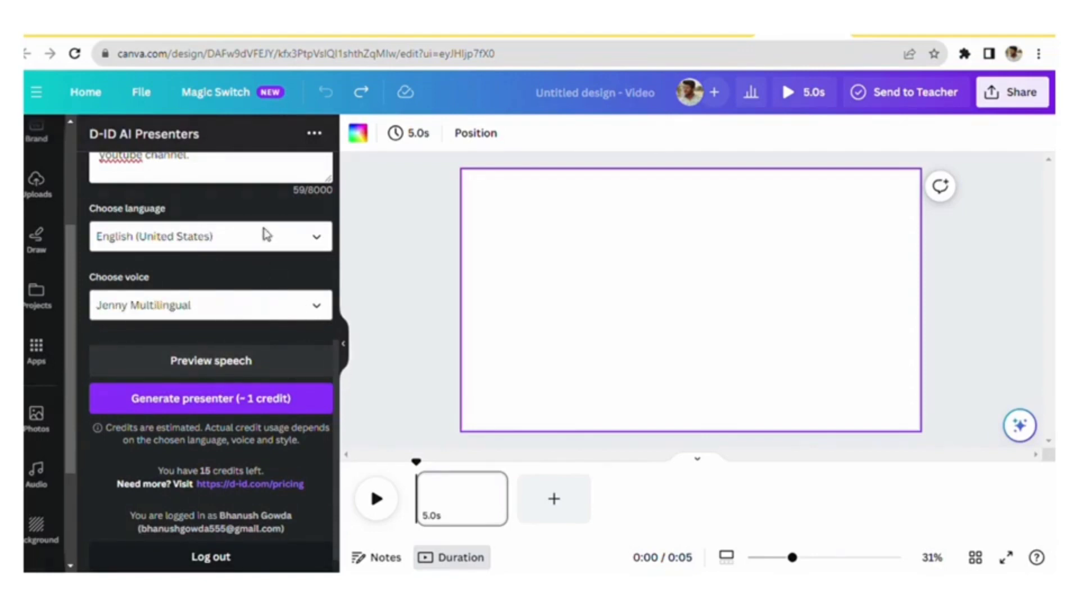
mouse_move(262, 124)
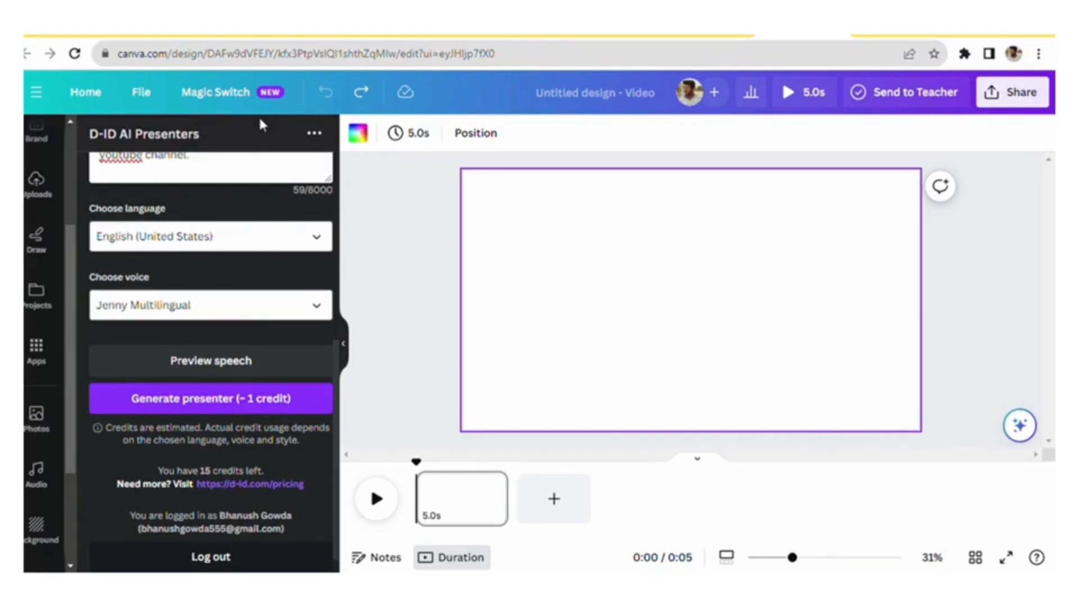
mouse_move(124, 153)
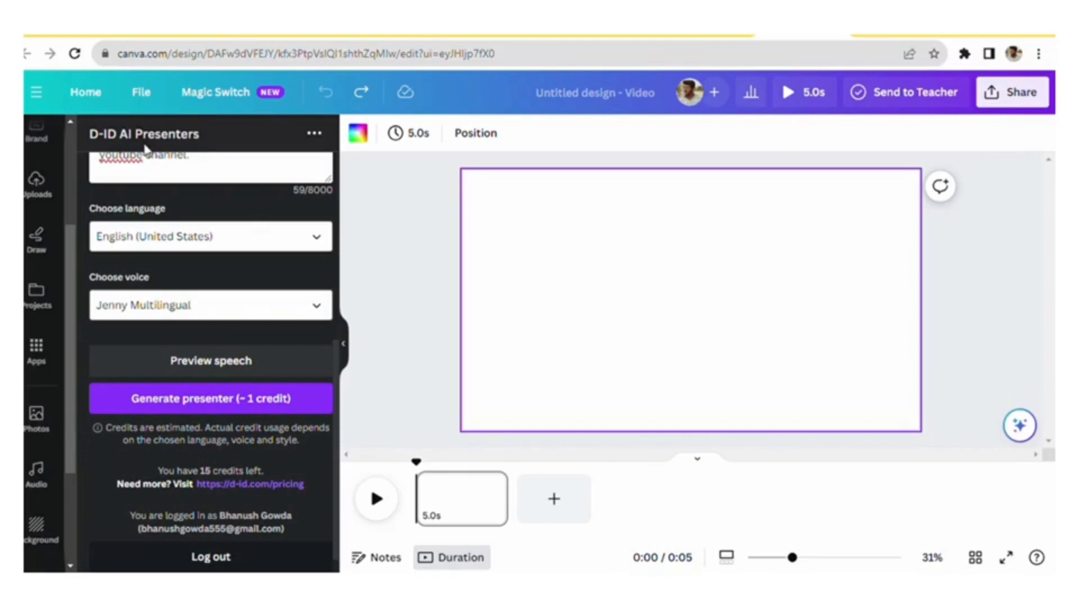
left_click(210, 305)
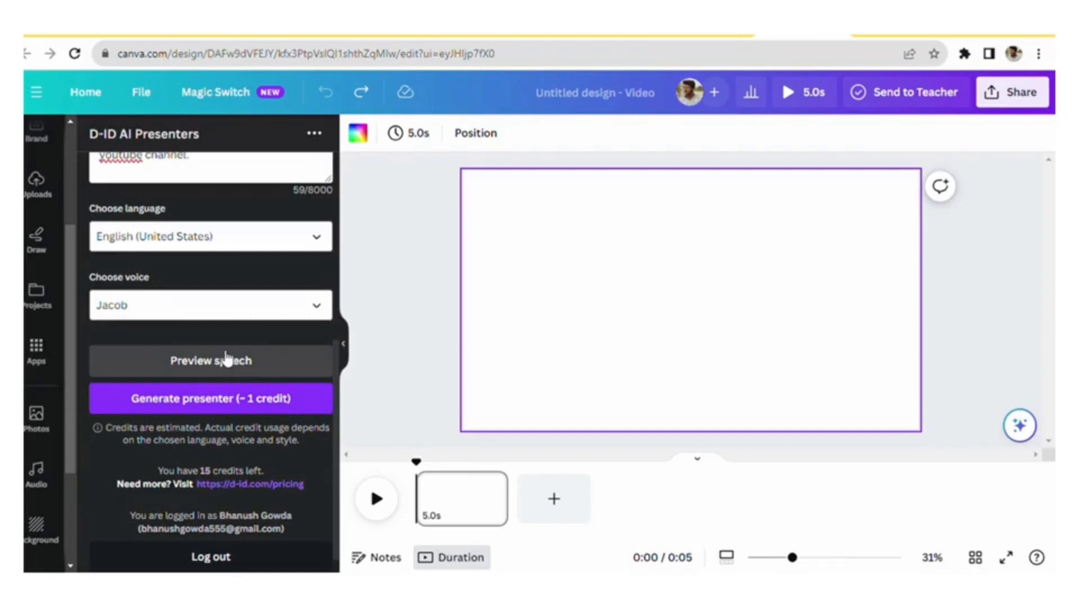
mouse_move(207, 364)
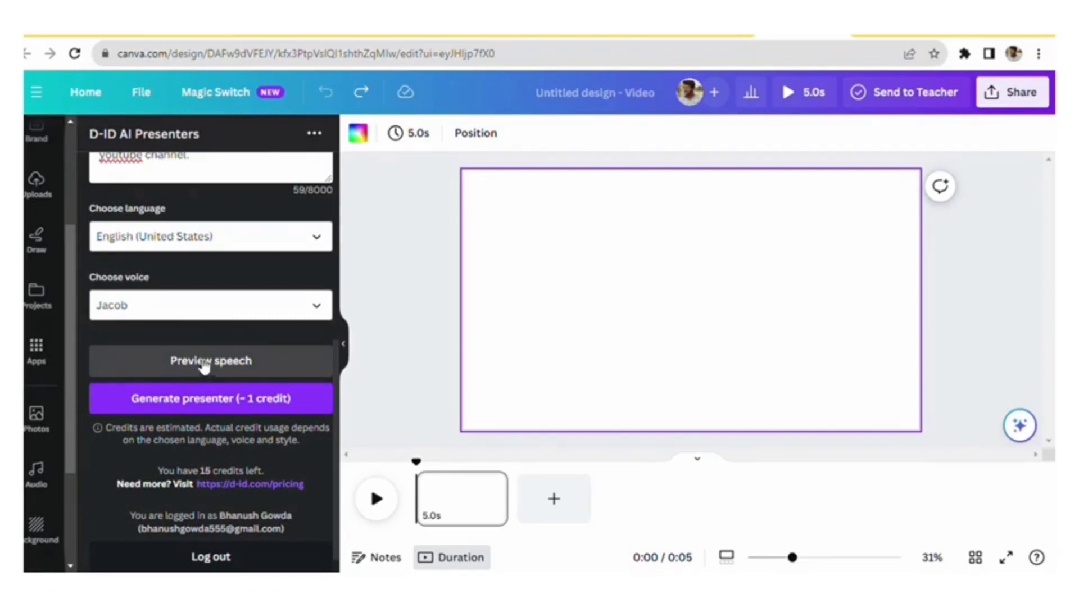
- Switch the voice to Jacob and play a Preview speech of Einstein's script
left_click(210, 361)
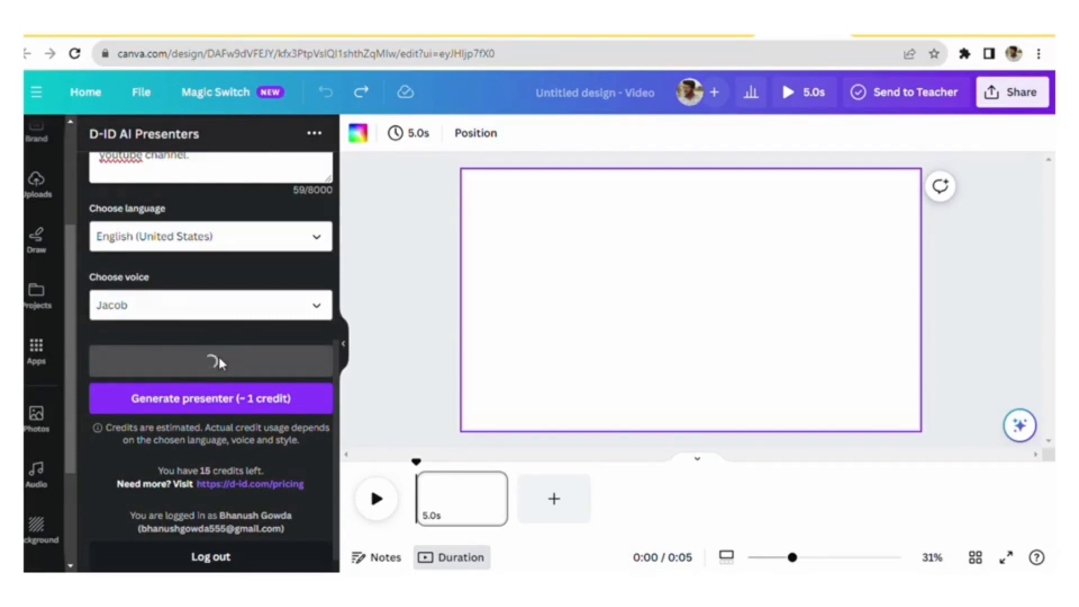
scroll("up", 3)
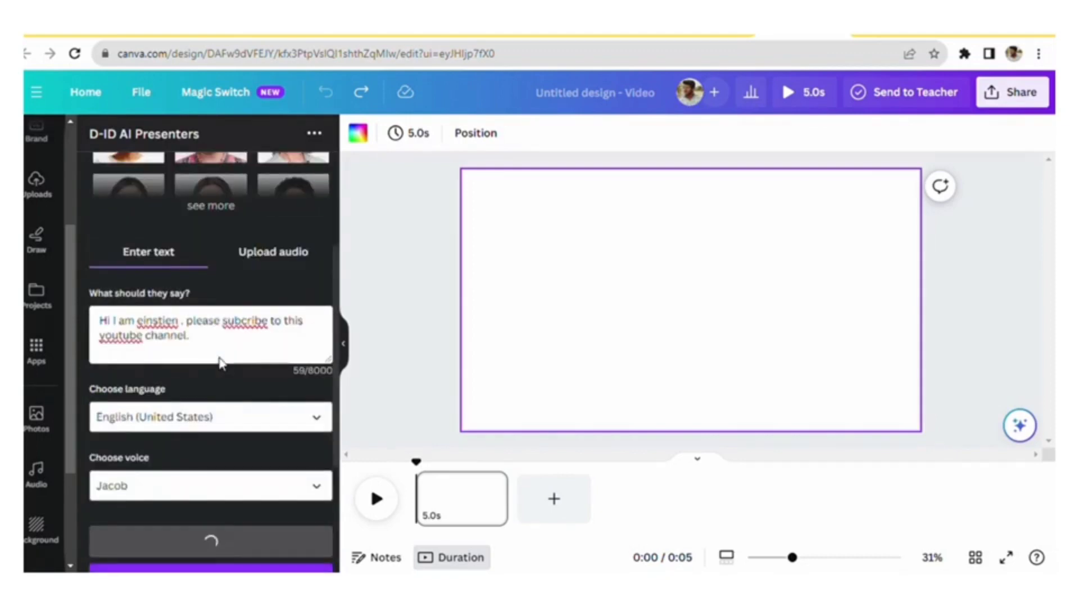
left_click(210, 540)
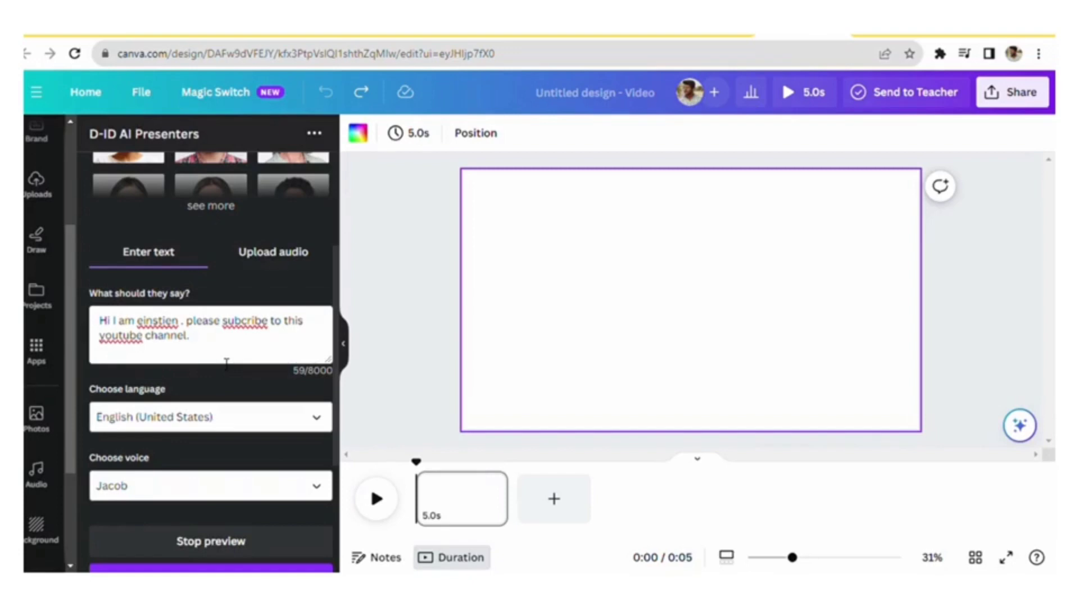
scroll("up", 3)
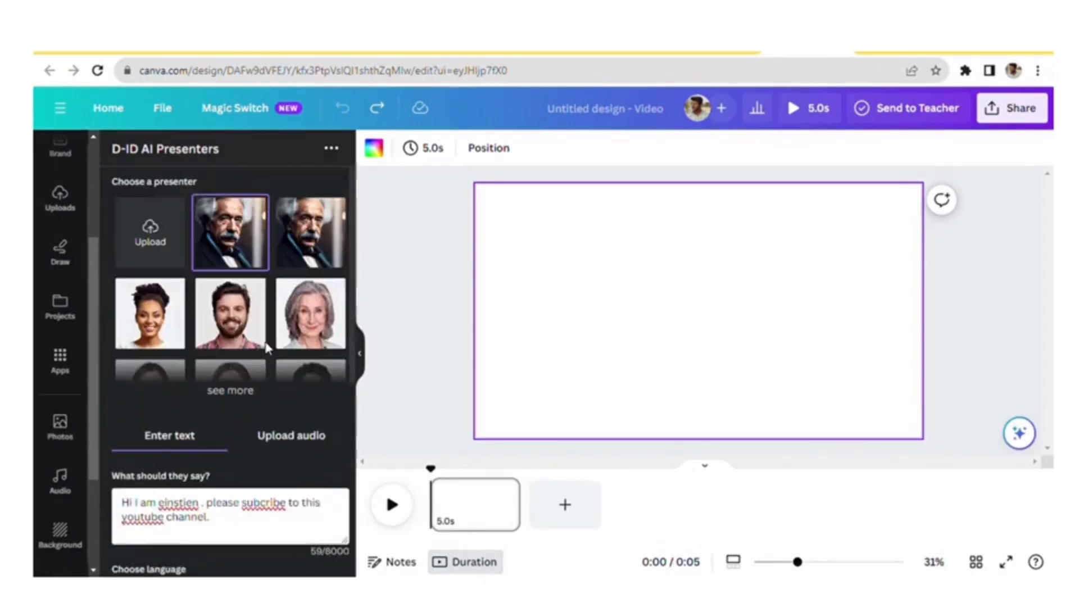
scroll("down", 3)
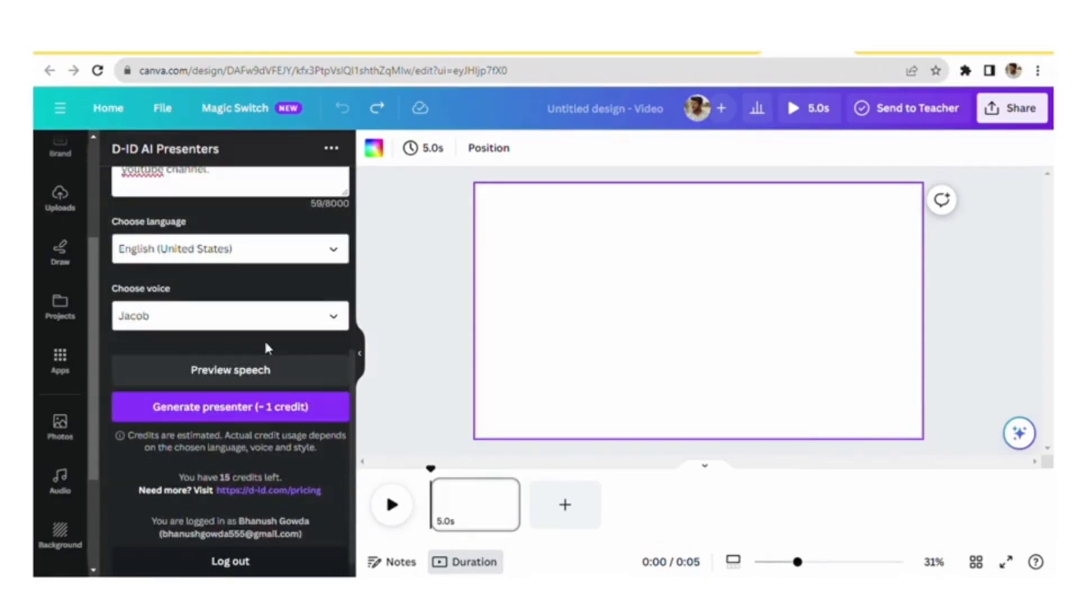
mouse_move(220, 409)
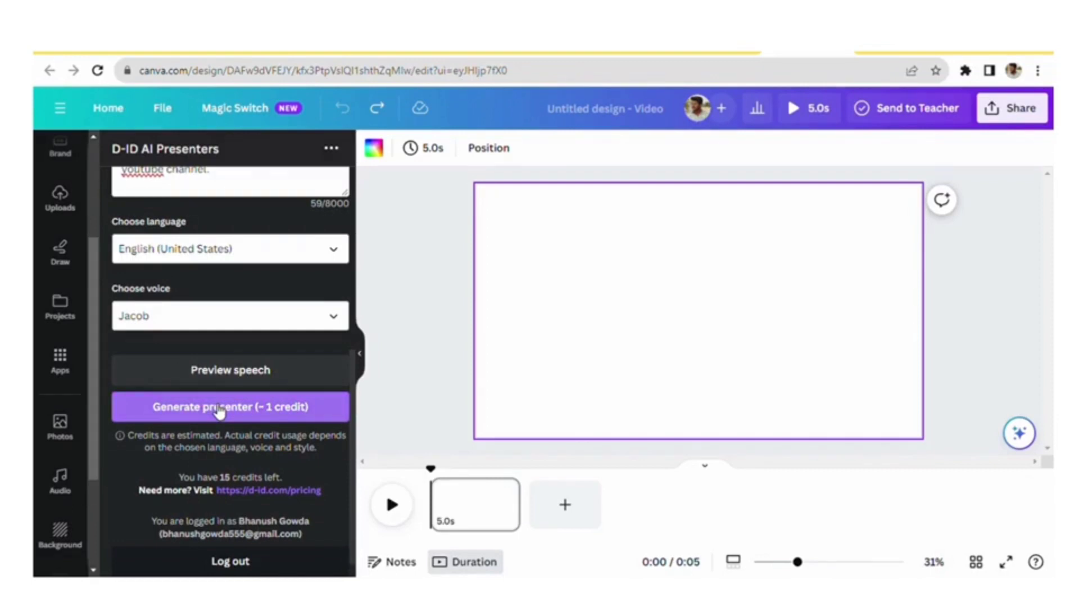
- Generate the Einstein presenter clip for ~1 credit from the script and Jacob voice
left_click(229, 406)
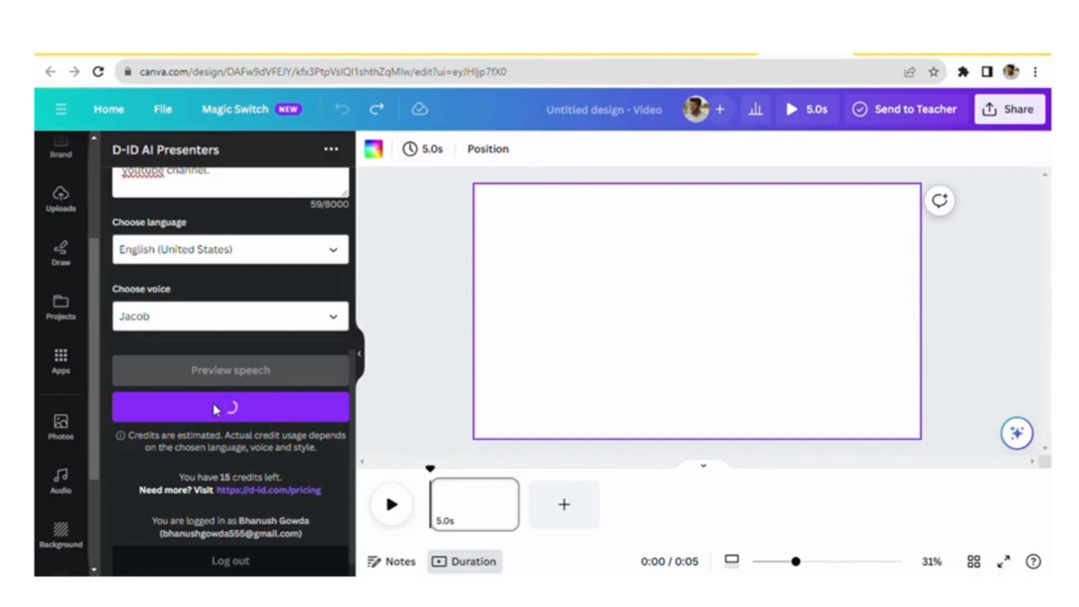
left_click(230, 406)
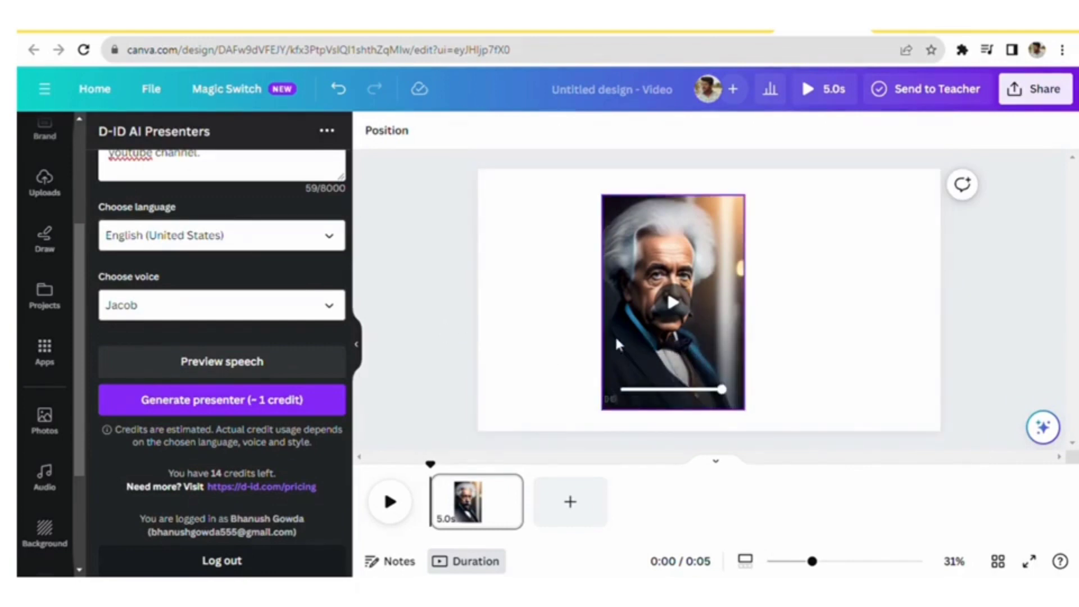
- Select the inserted Einstein presenter clip on the page for editing
left_click(672, 303)
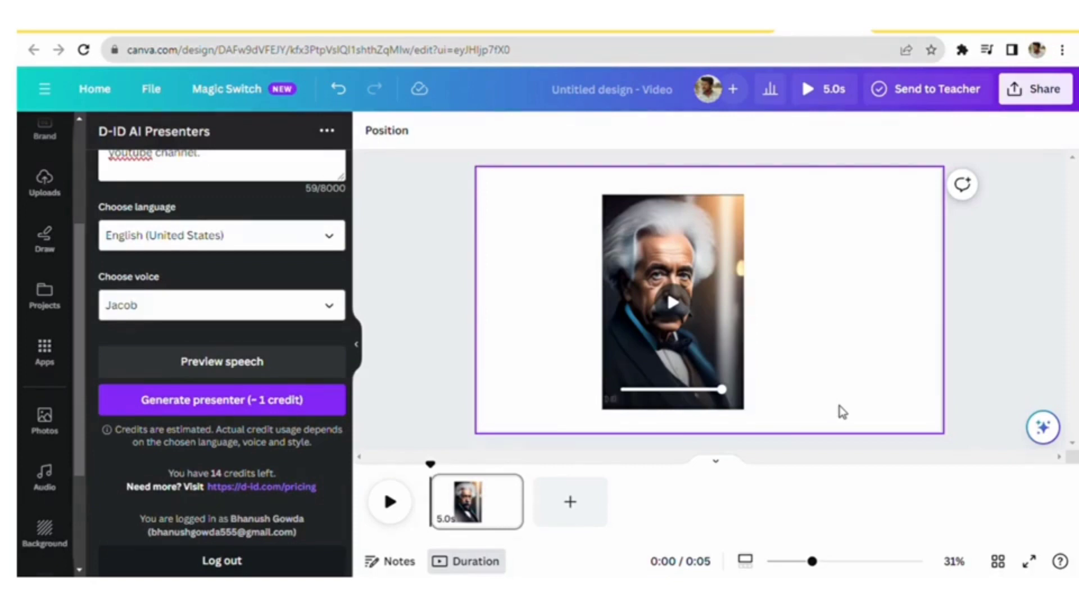
left_click(672, 302)
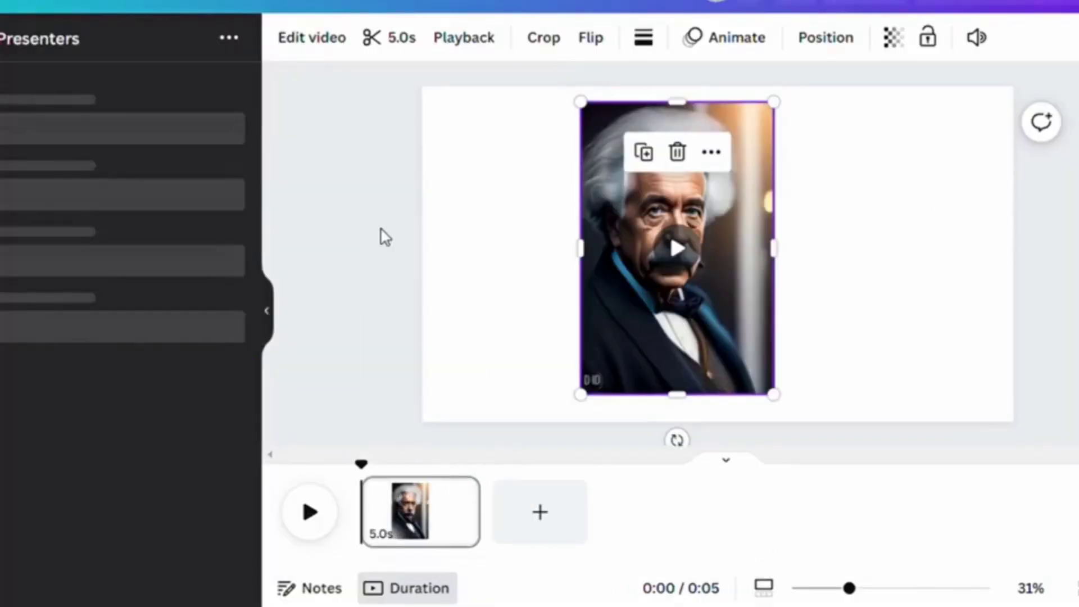